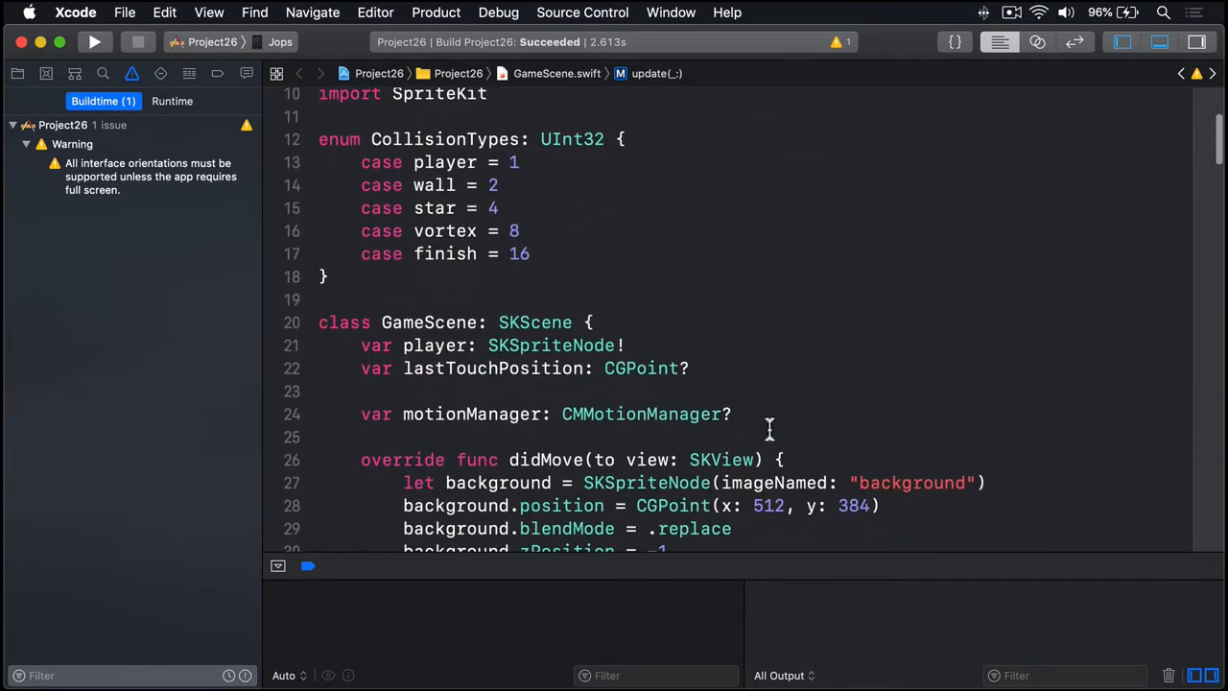
Declare scoreLabel: SKLabelNode! and score = 0 whose didSet sets the label to "Score: \(score)".
left_click(796, 414)
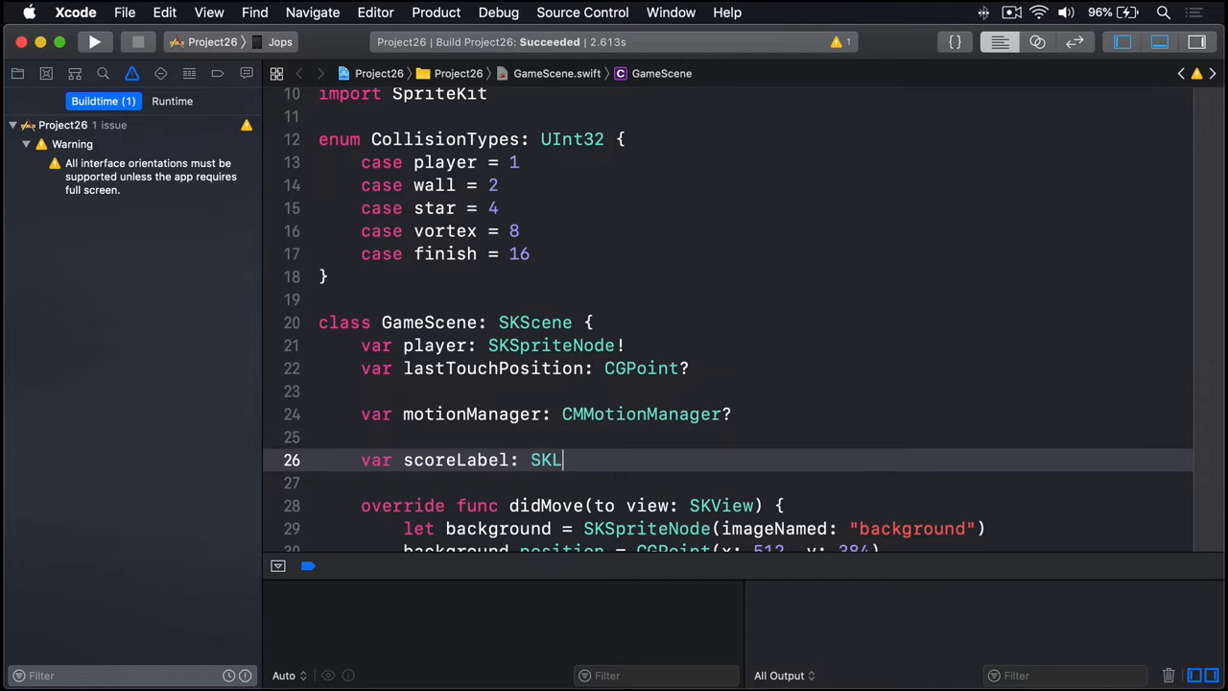
type("abelNode!")
type("v")
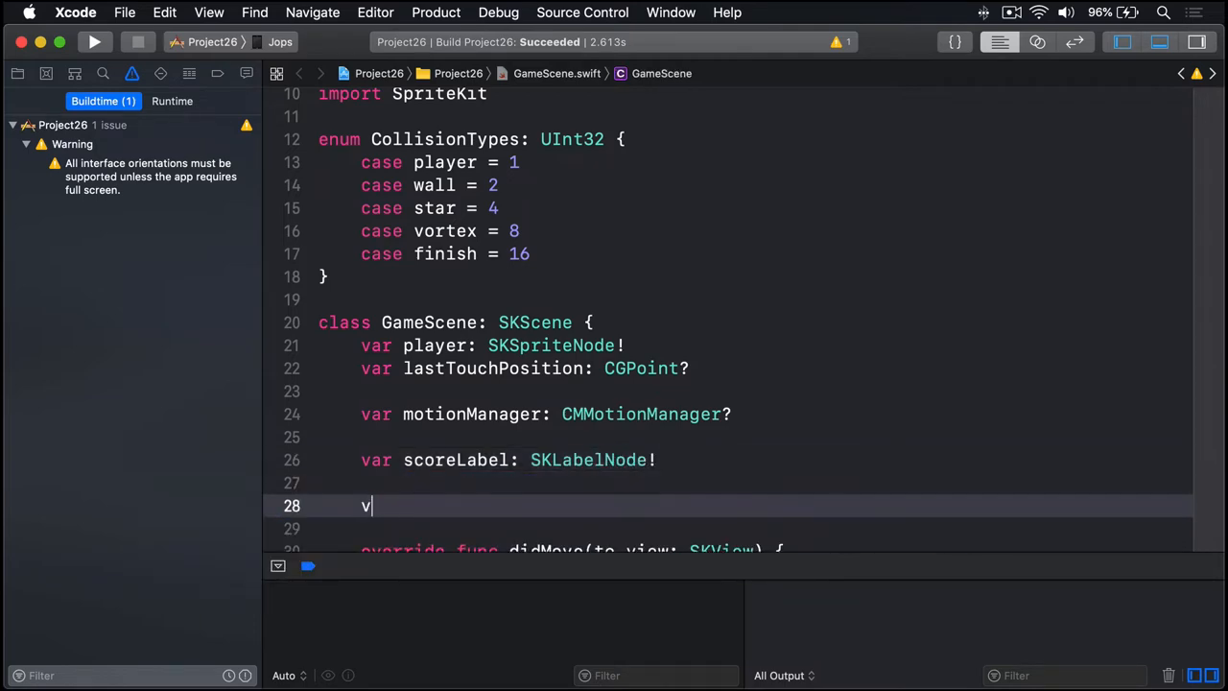
type("ar score = 0 {")
left_click(756, 527)
type("didSet {")
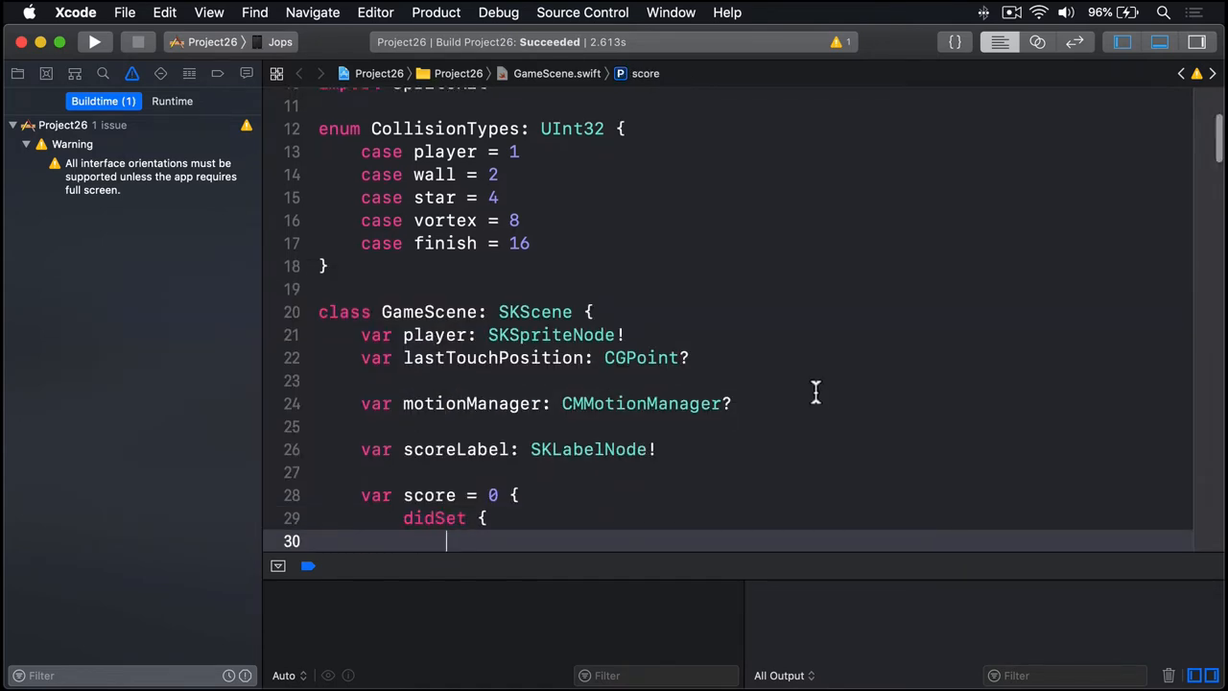
type("scoreLabel.text = \"Sc")
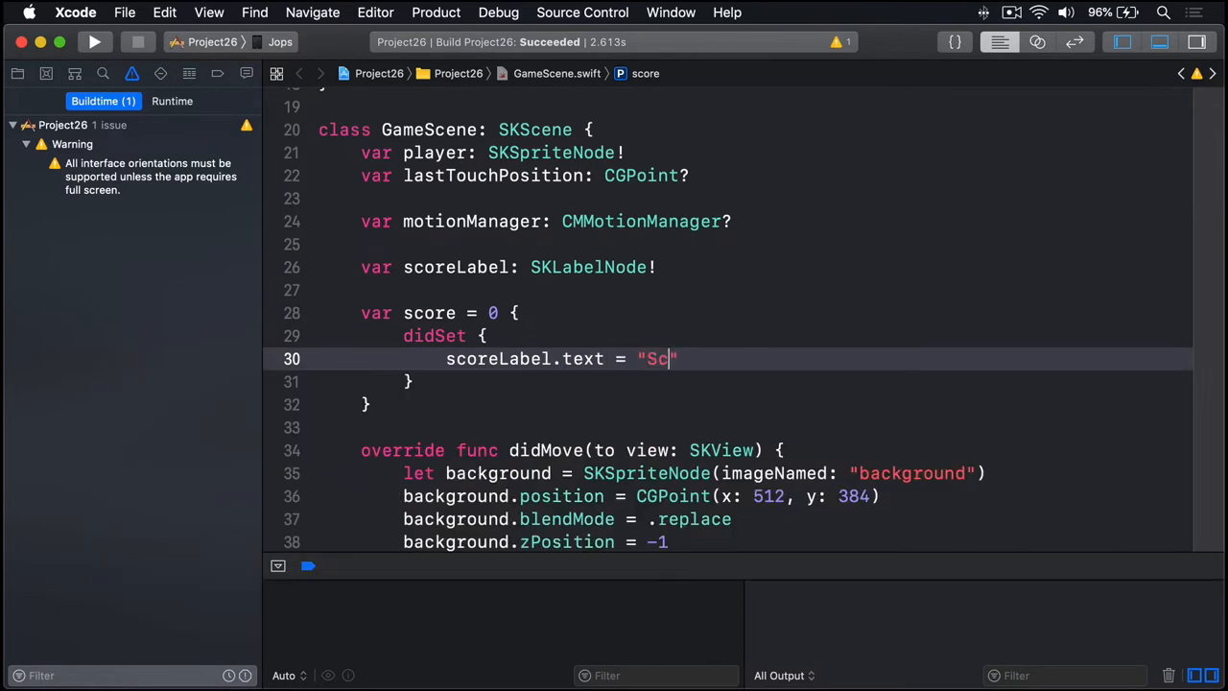
type("ore: \\(score")
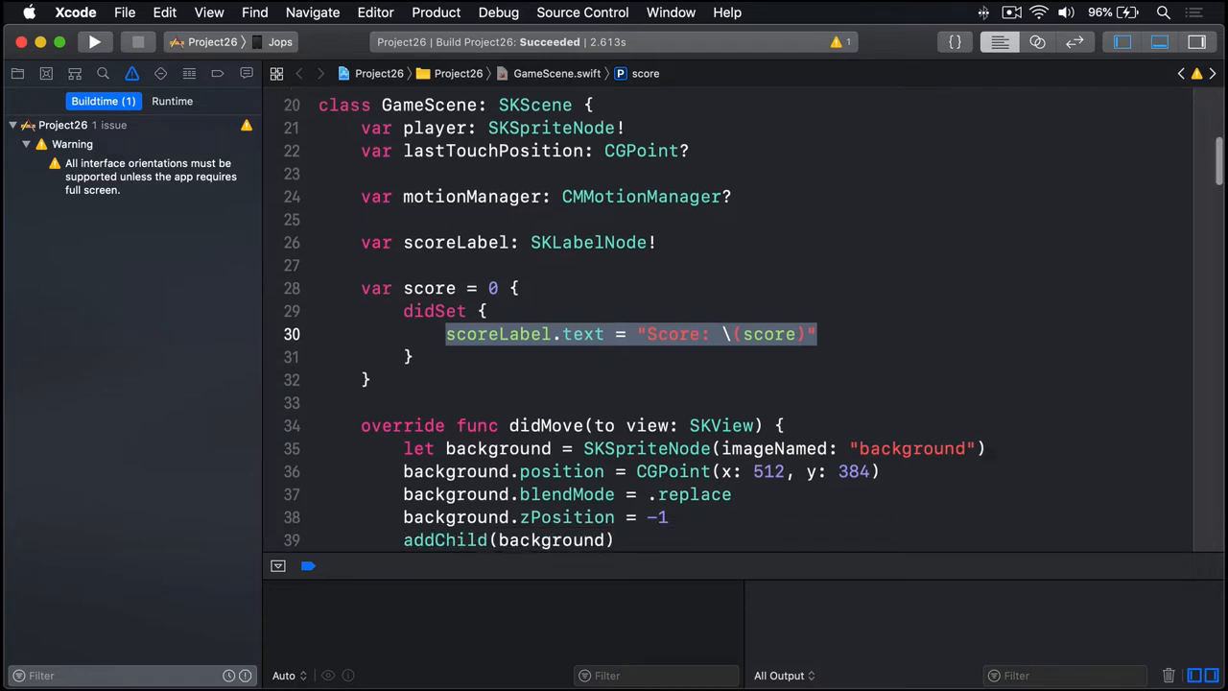
Create scoreLabel as a Chalkduster SKLabelNode reading "Score: 0" with left horizontal alignment.
scroll("down", 3)
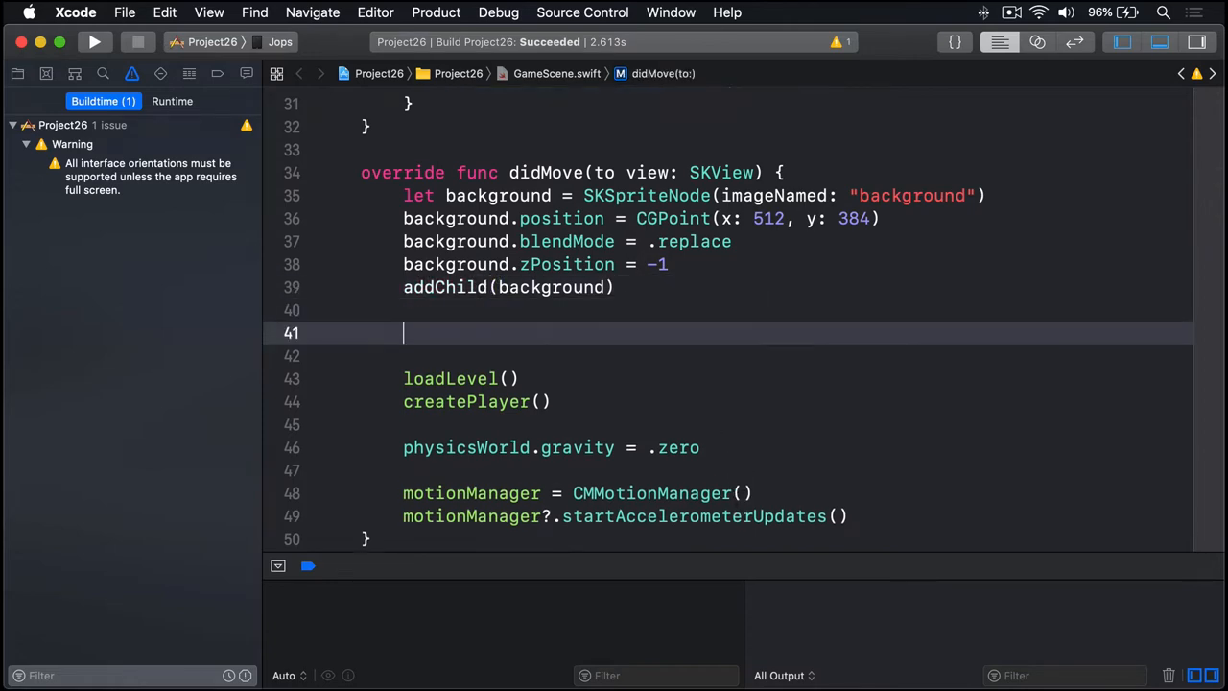
type("scoreLabel")
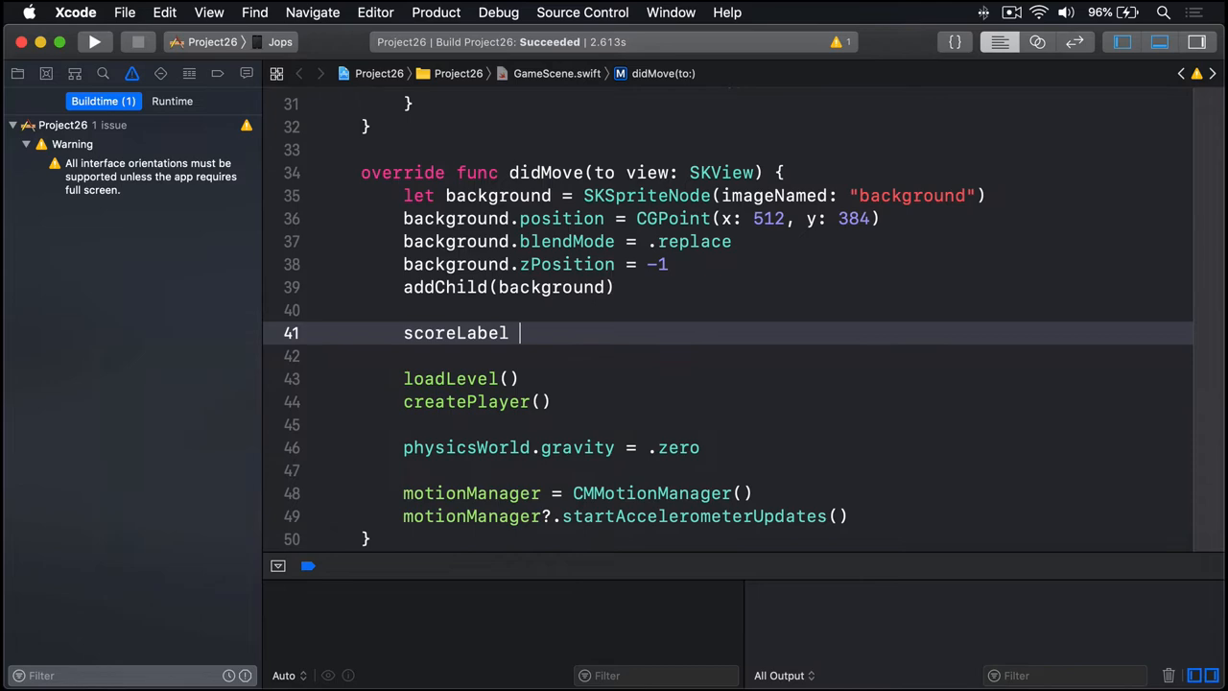
type("= SKLabelNode(")
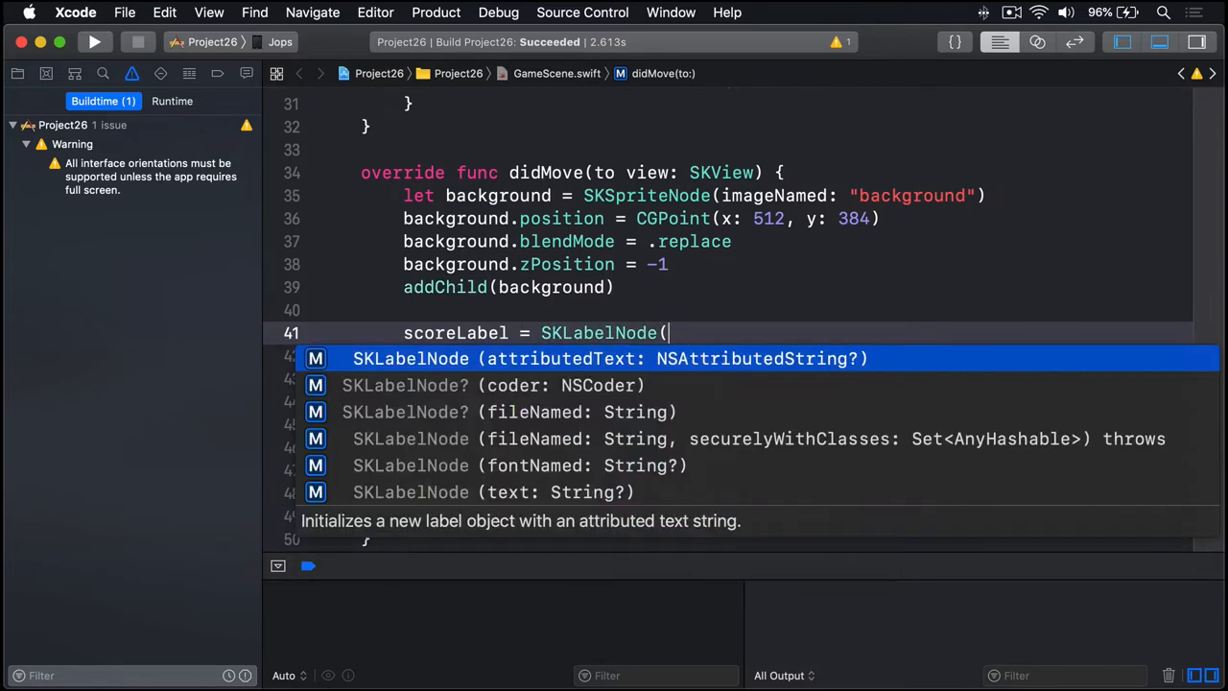
type("fontNamed: \"C\")")
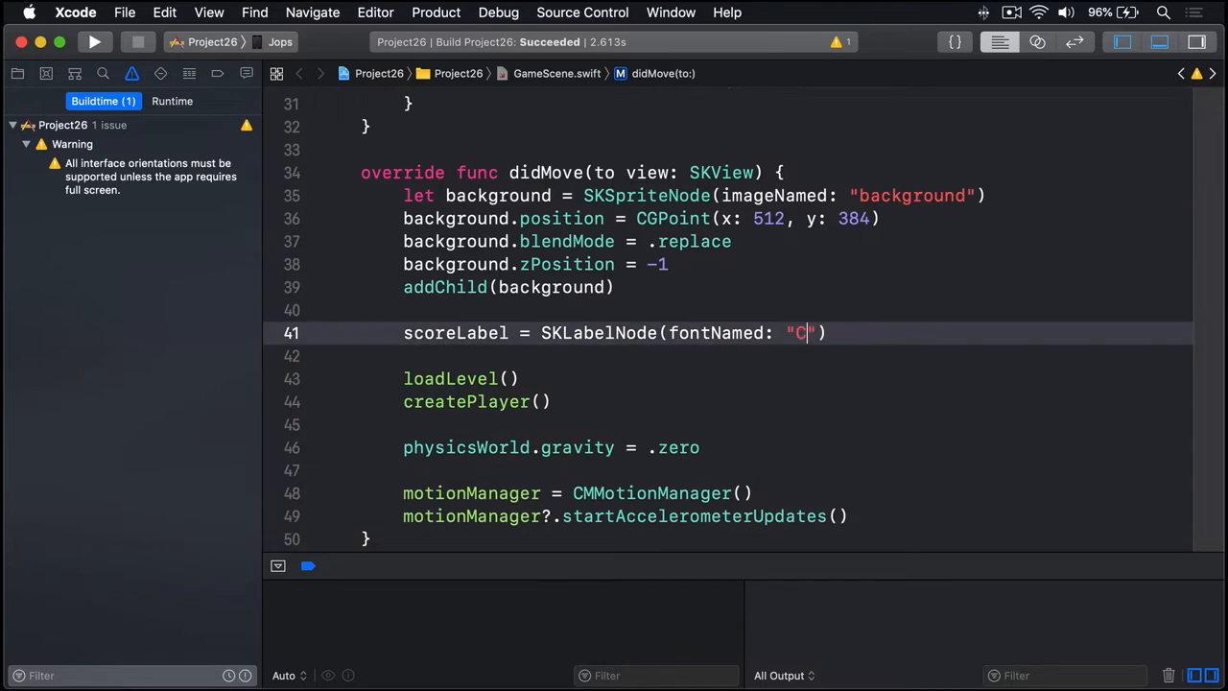
type("halkdust")
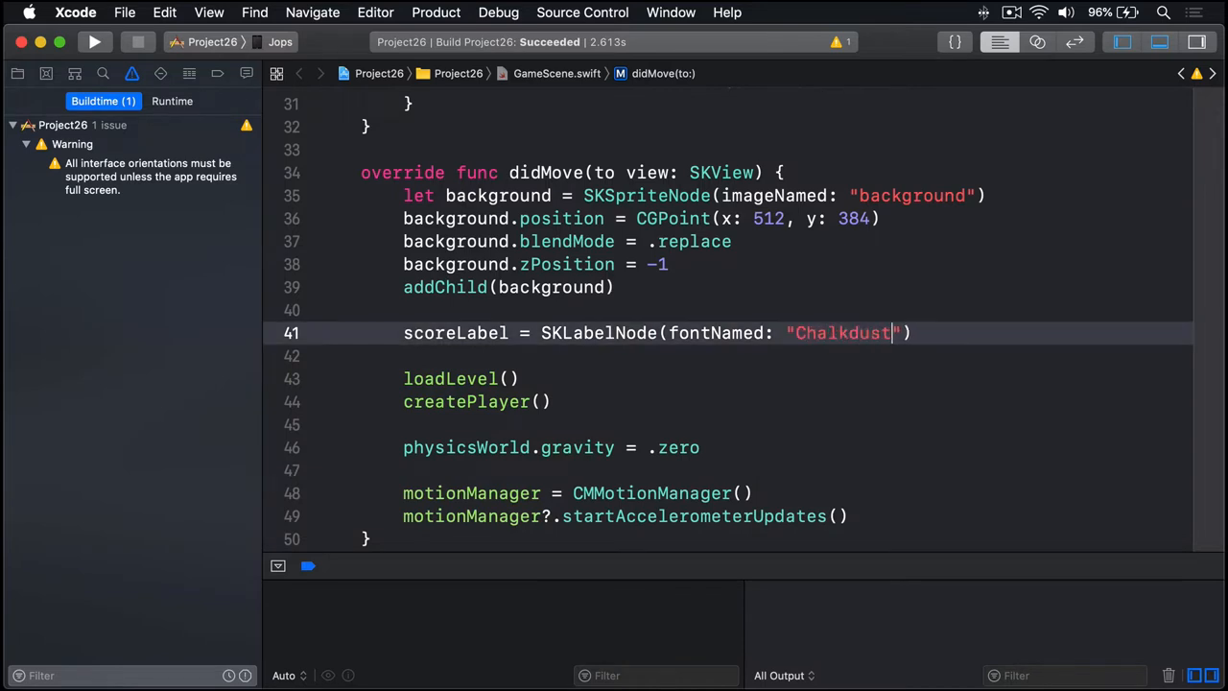
type("scoreLabel.text =")
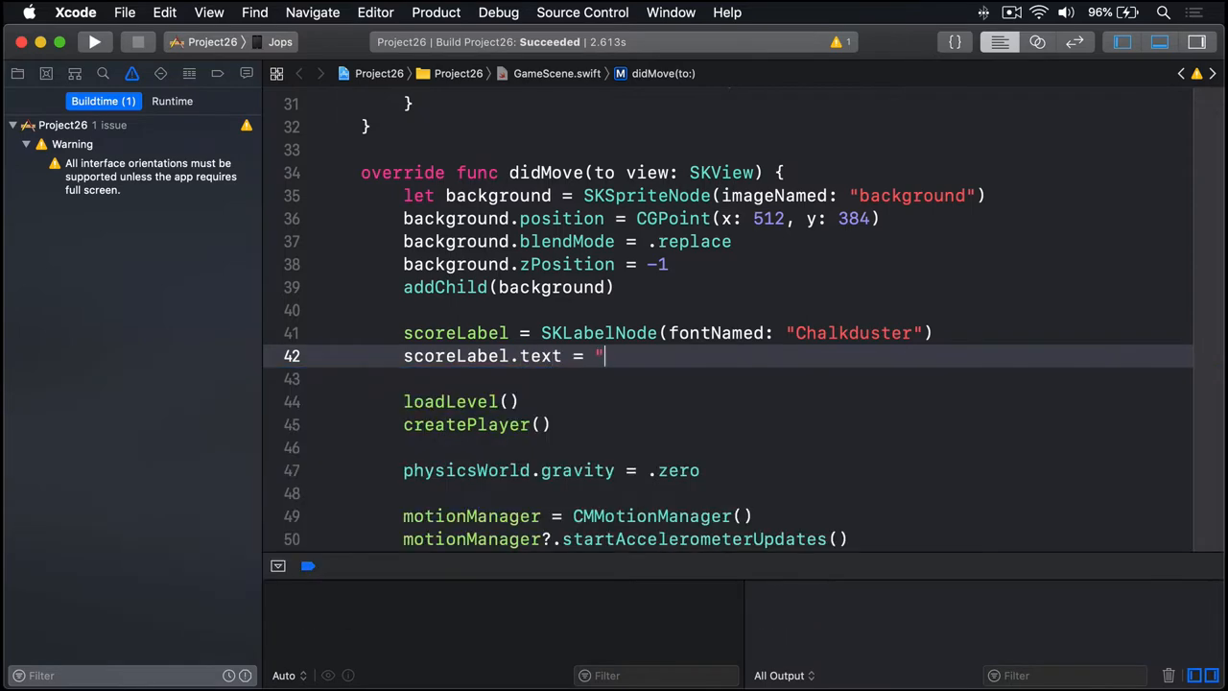
type("Score: 0")
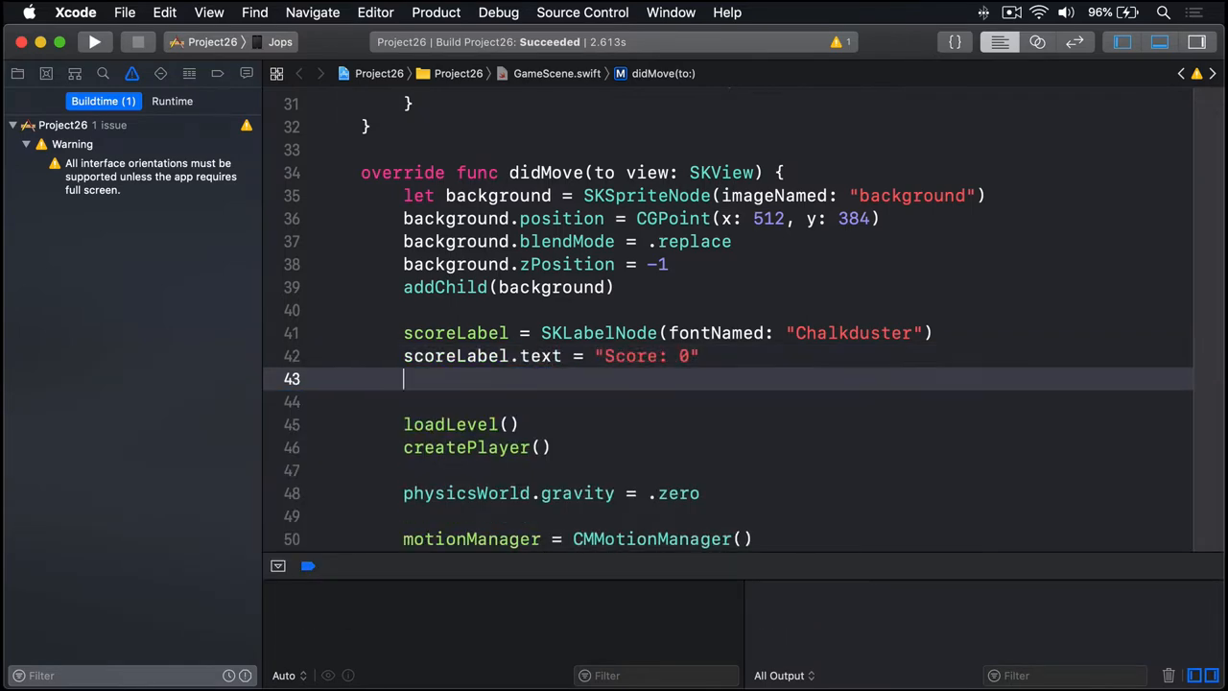
type("scoreLabel.horizontalAlignmentMode")
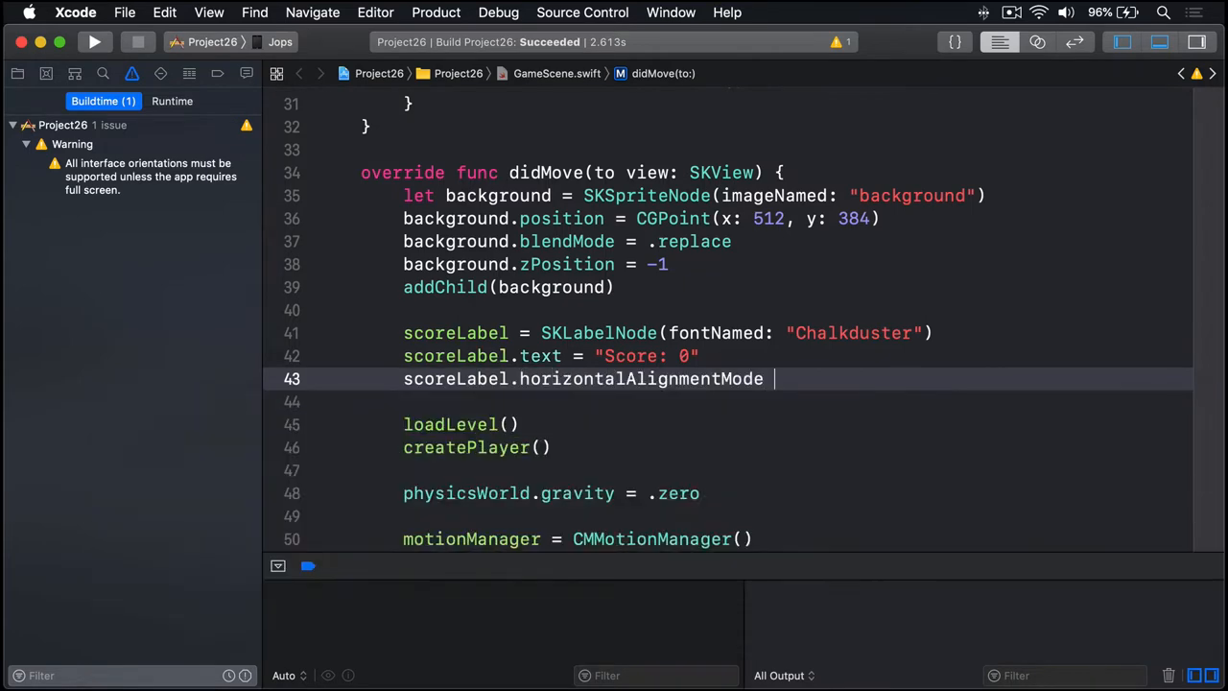
type("= .left")
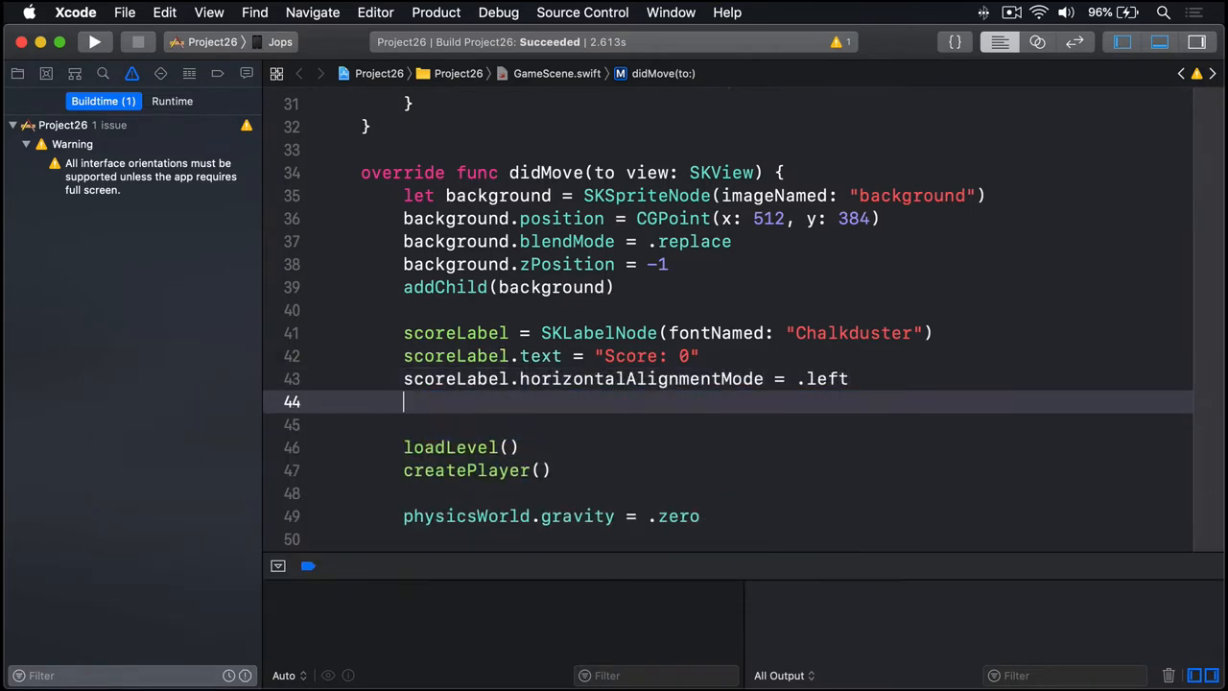
Position the label at (16, 16) with zPosition 2 and add it to the scene.
type("scoreLabel.position = CGPoint(x: 16, y:")
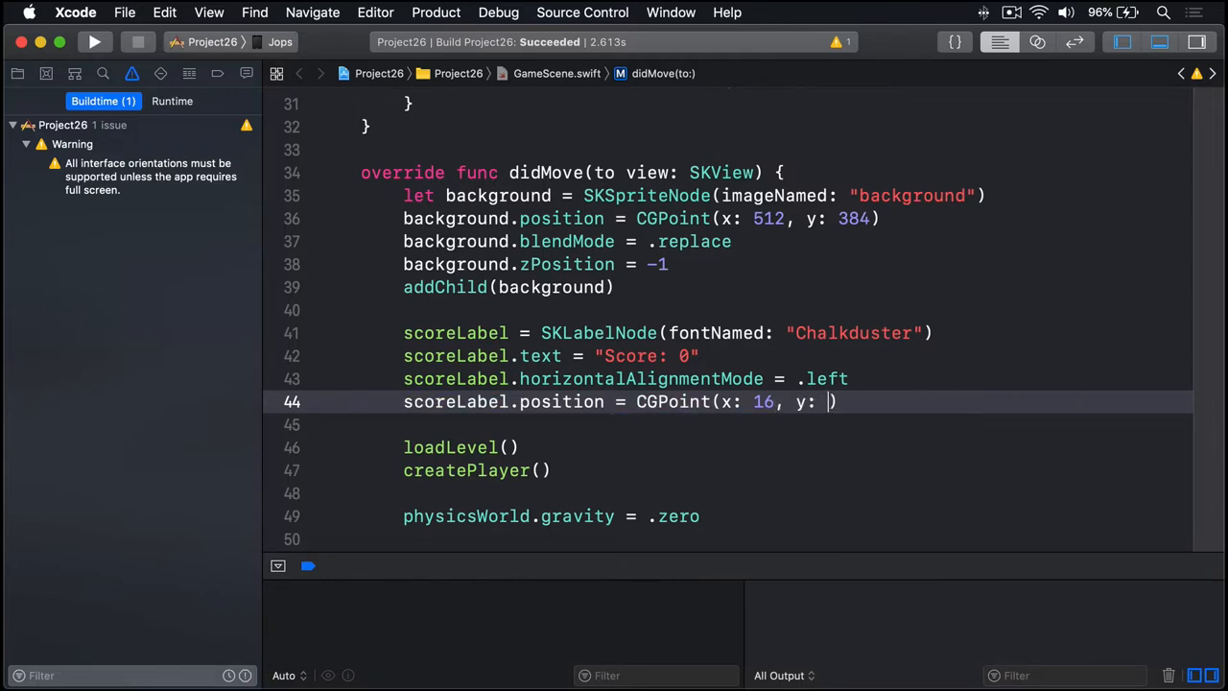
type("16")
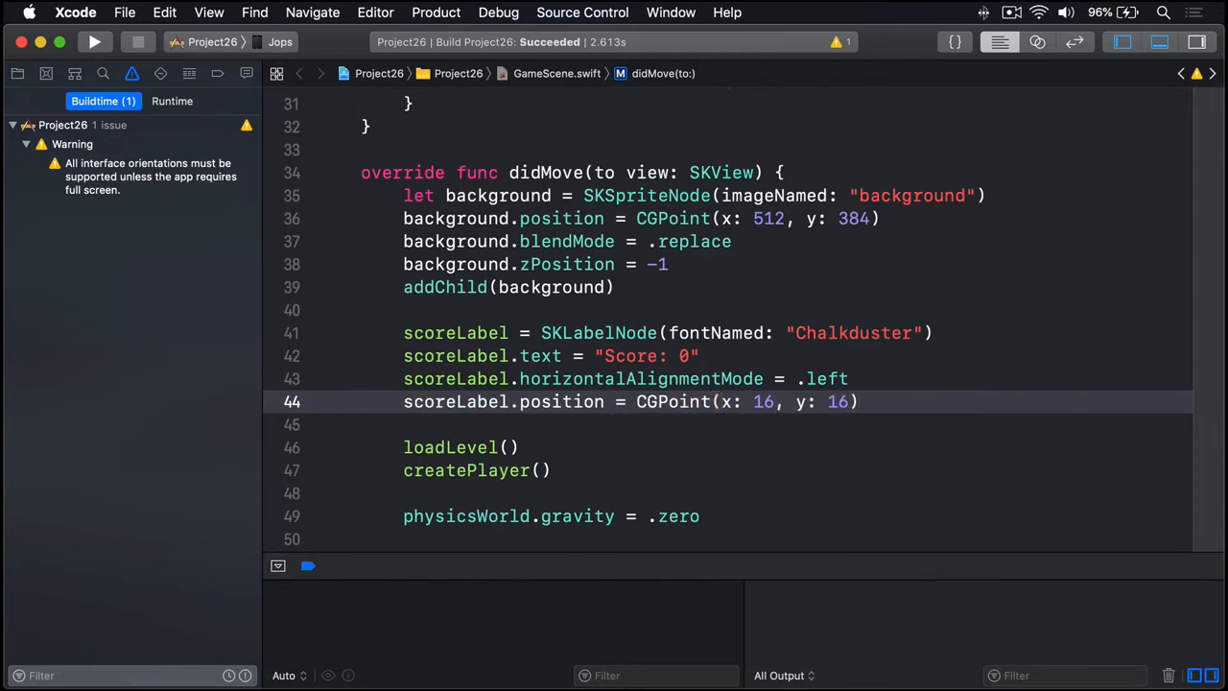
type("scoreLabel")
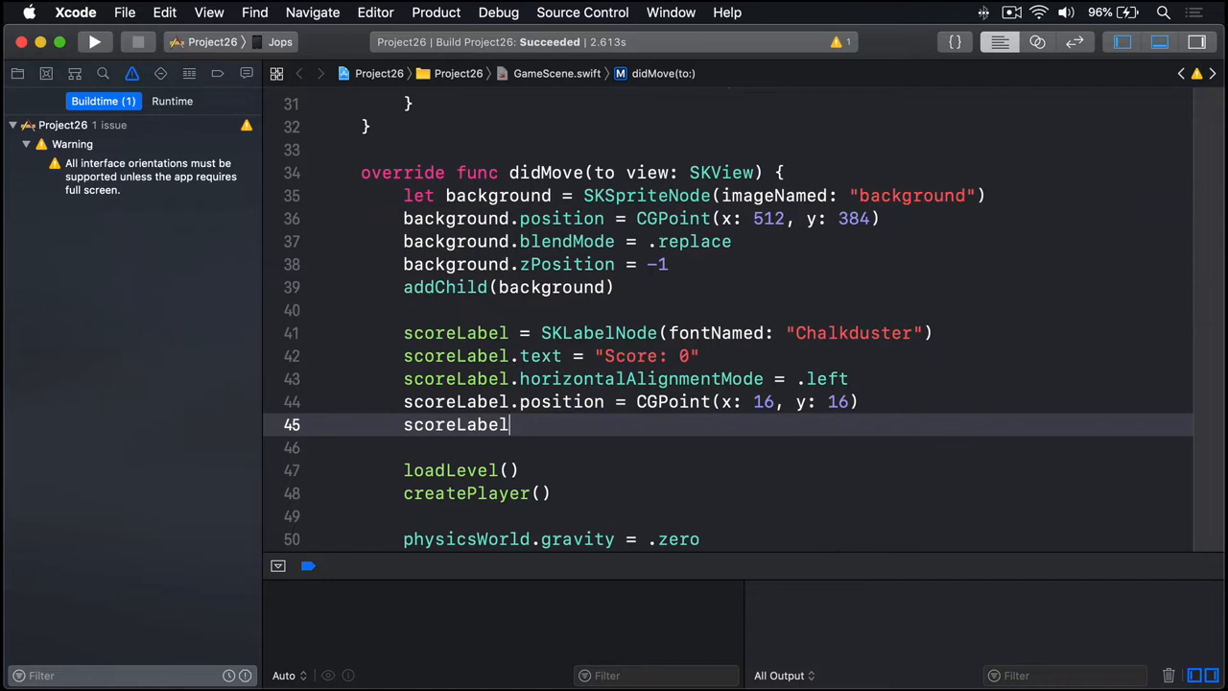
type(".zPosition")
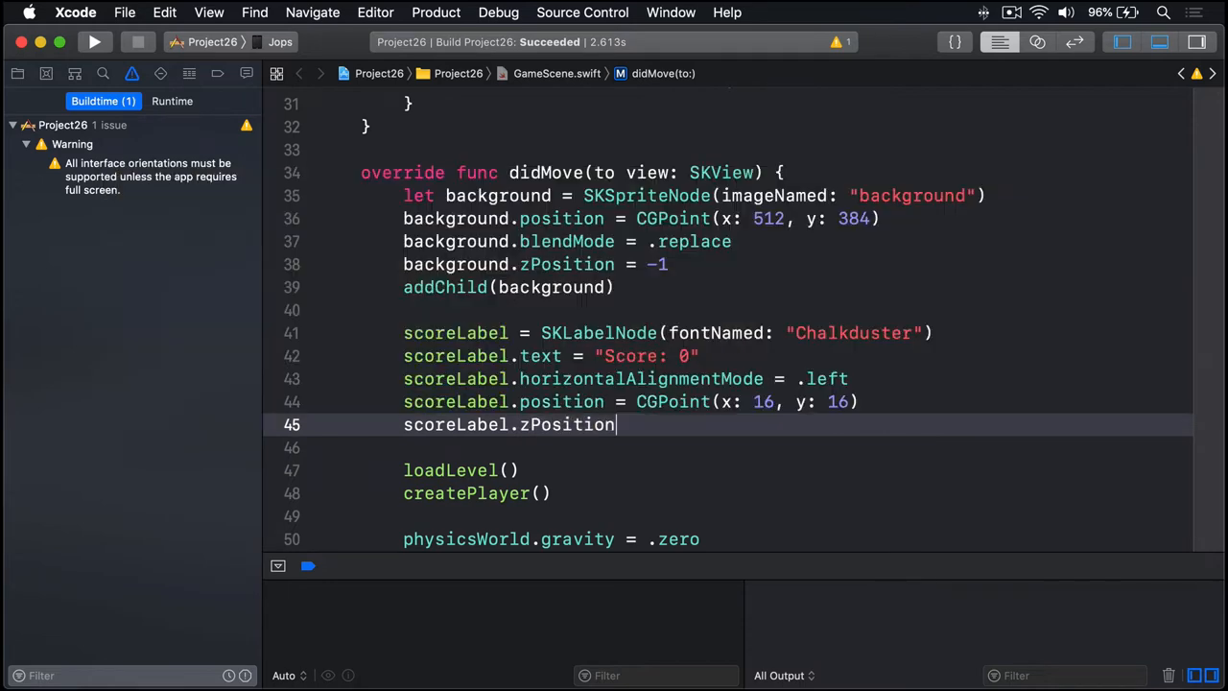
type("= 2")
type("addChild(score)")
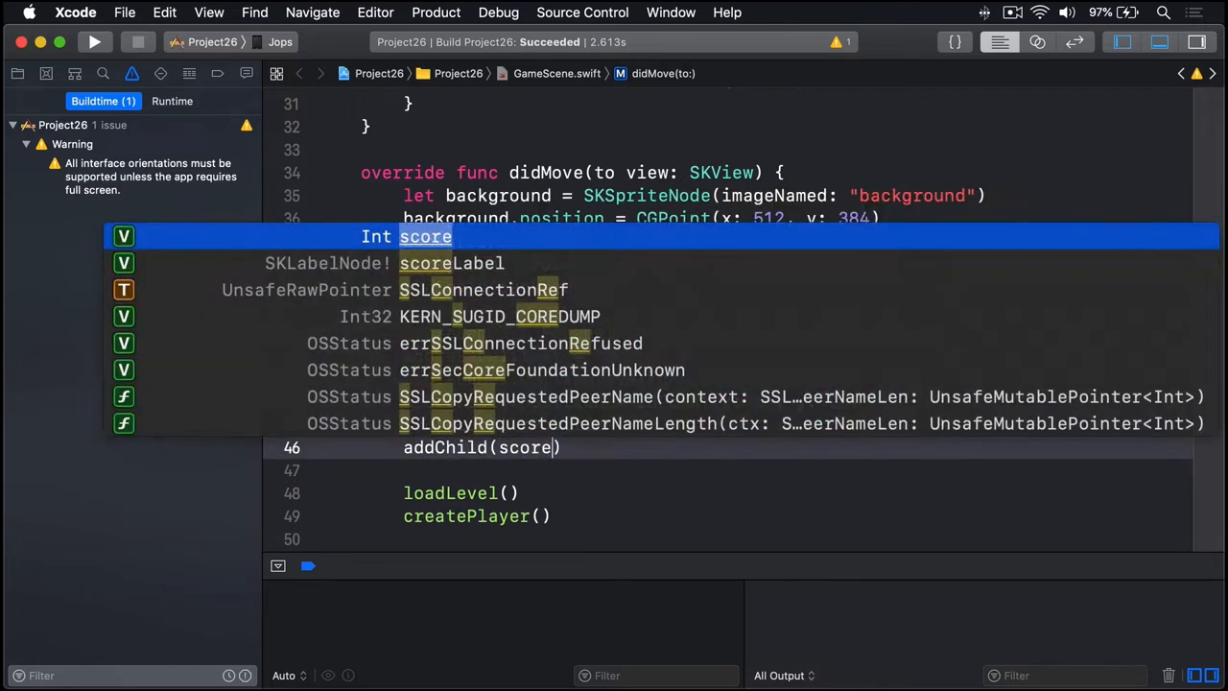
key("Escape")
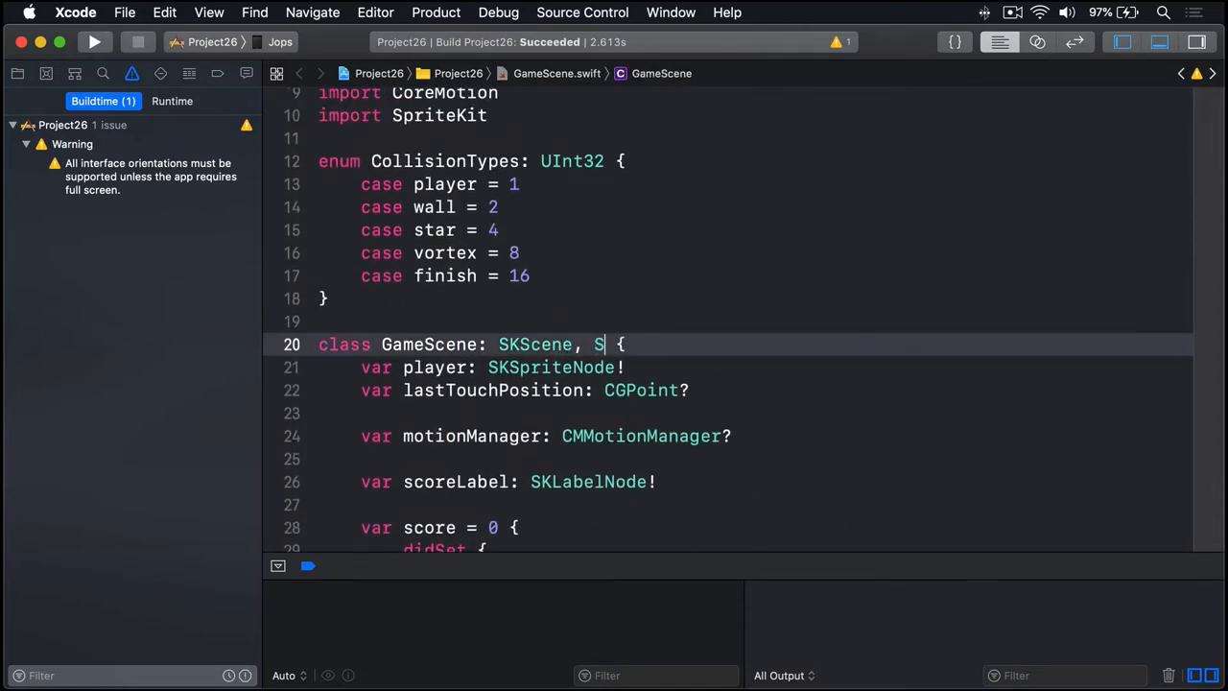
Add SKPhysicsContactDelegate conformance and set physicsWorld.contactDelegate = self in didMove.
type("KPhysicsContactDelegate")
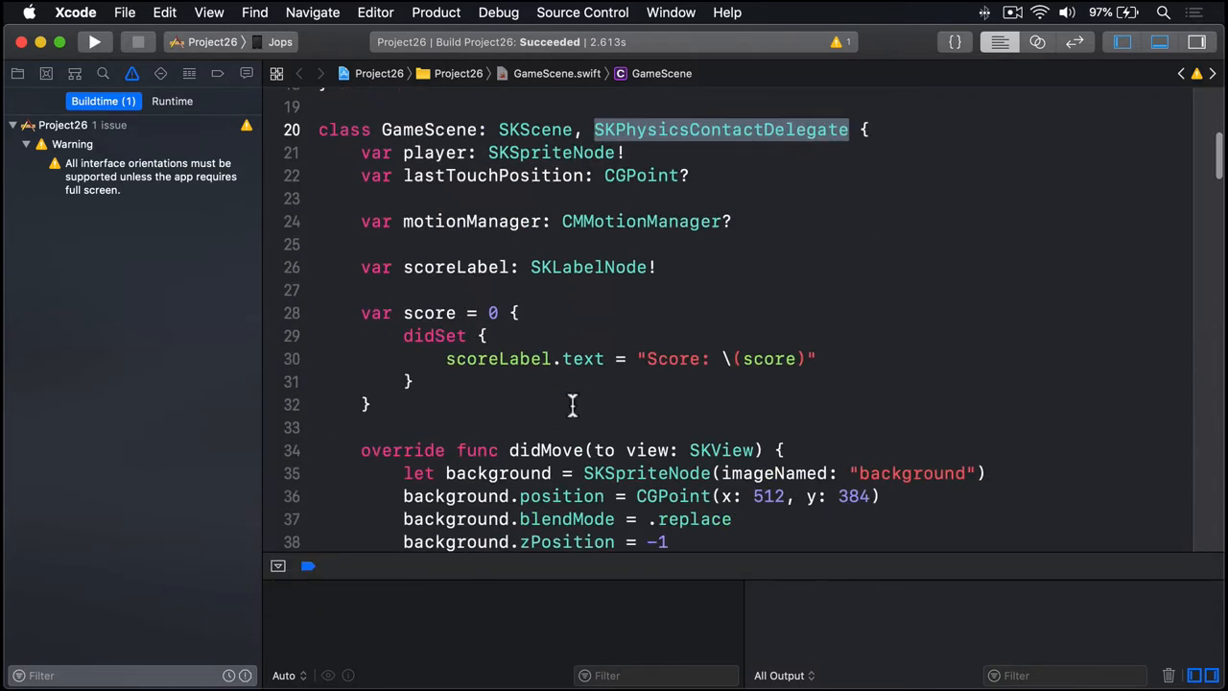
scroll("down", 3)
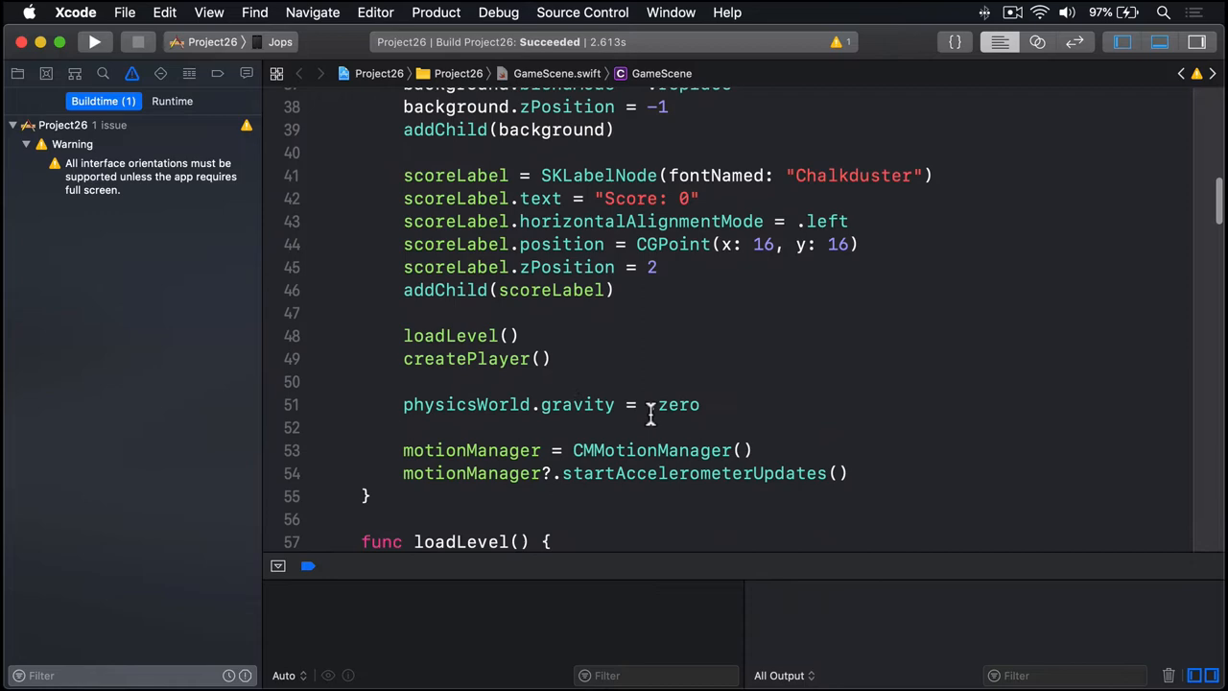
type("physicsWorld.contactDelegate")
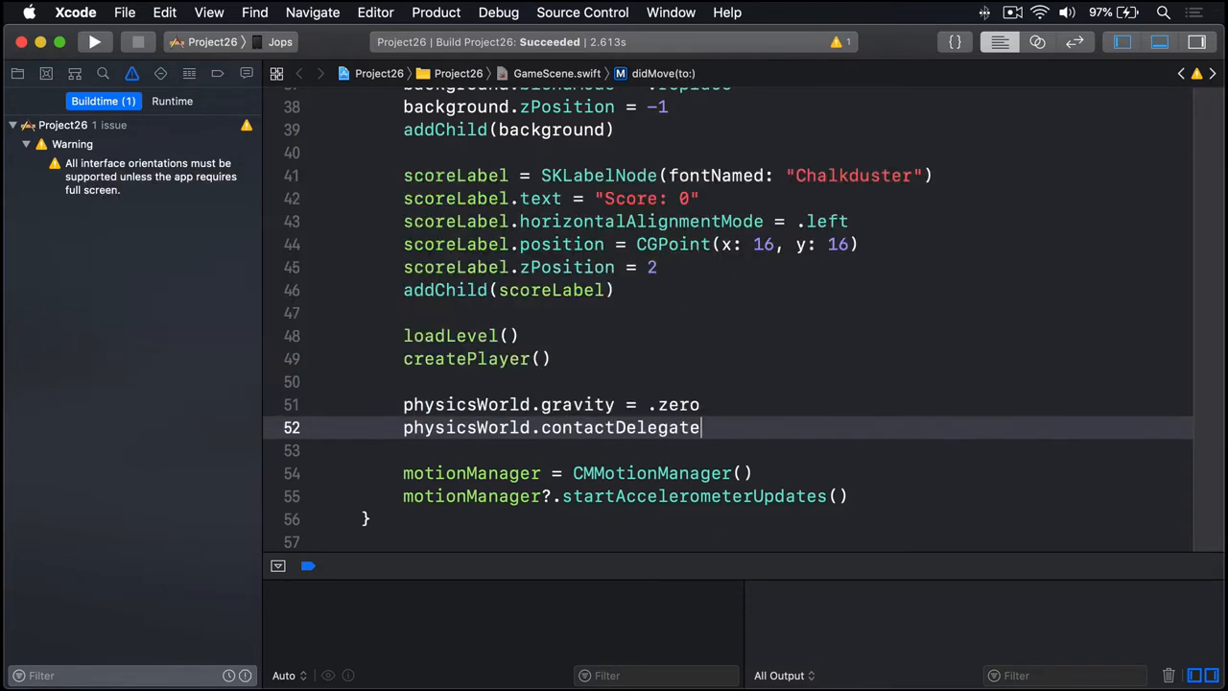
type("= self")
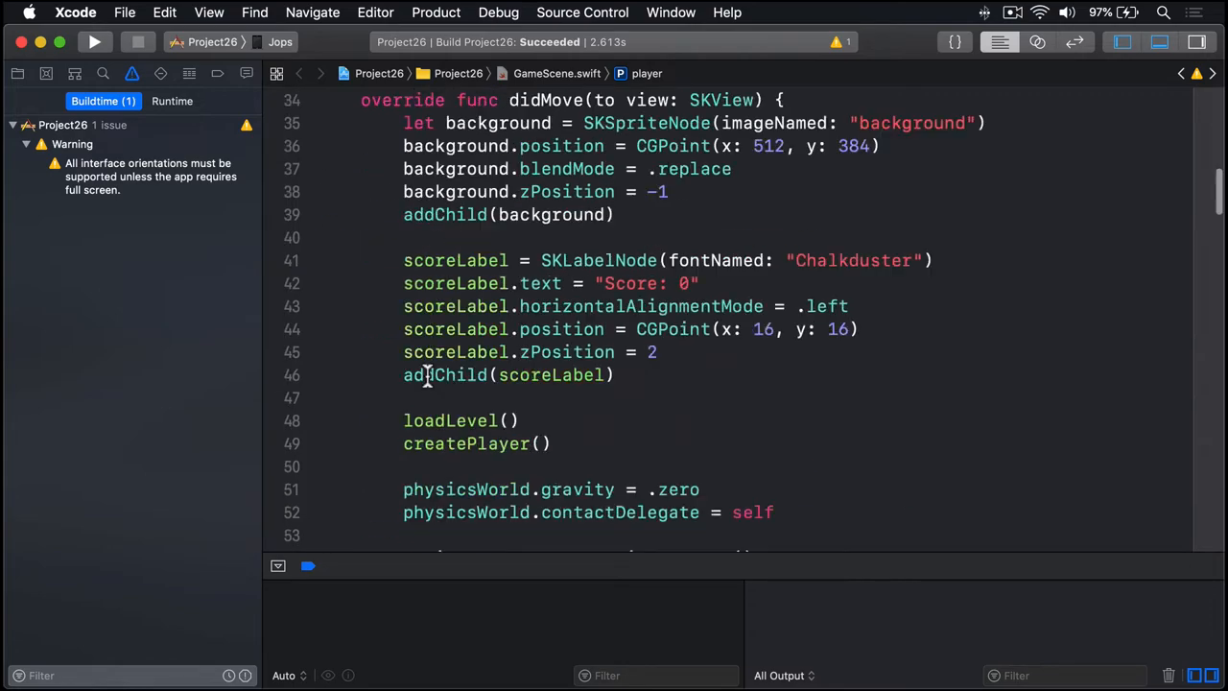
Write didBegin(_ contact:) guarding nodeA and nodeB from contact.bodyA/bodyB.node, else returning.
scroll("down", 3)
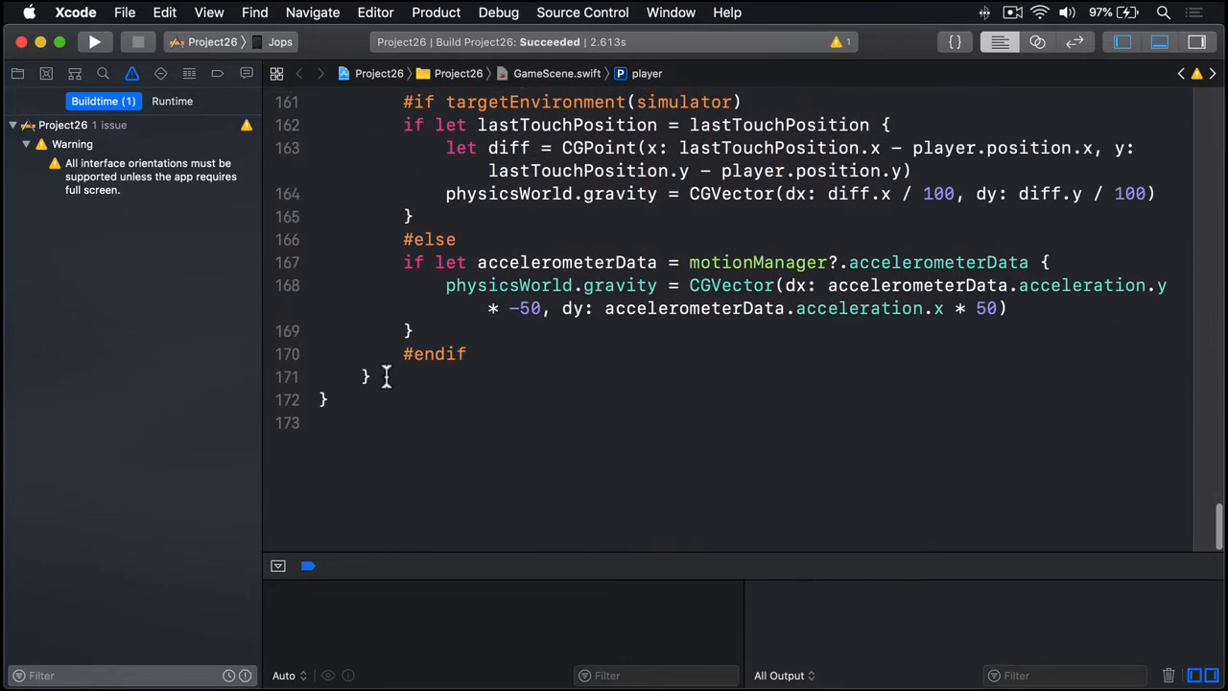
type("didBegin(_ contact: SKPhysicsContact) {")
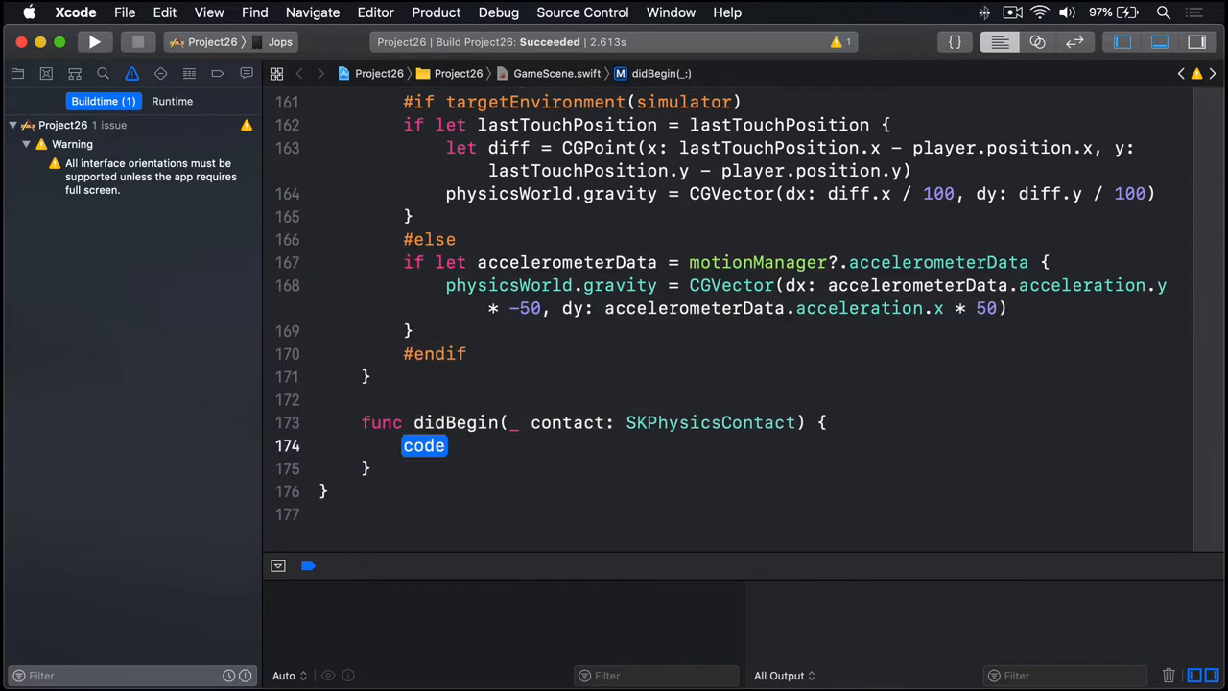
type("guard let nodeA = contact.")
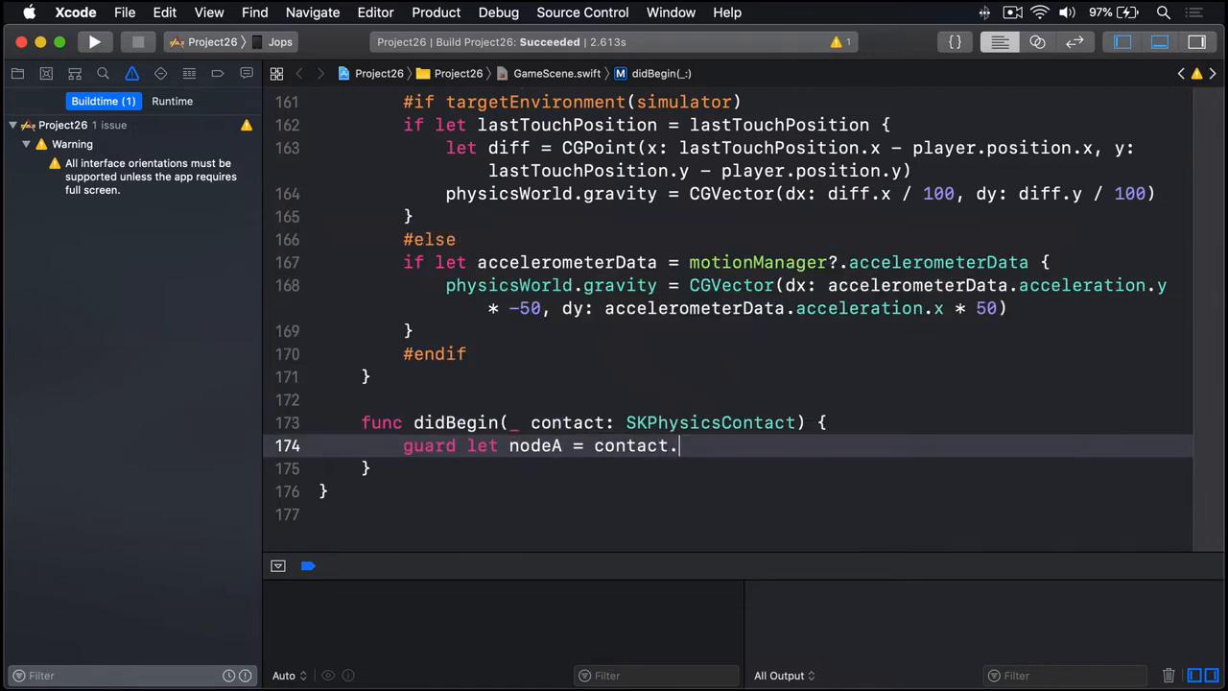
type("bodyA.node else {")
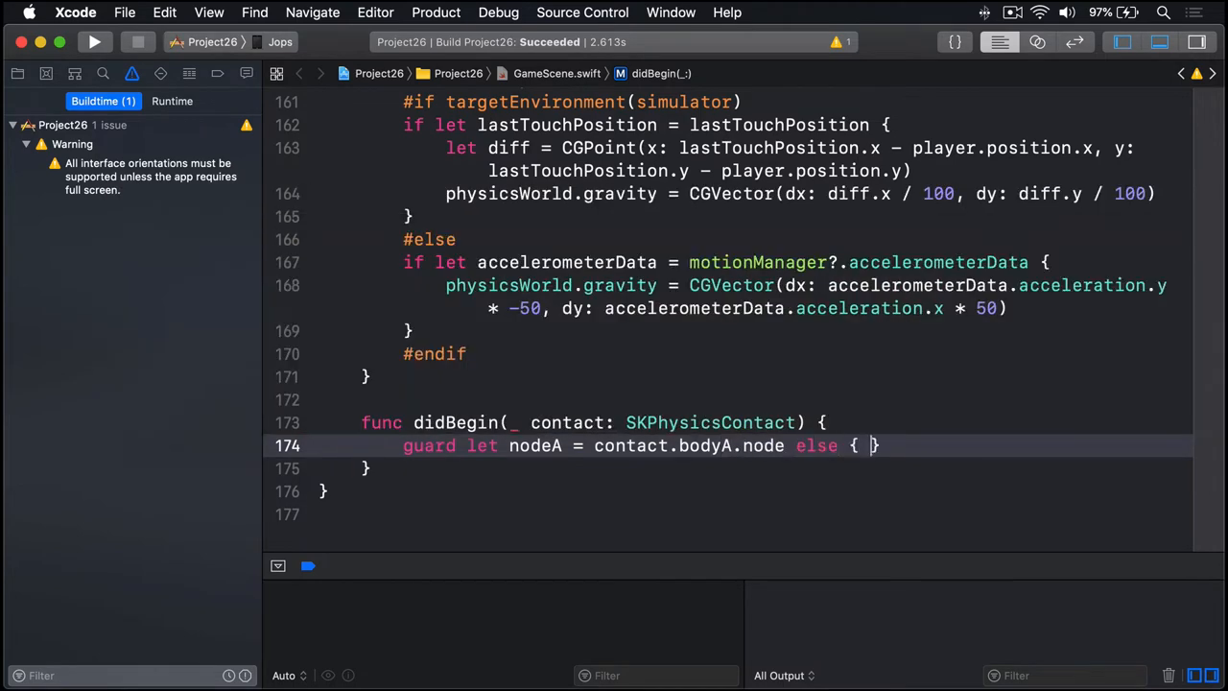
type("return")
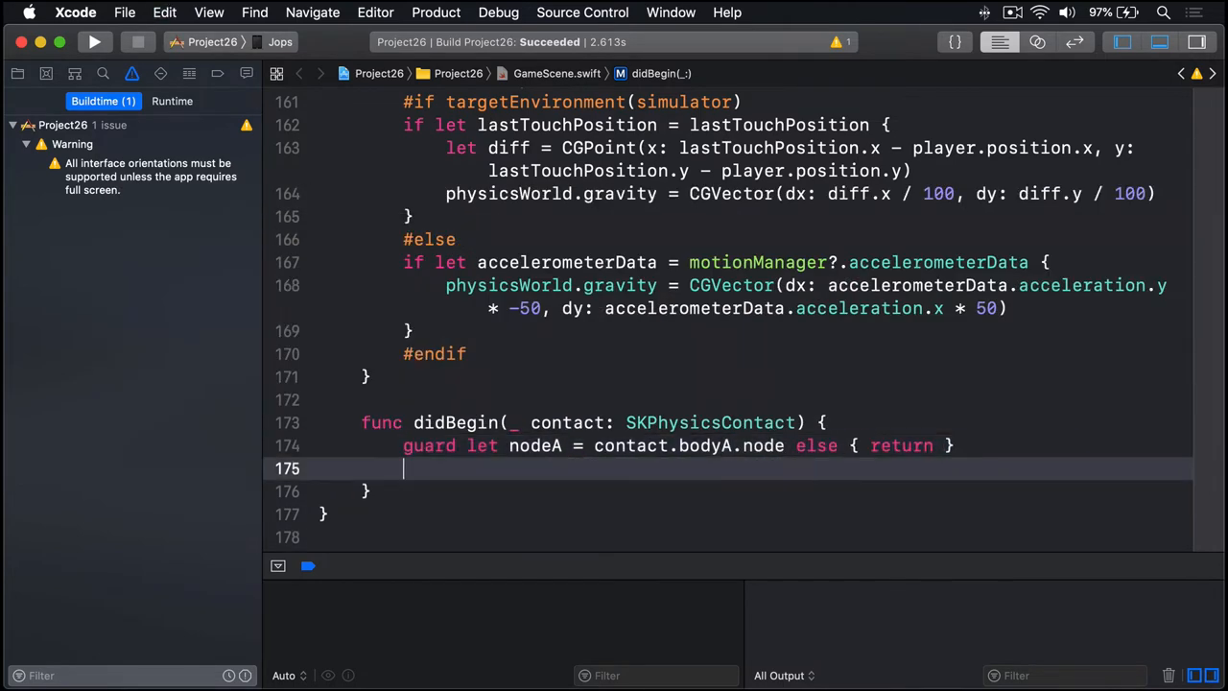
type("guard let nodeA = contact.bodyA.node else { return }")
type("guard let nodeB = contact.bodyB.node else { return ")
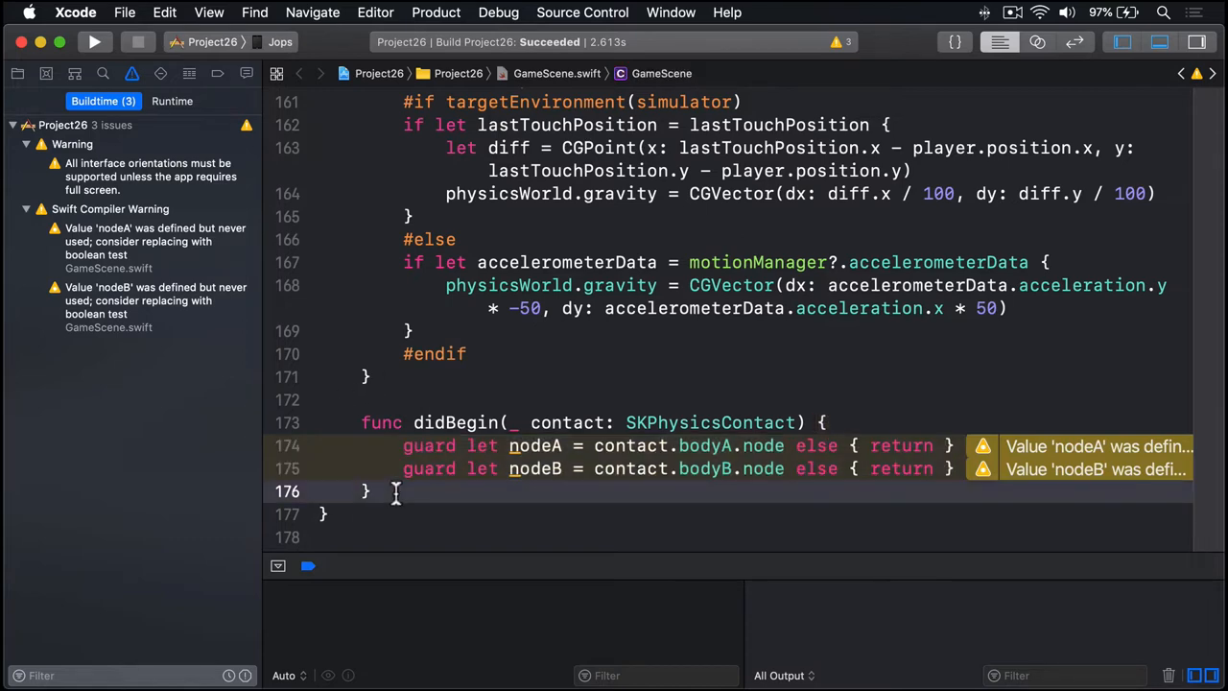
Stub playerCollided(with:) and call it from didBegin with the other node when nodeA or nodeB is the player.
type("func playerCollided(with node:")
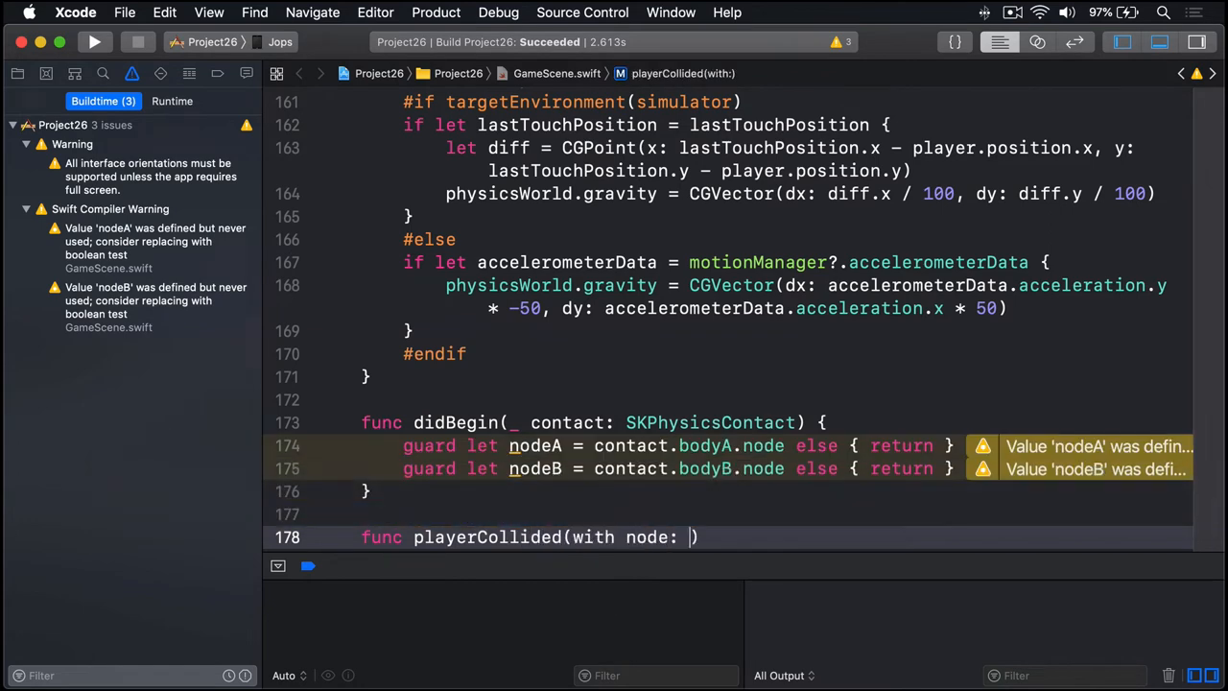
type("SKNode)")
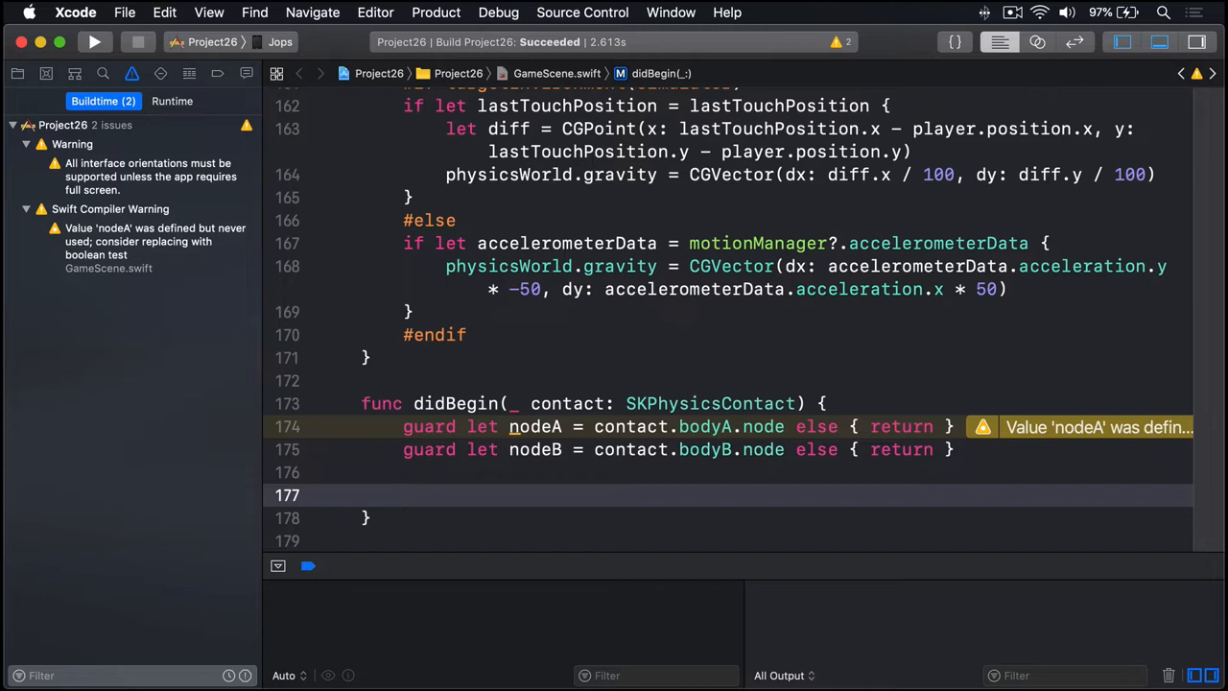
type("if")
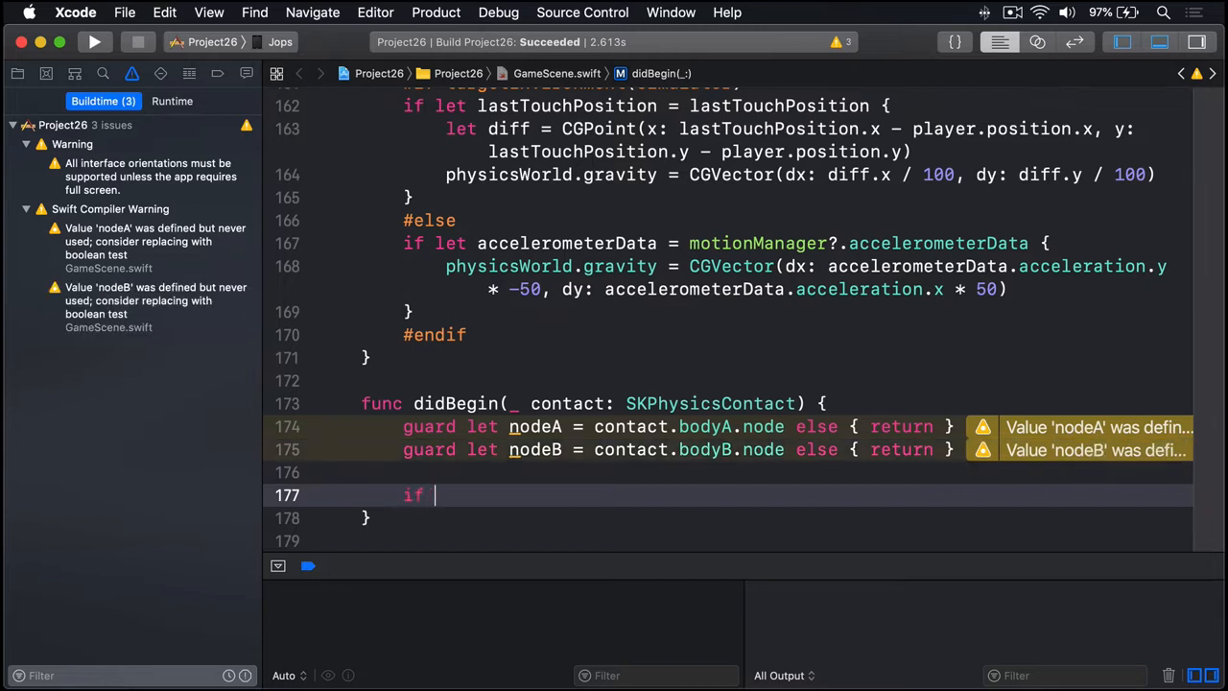
type("nodeA =")
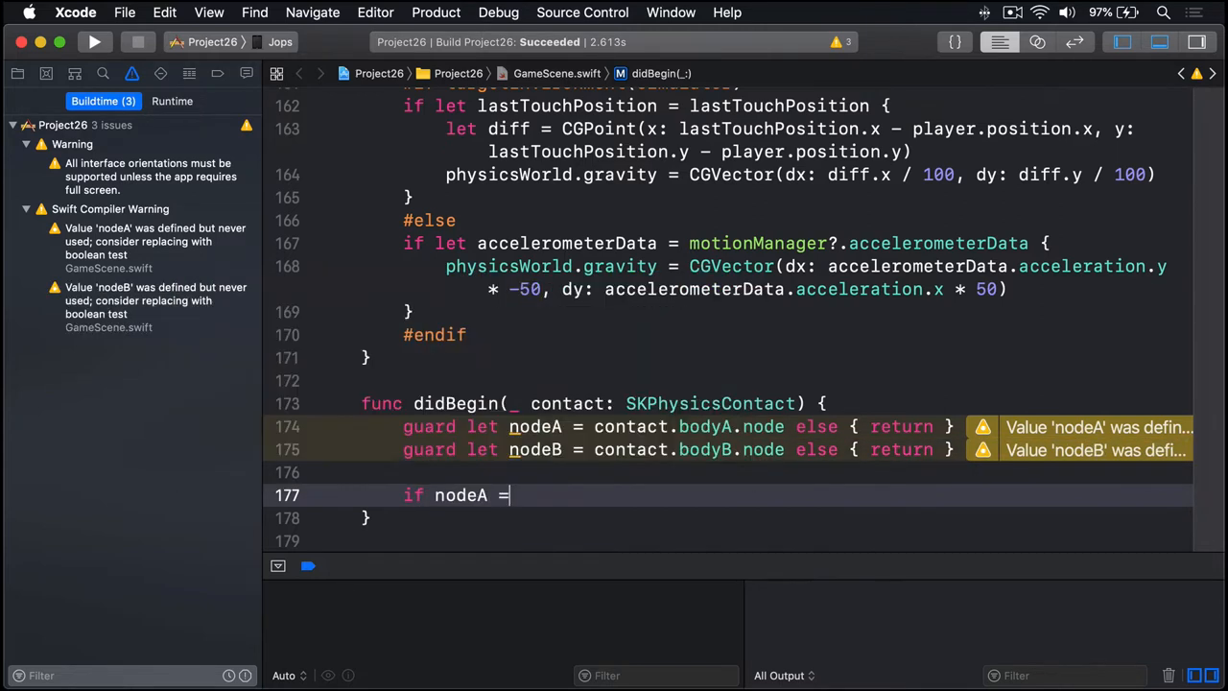
type("= player {")
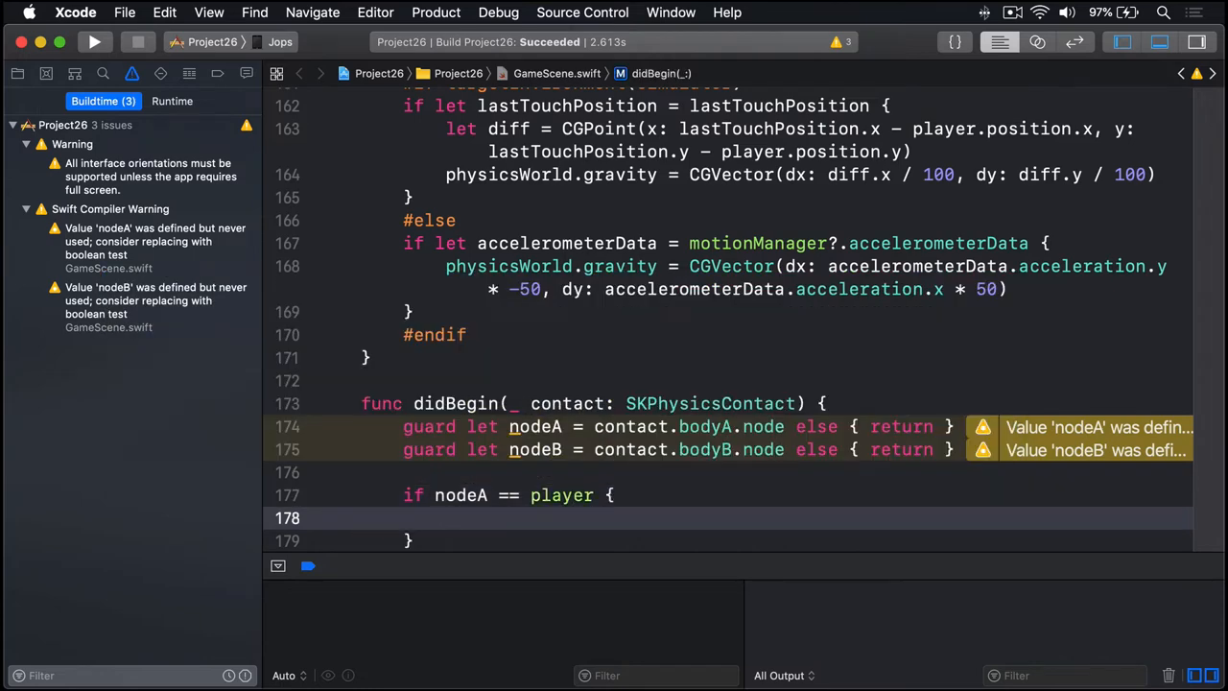
type("playerCollided(with: nodeB)")
left_click(798, 541)
type(" else if")
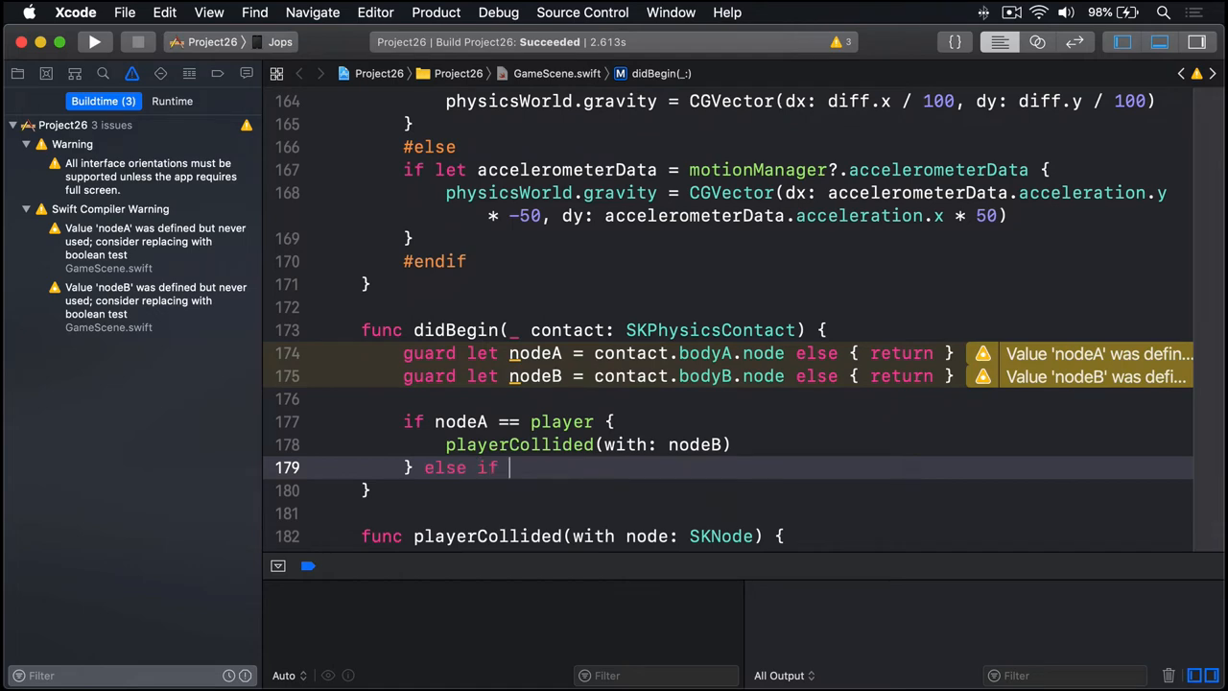
type("nodeB == player {")
type("playerCollided(with: nodeA)")
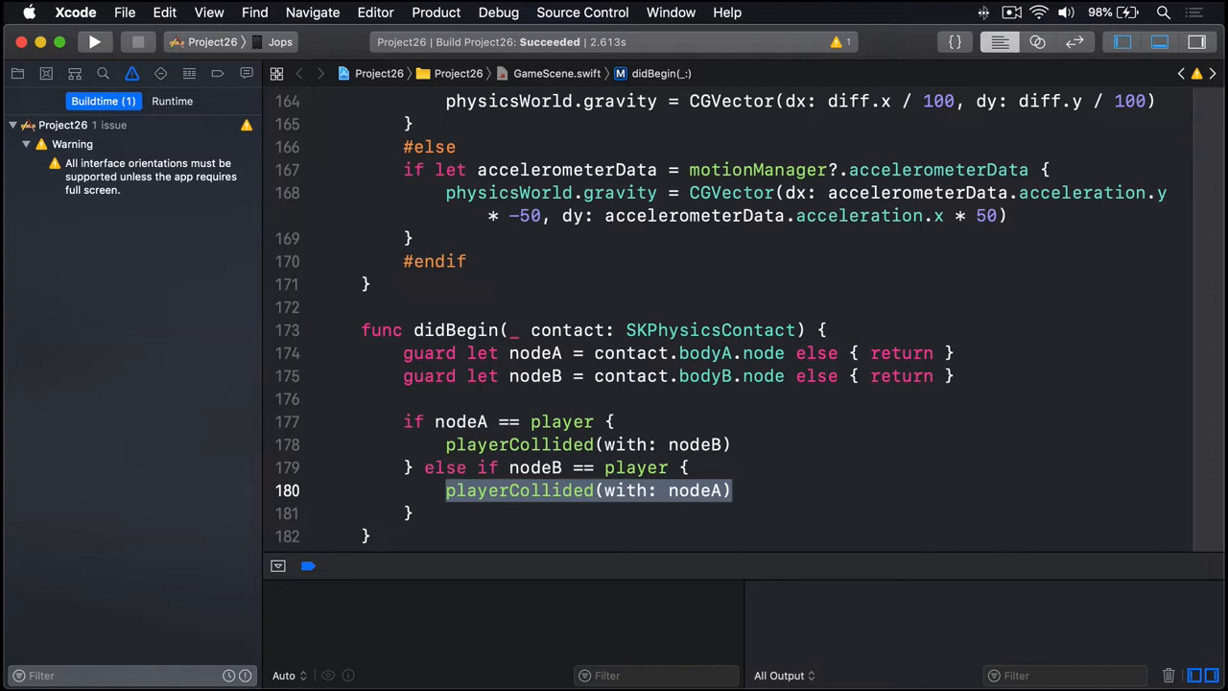
mouse_move(583, 411)
type("var is")
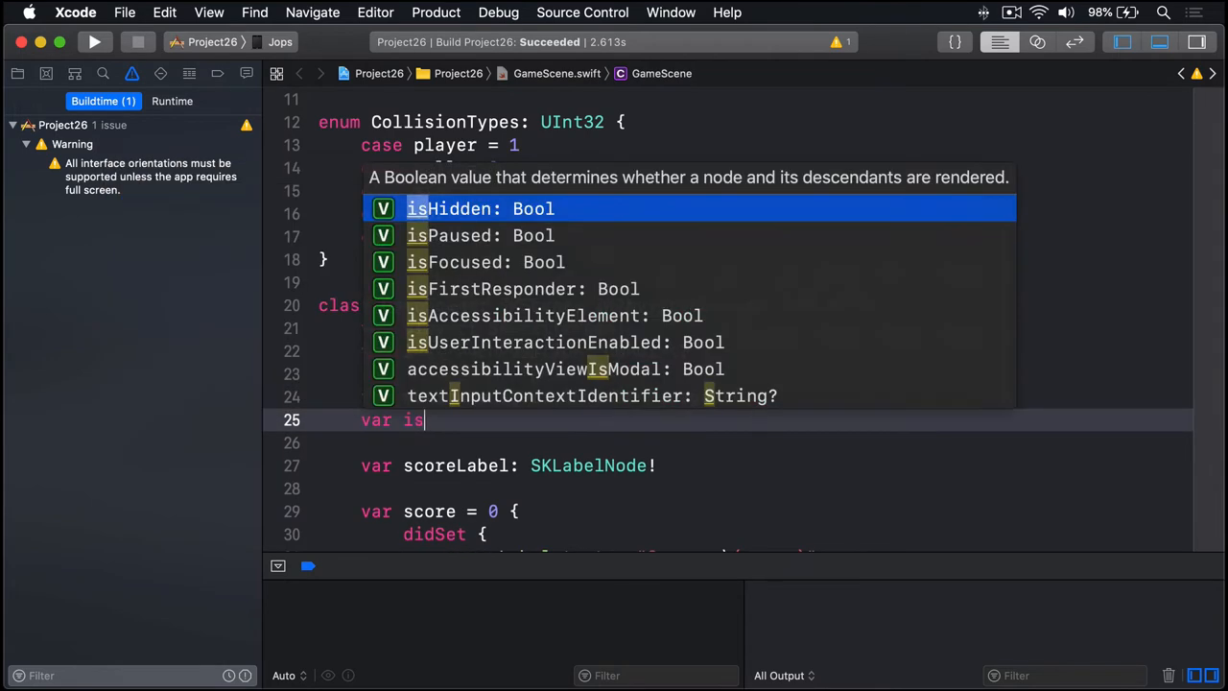
Declare var isGameOver = false among the GameScene properties.
type("GameOver = fa")
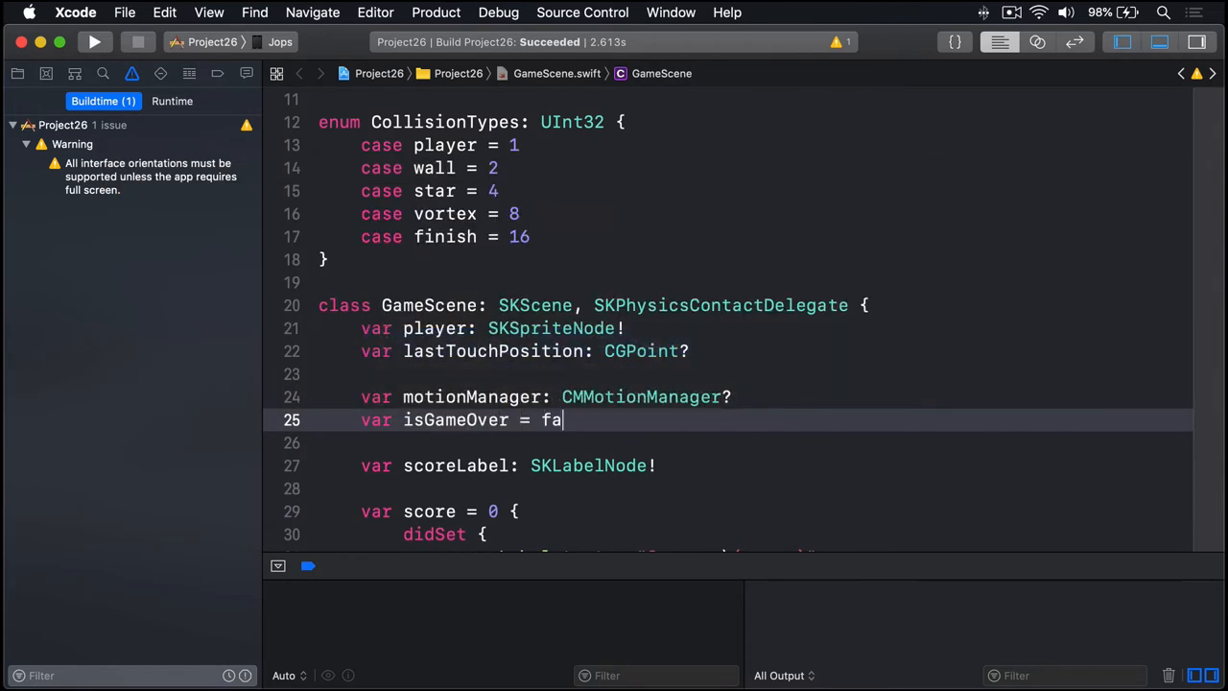
type("lse")
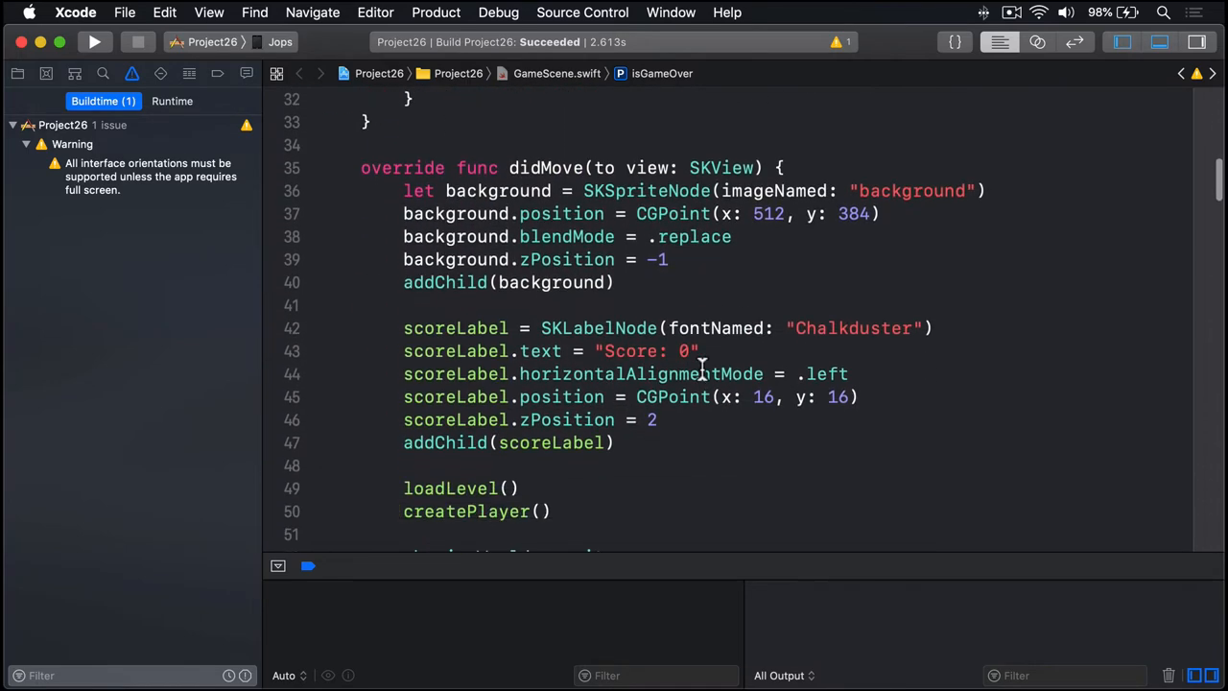
Start update(_:) with guard isGameOver == false else { return }.
scroll("down", 3)
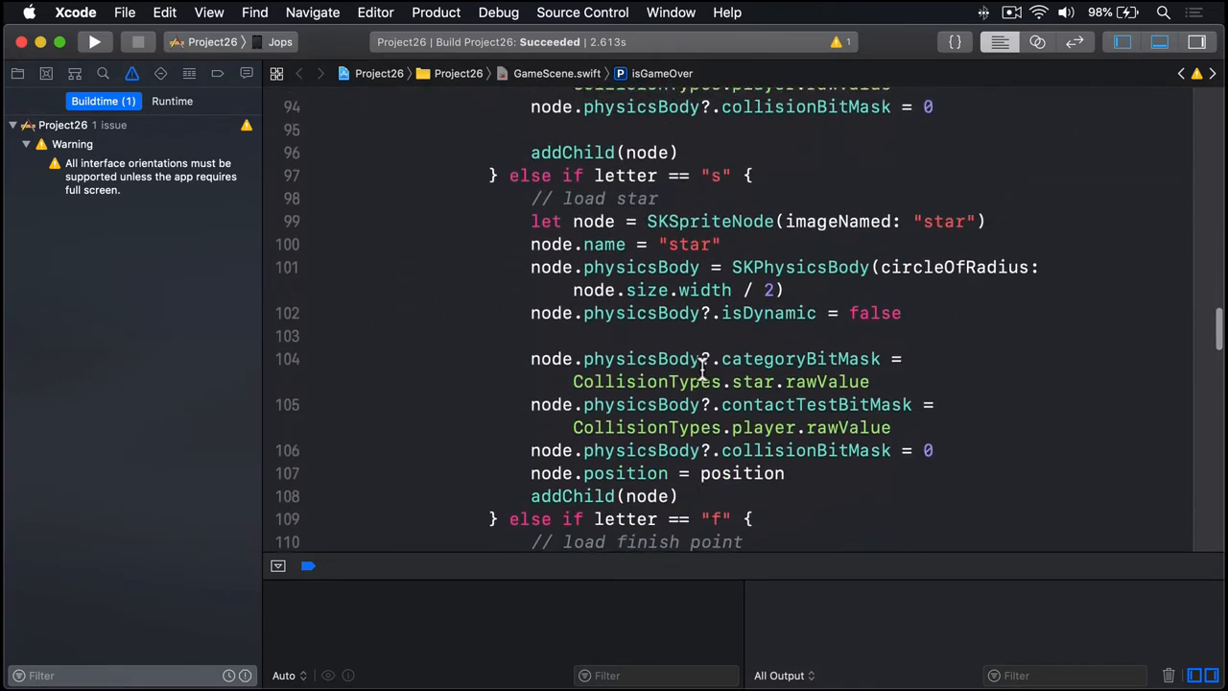
scroll("down", 3)
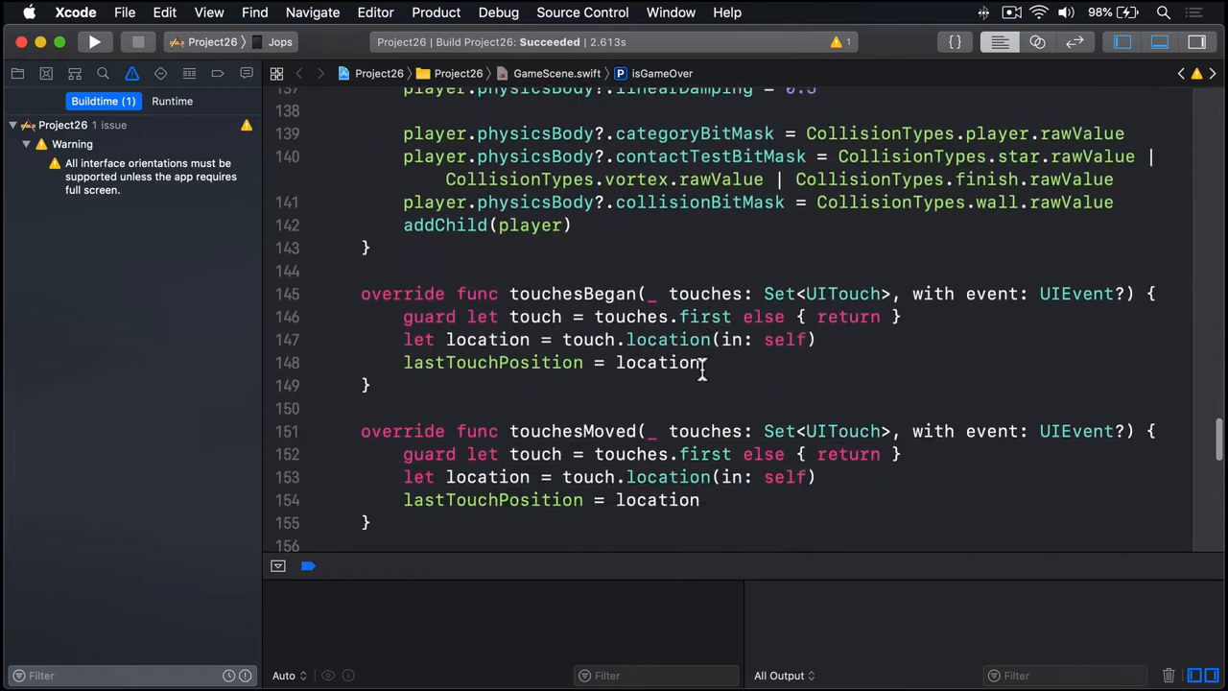
scroll("down", 3)
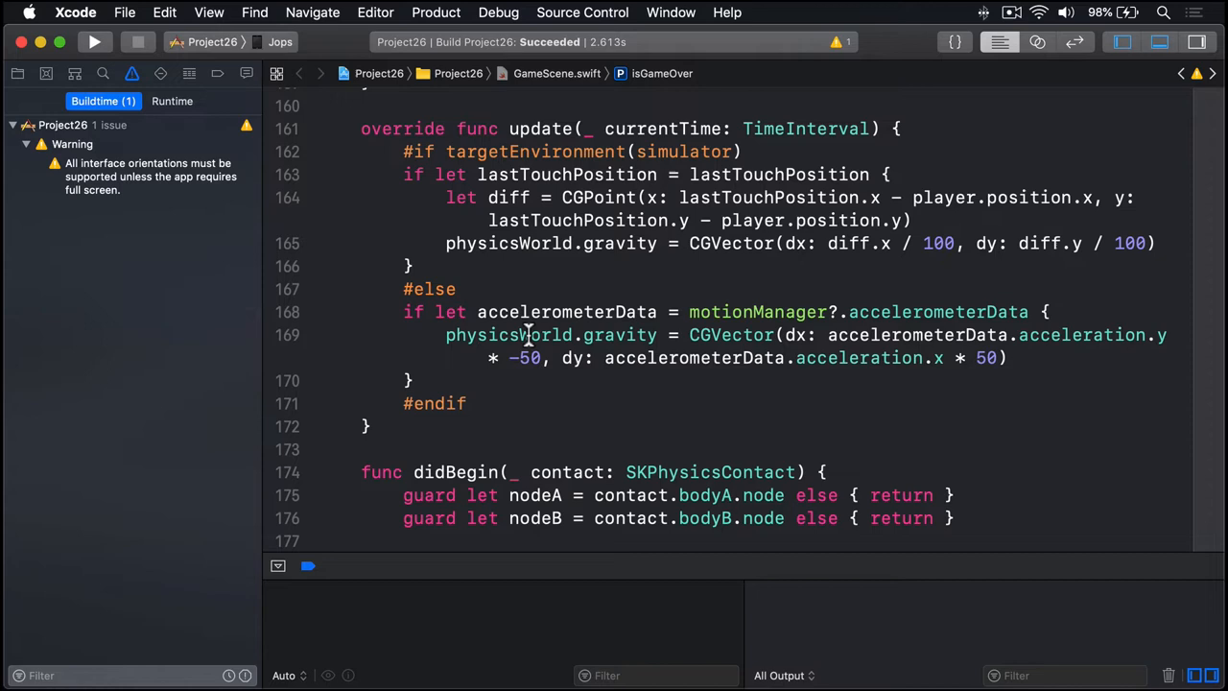
mouse_move(656, 67)
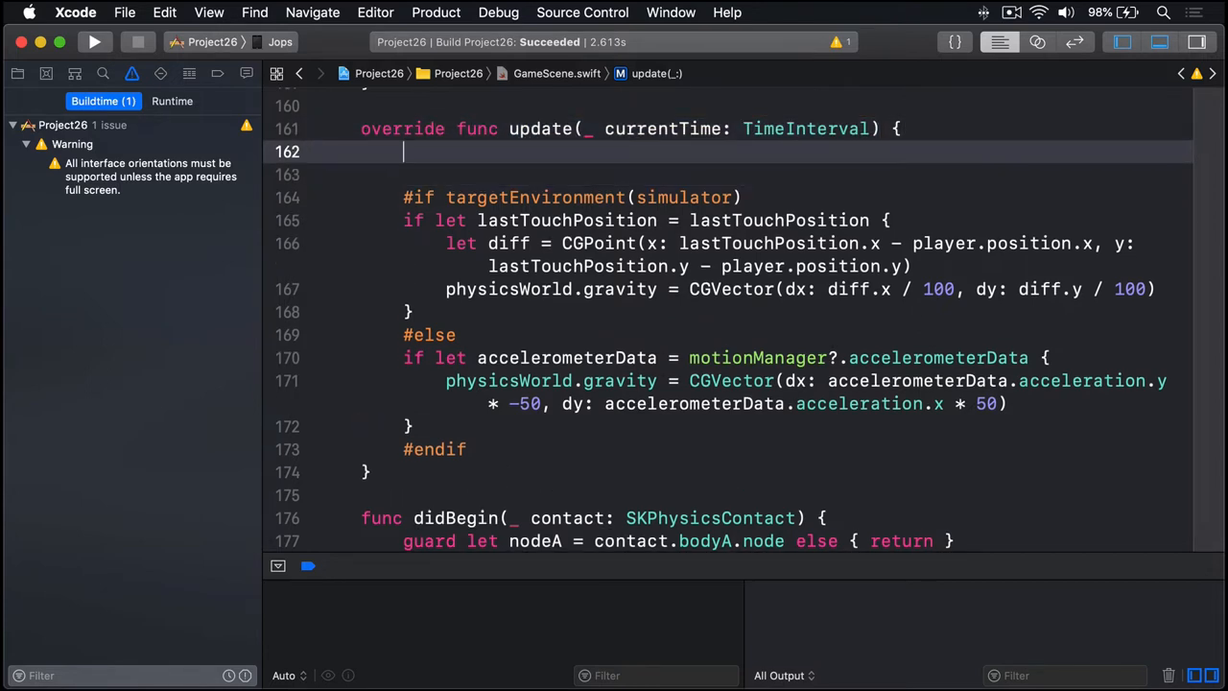
type("guard is")
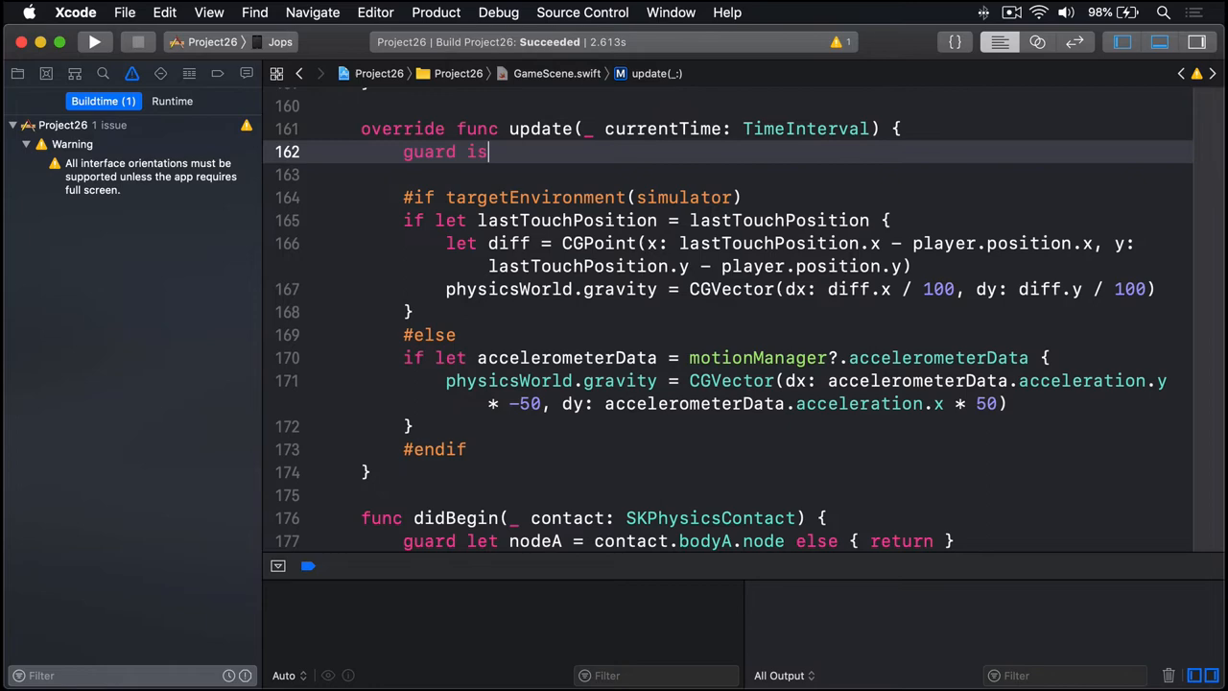
type("GameOver")
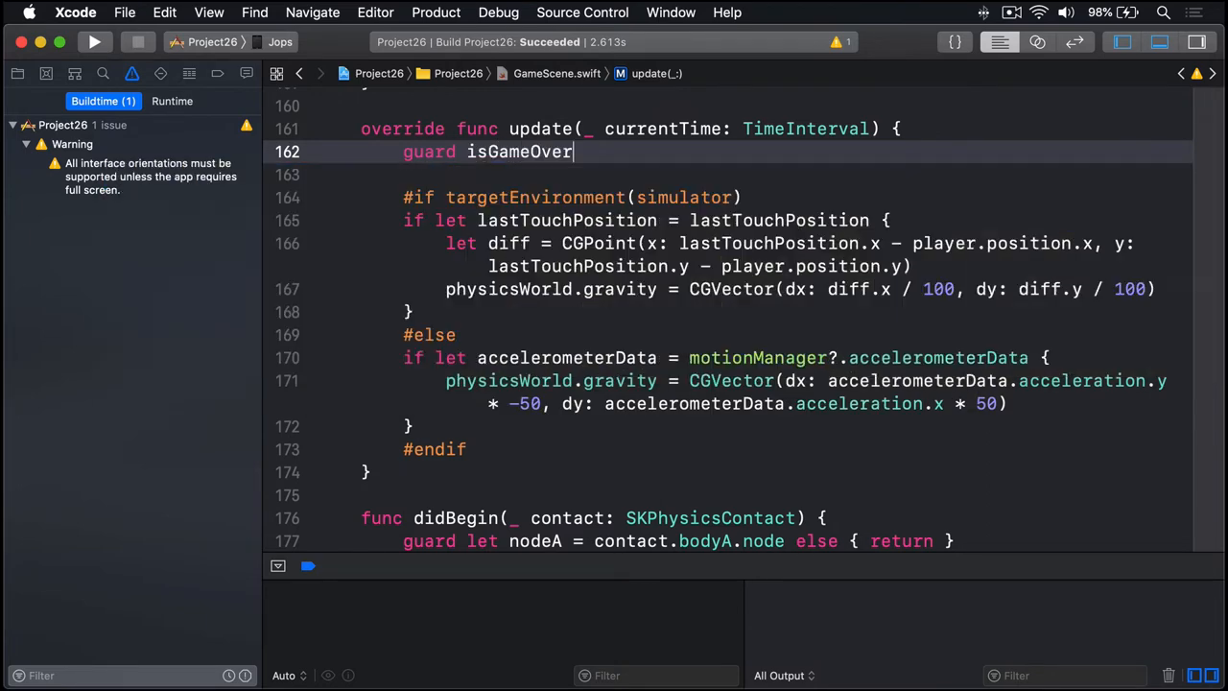
type("== false else")
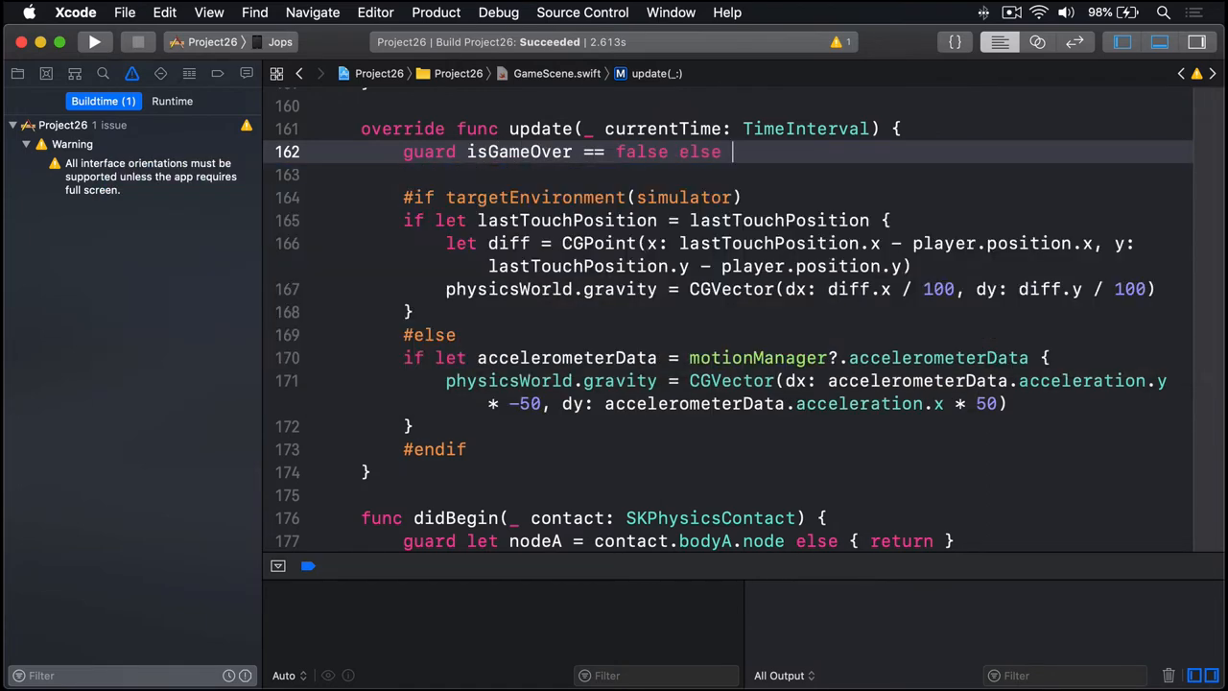
type("{ return }")
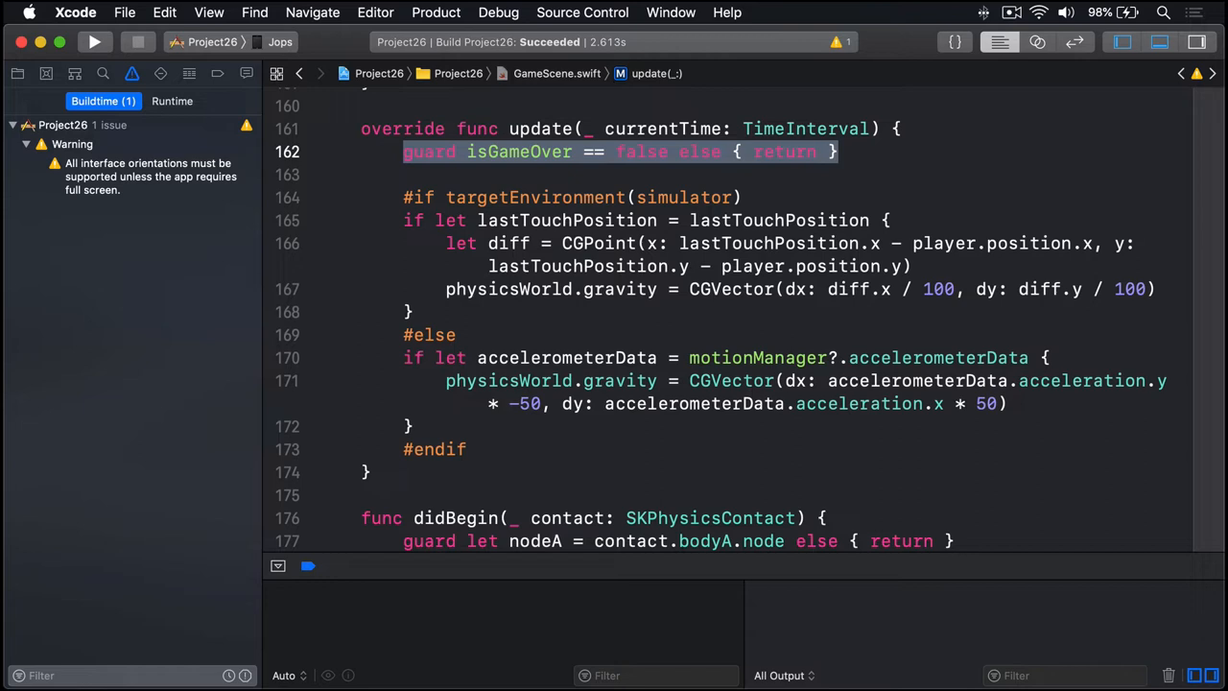
In playerCollided, on a "vortex" node set player isDynamic false, isGameOver true and score -= 1.
scroll("down", 3)
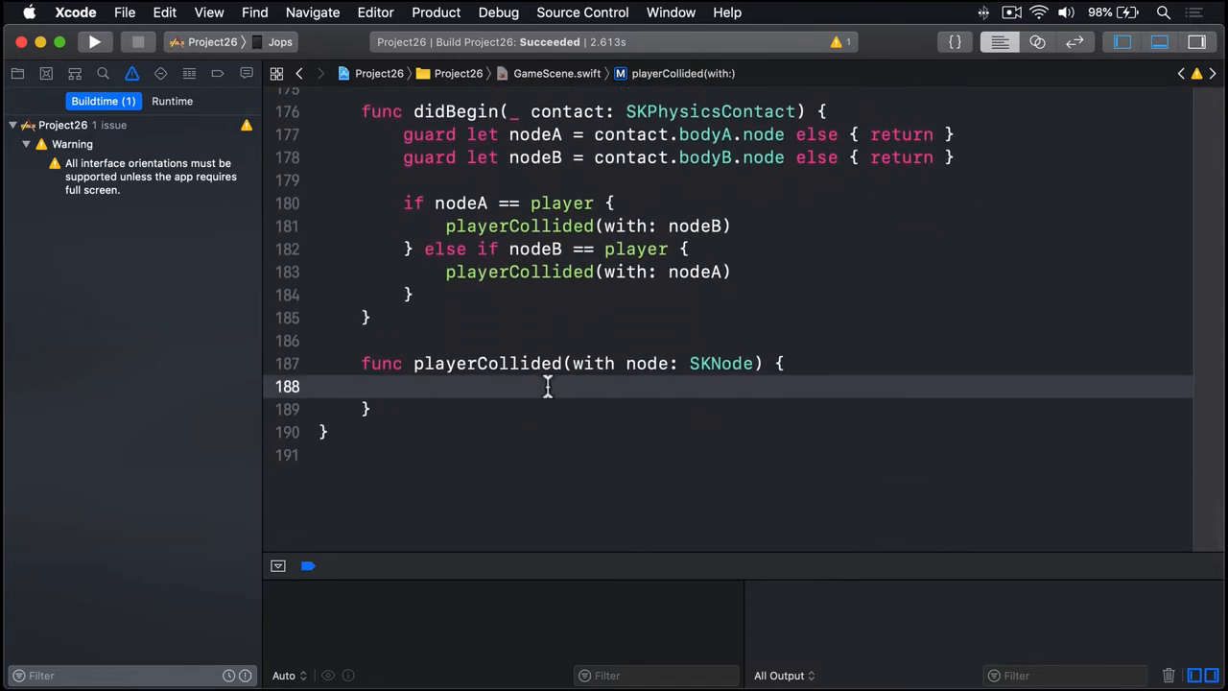
type("if node.name")
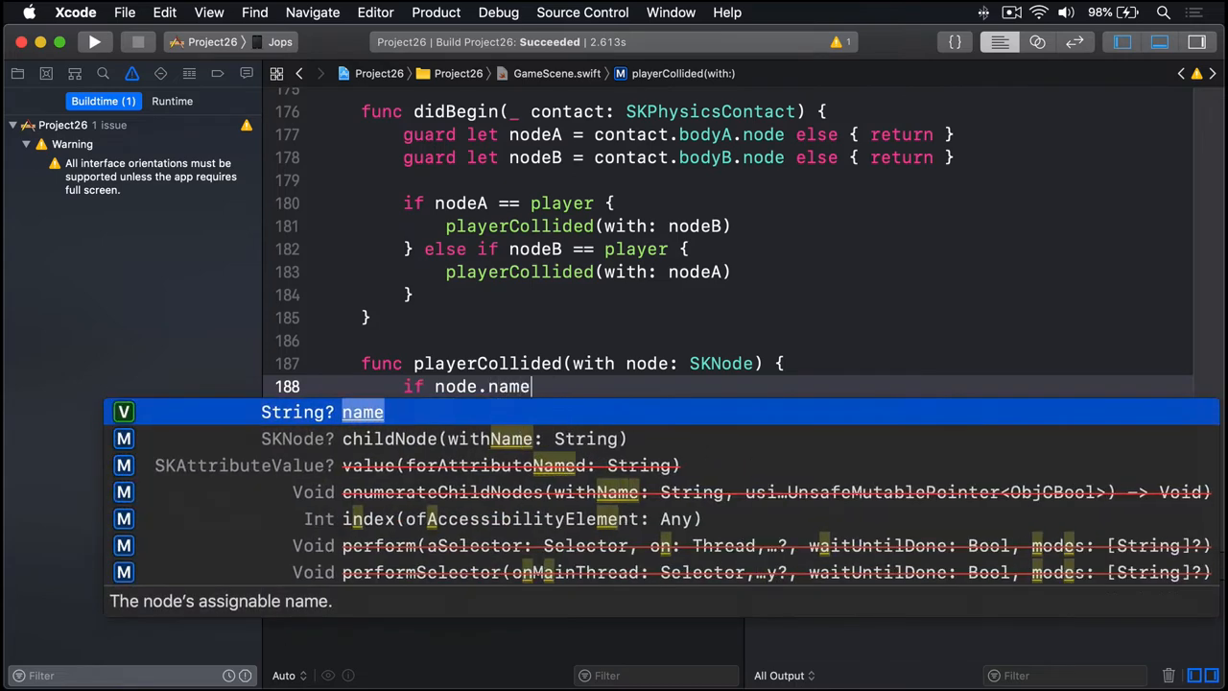
type("== \"vort\"")
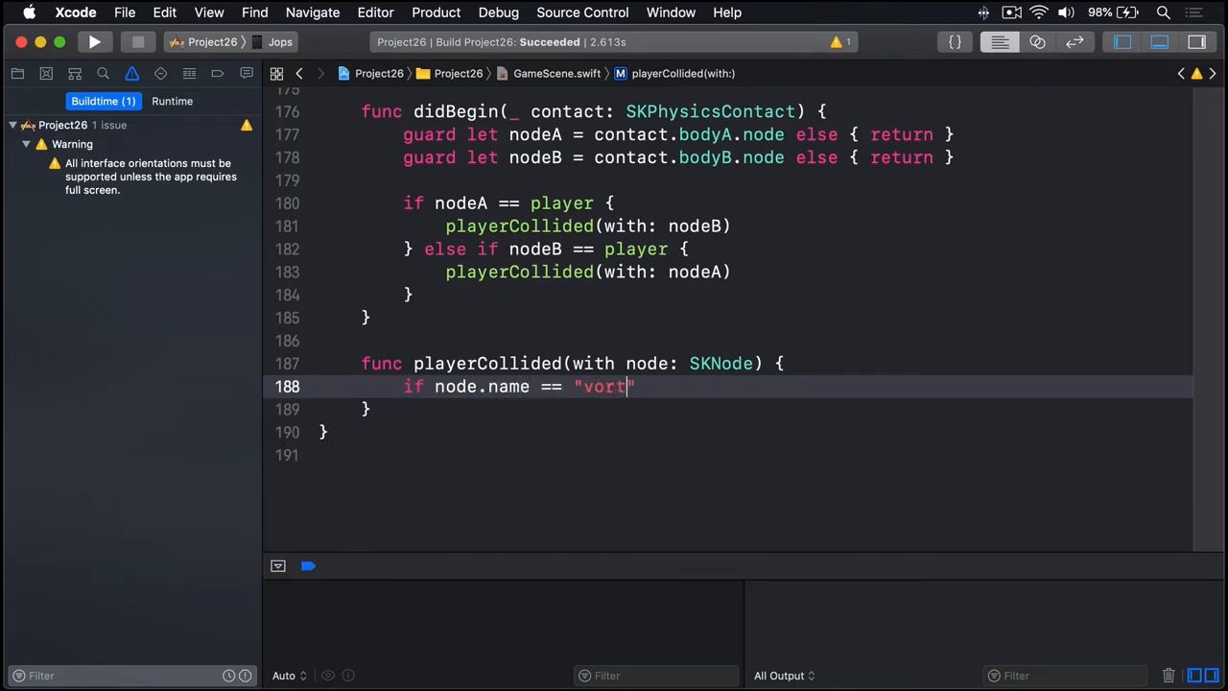
type("ex\" {")
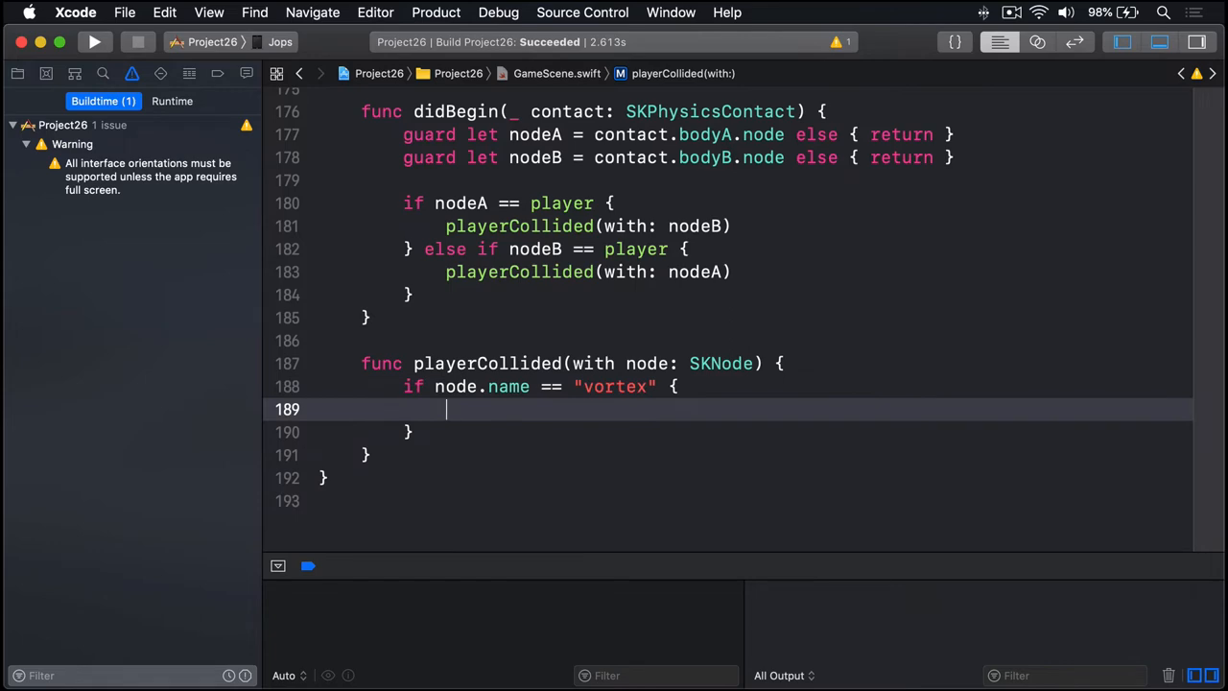
type("player.physicsBody?.isDynamic = false")
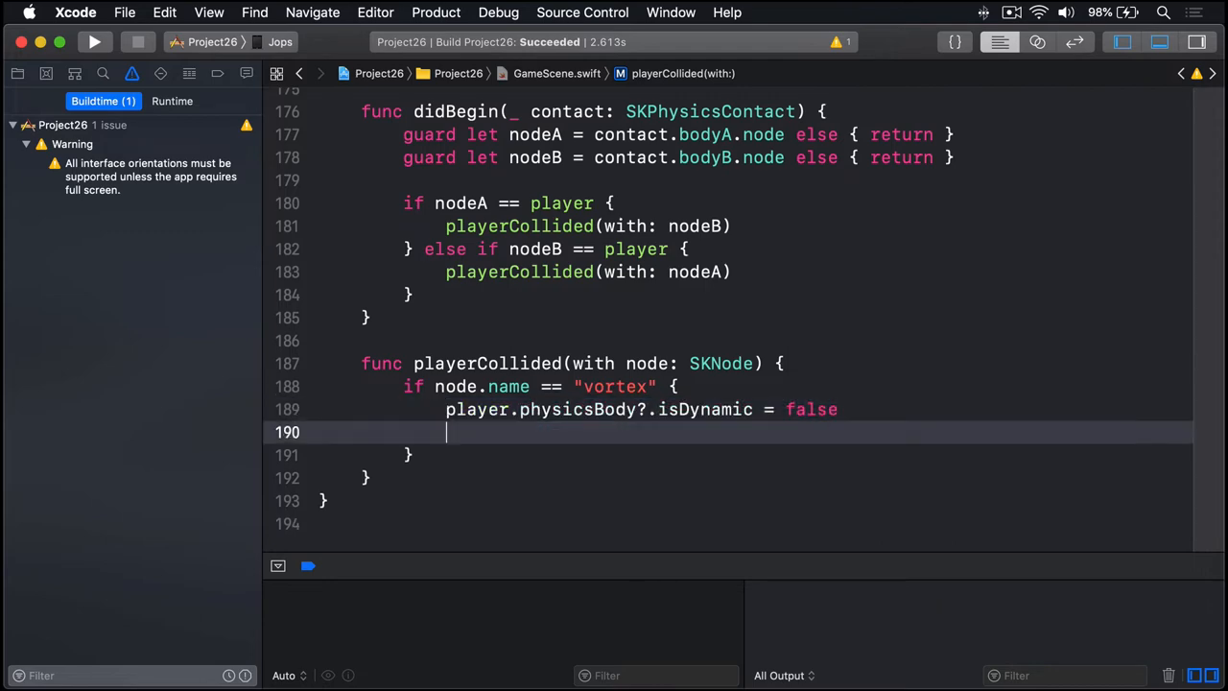
type("isGameOver =")
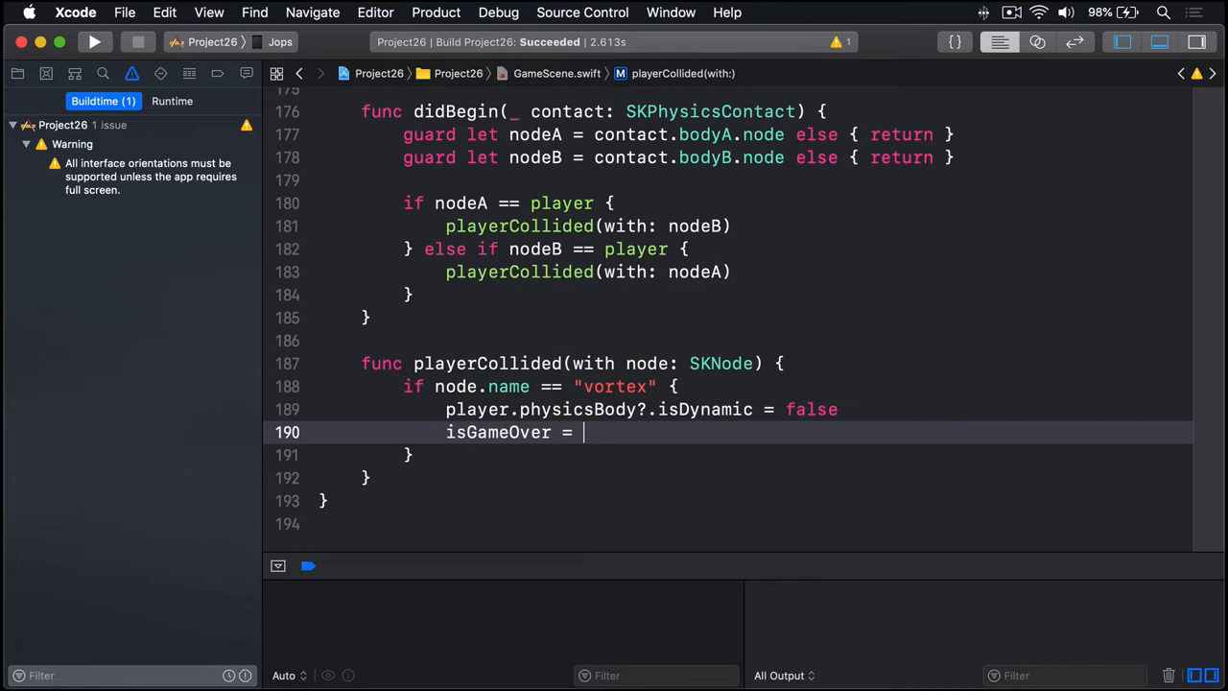
type("true")
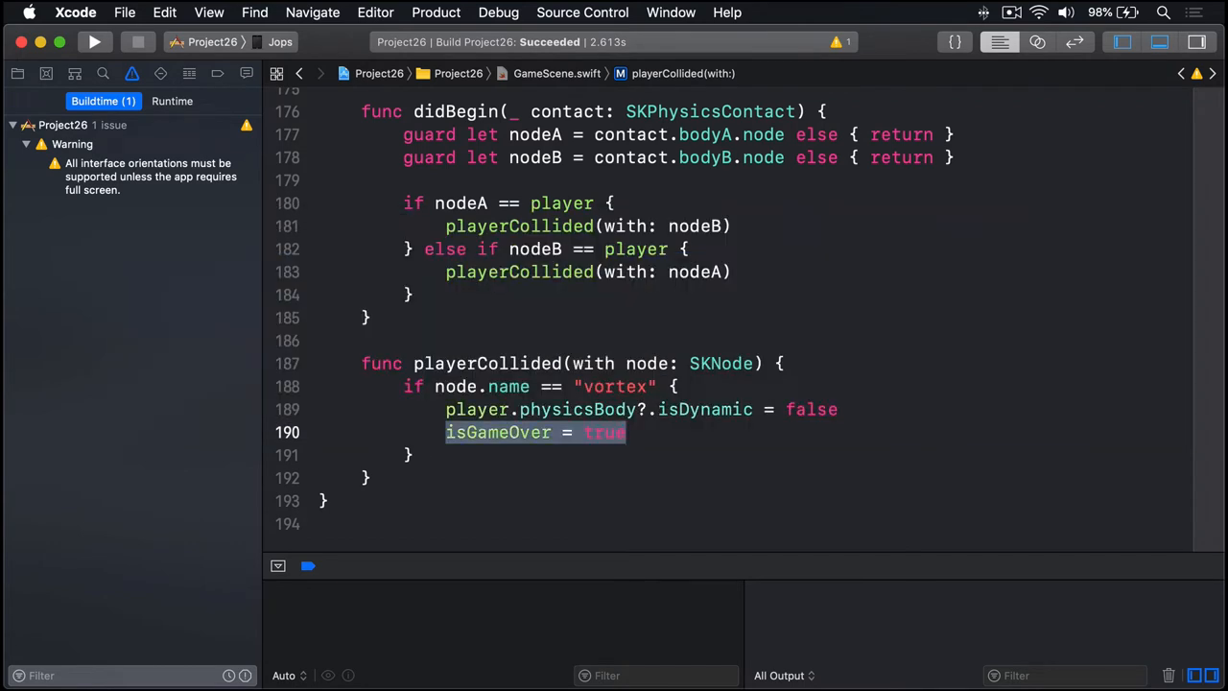
type("score -= 1")
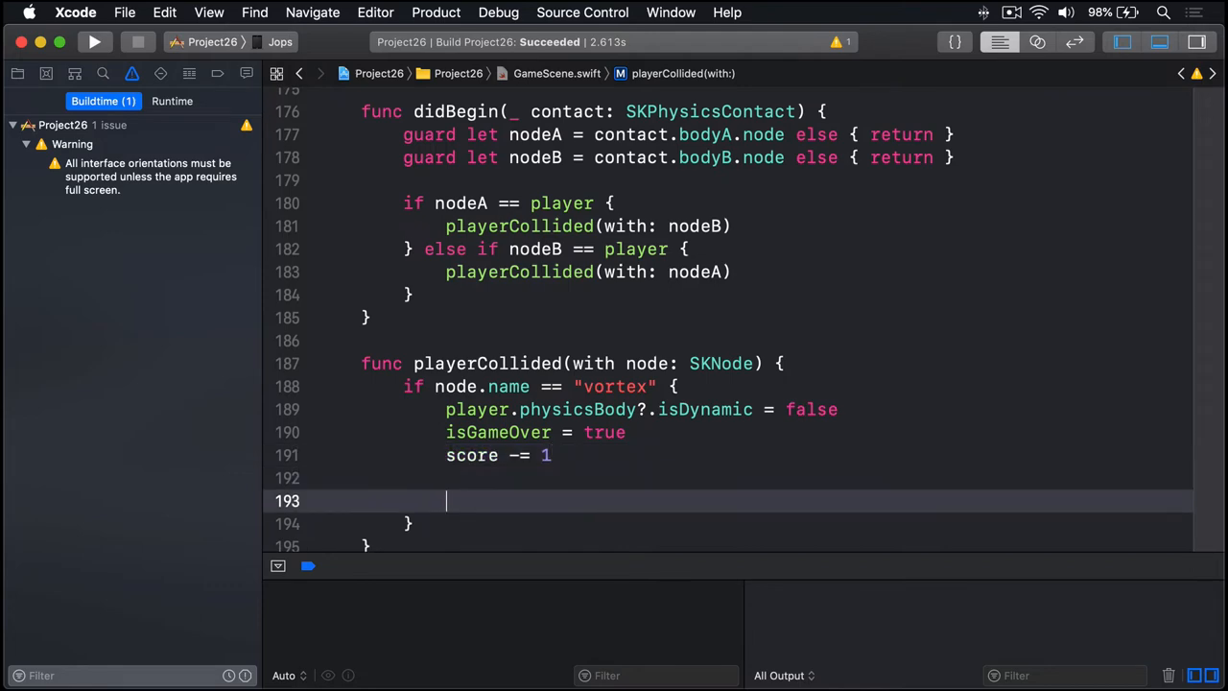
Define a move action to the node's position over 0.25 s and a scale-down action.
type("let move = S")
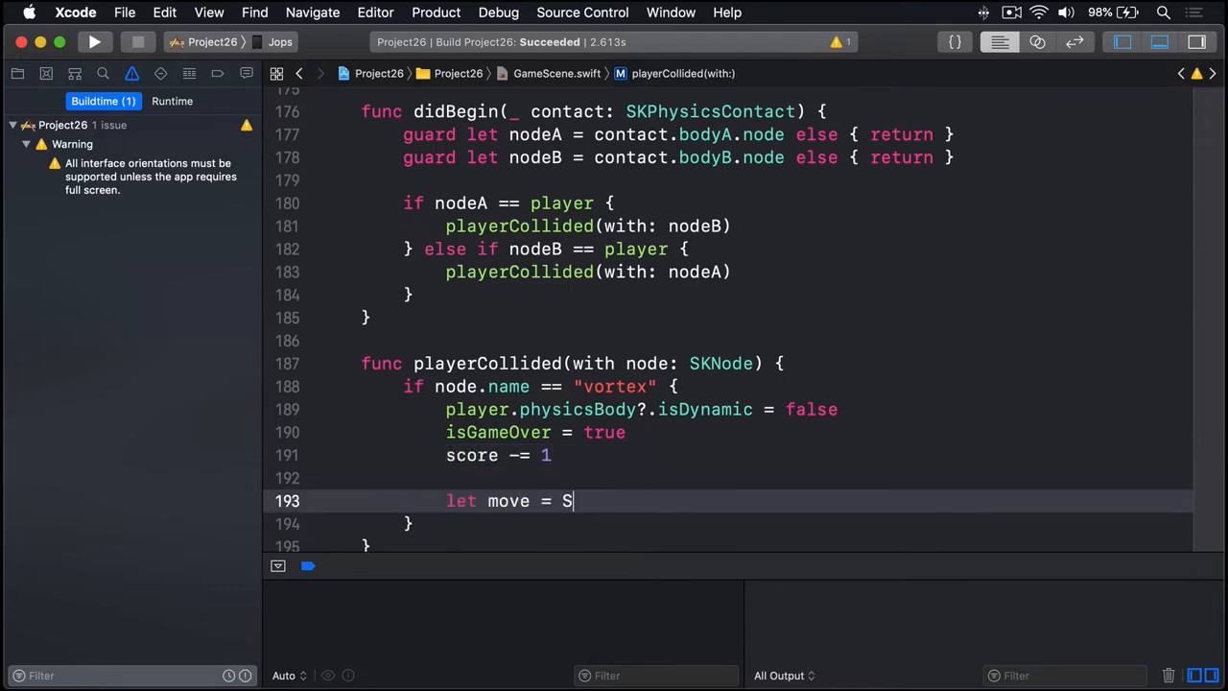
type("KAction.move")
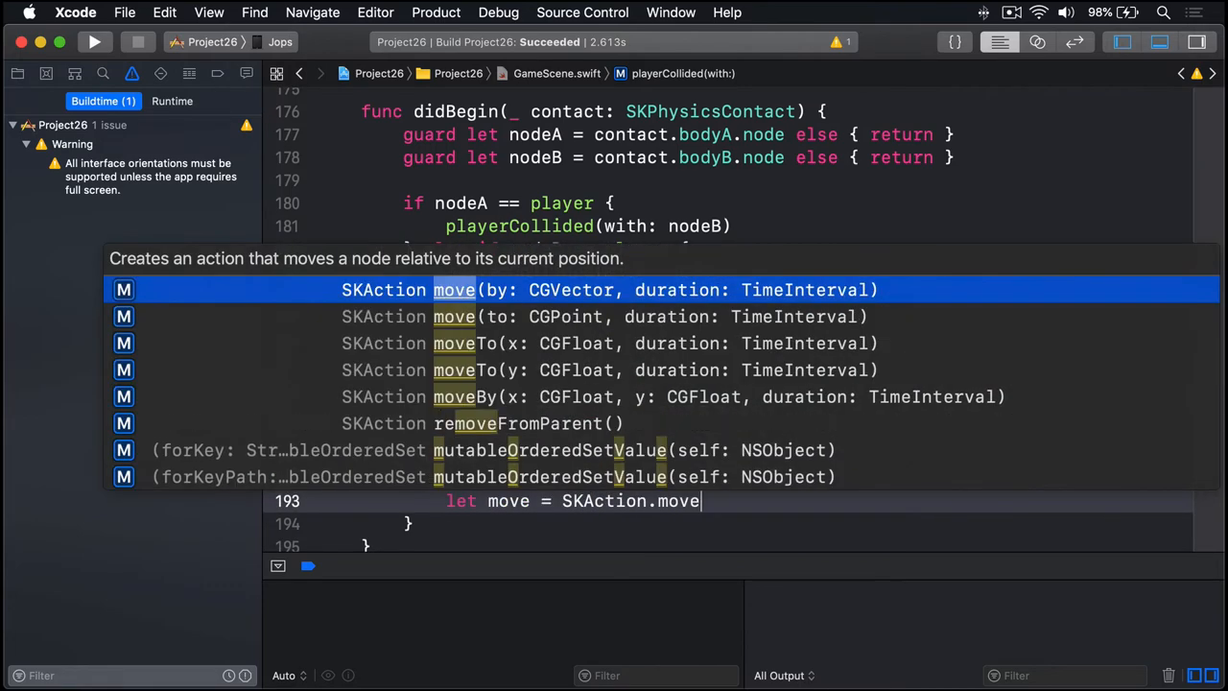
key("Down")
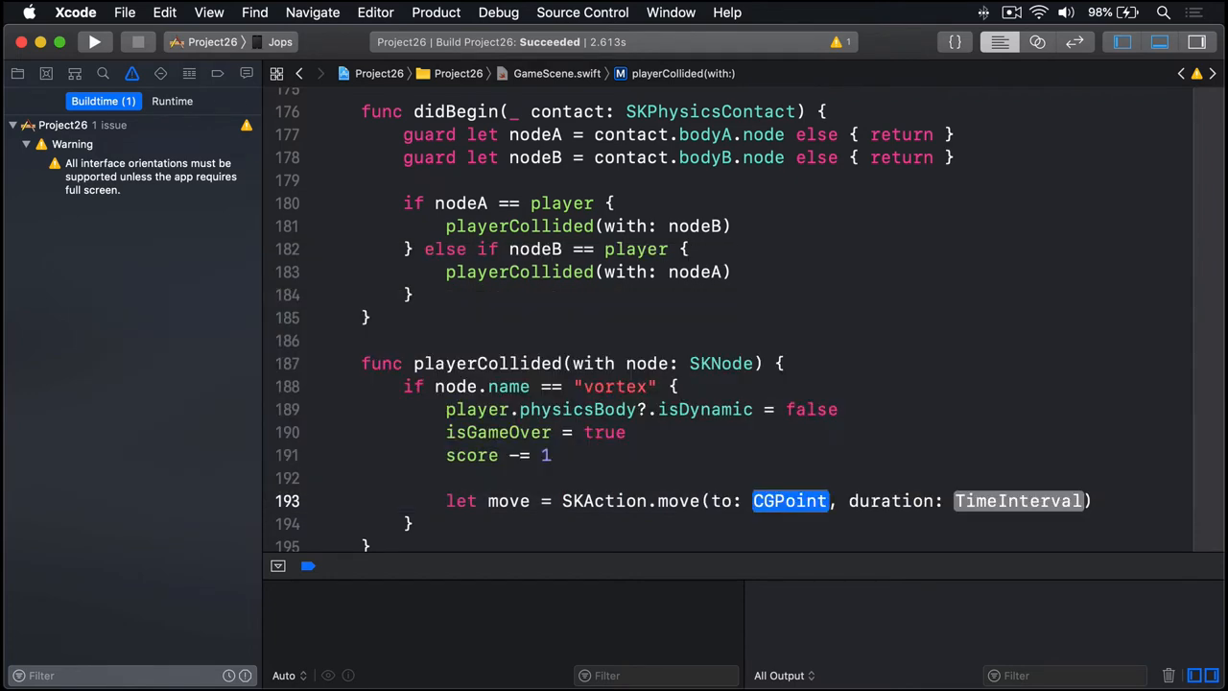
type("node.position")
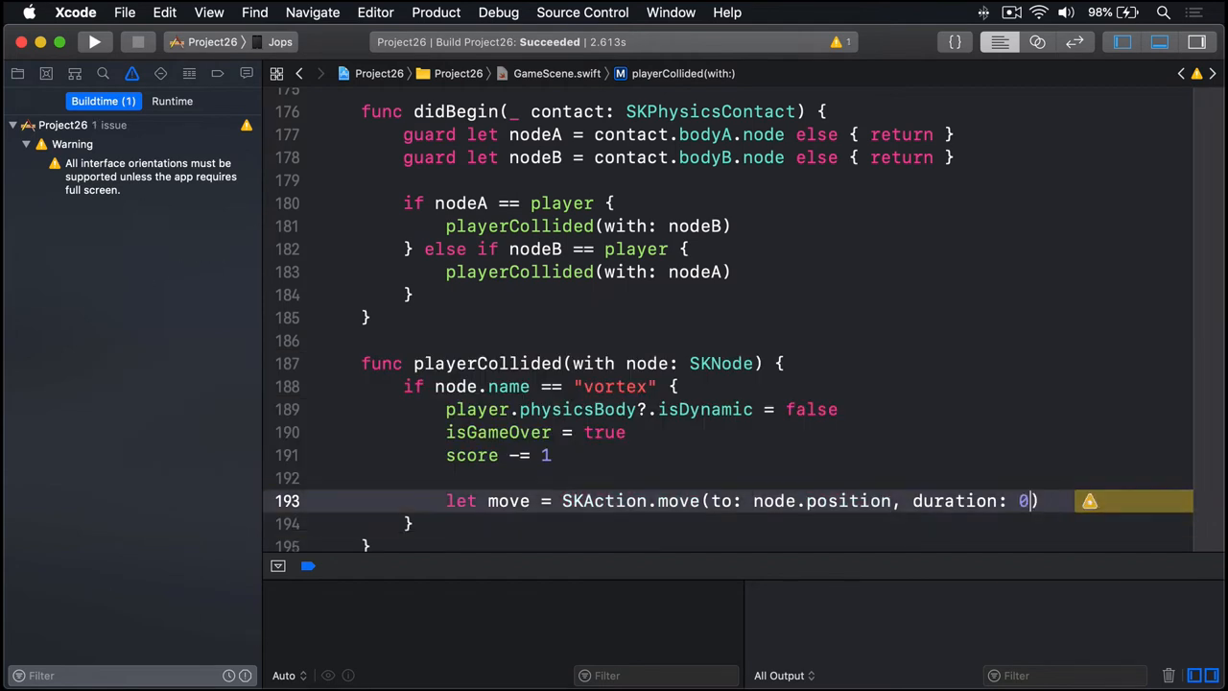
type(".25")
type("let")
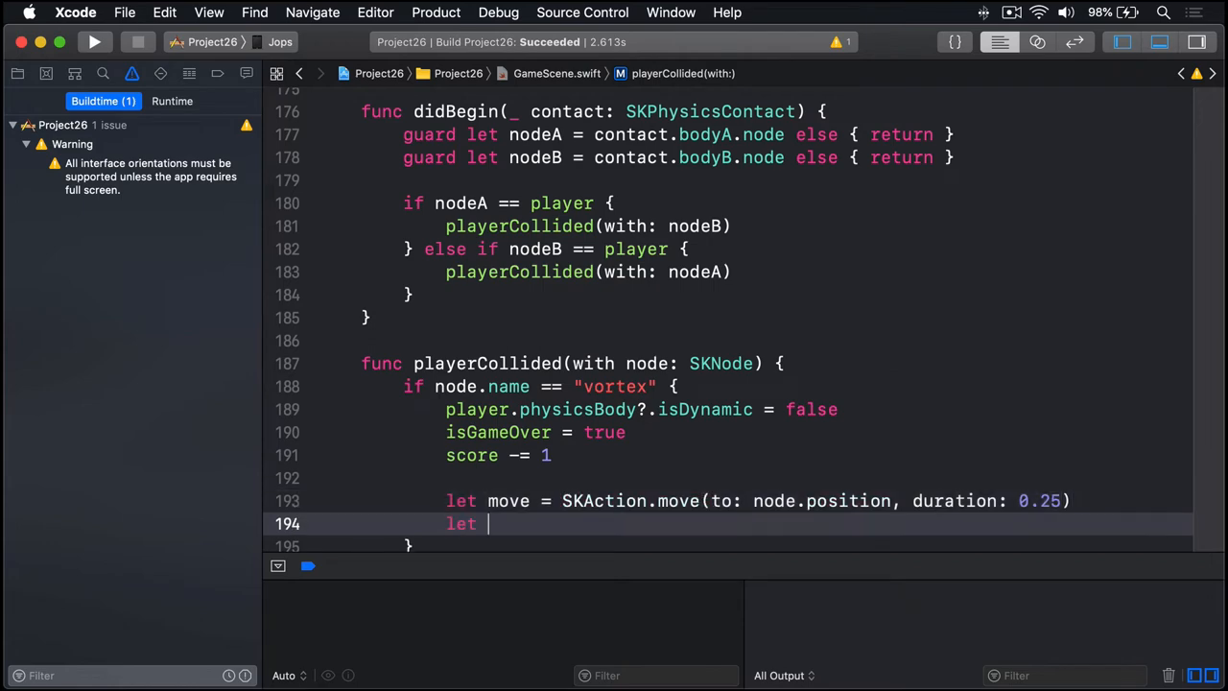
type("scale = SKAction.scale(to: 0.0001, duration: TimeInterval")
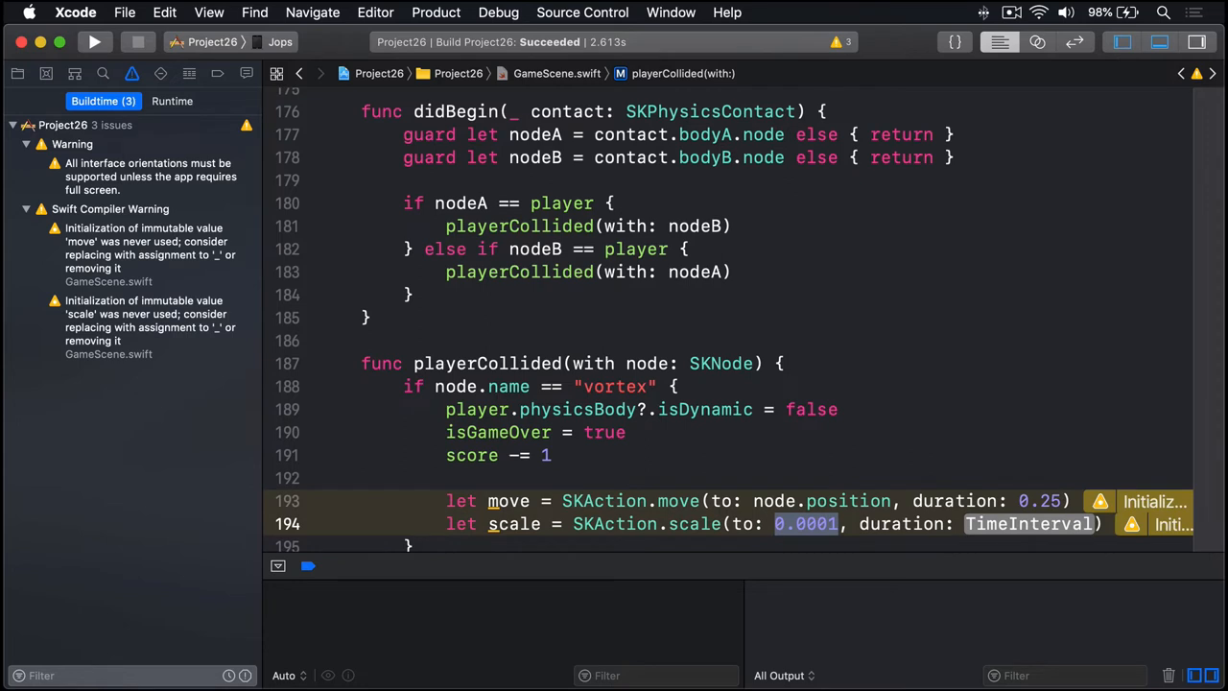
type("0.25")
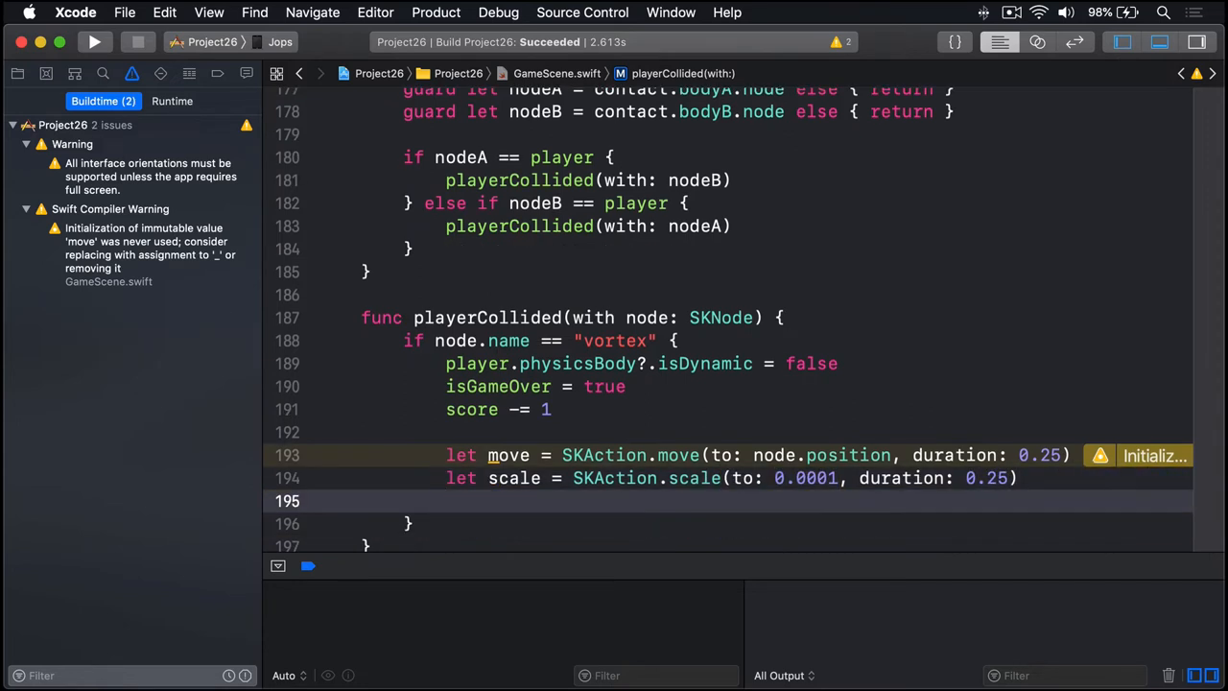
Define a removeFromParent action and combine move, scale and remove into an SKAction sequence.
type("let")
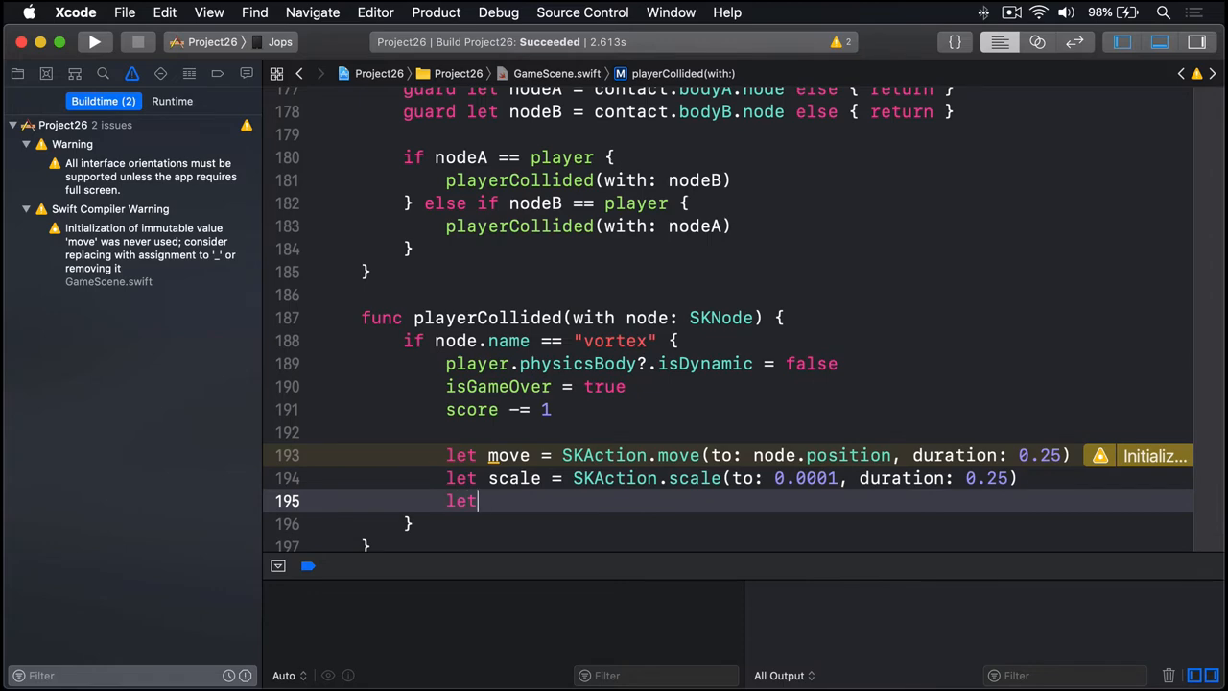
type("remove")
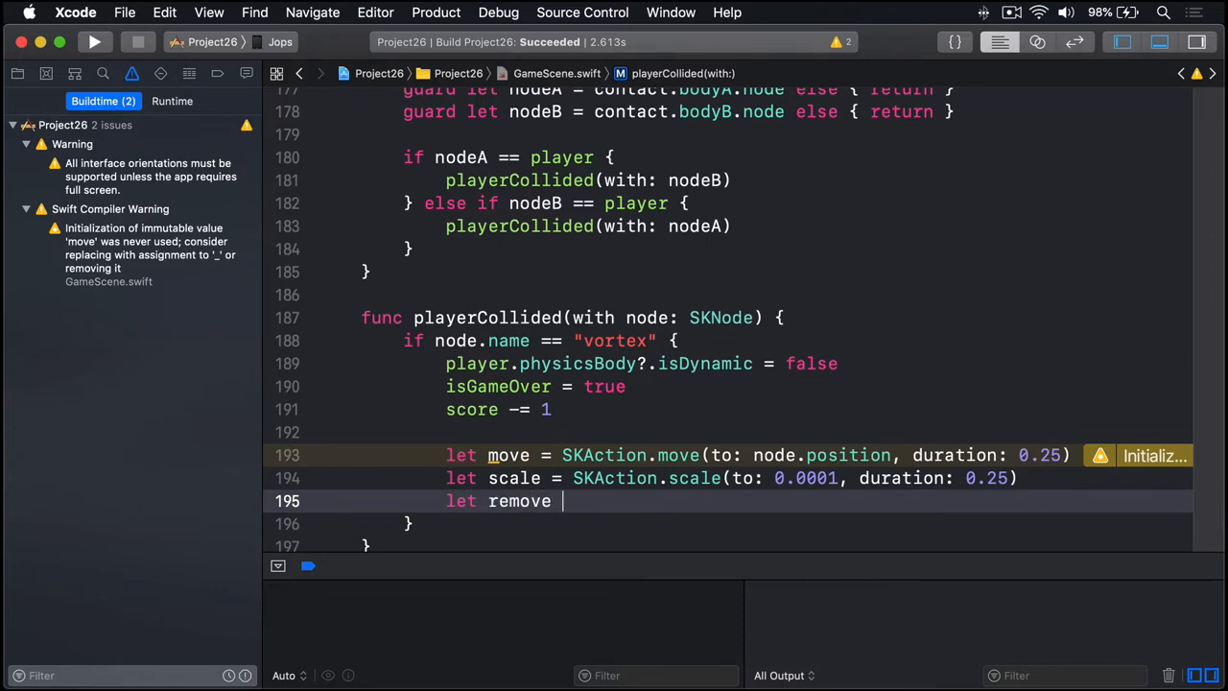
type("= SKAction.remo")
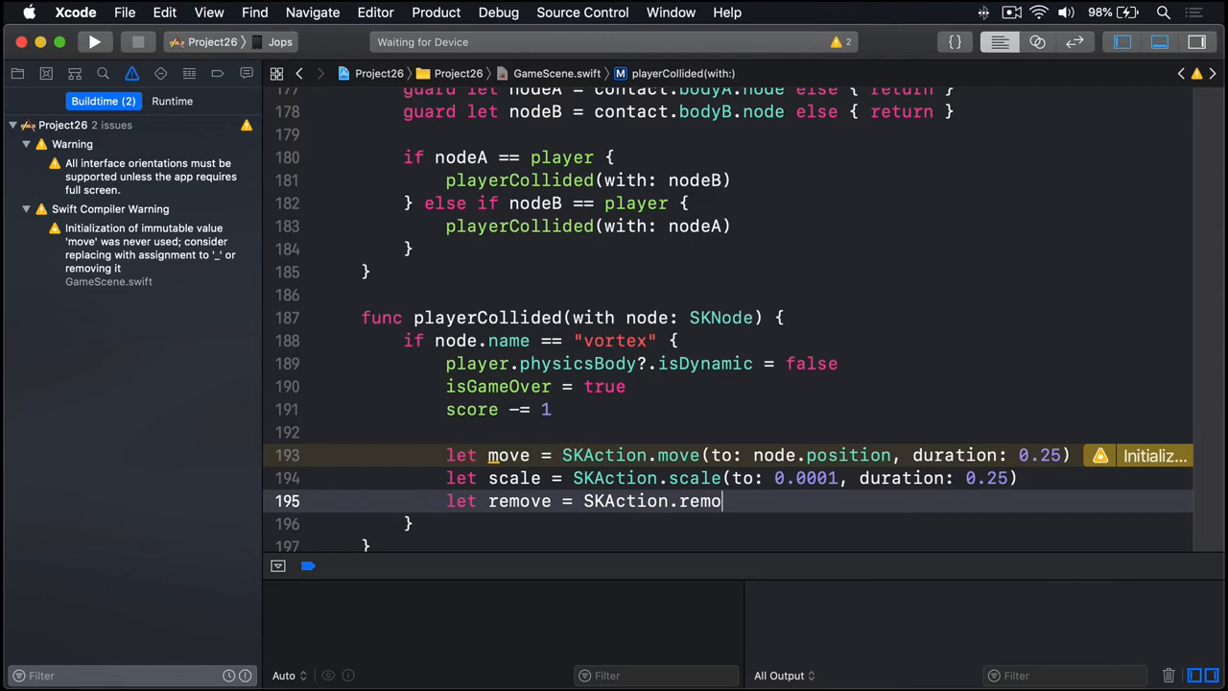
type("veFromParent()")
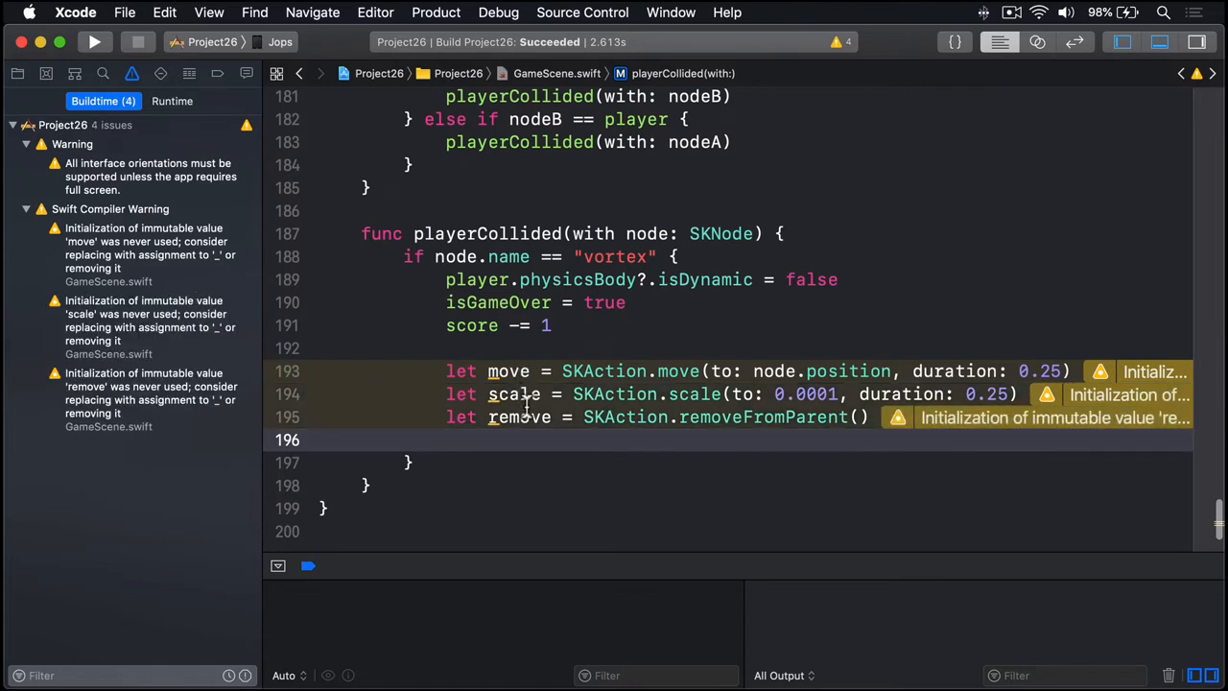
type("let s")
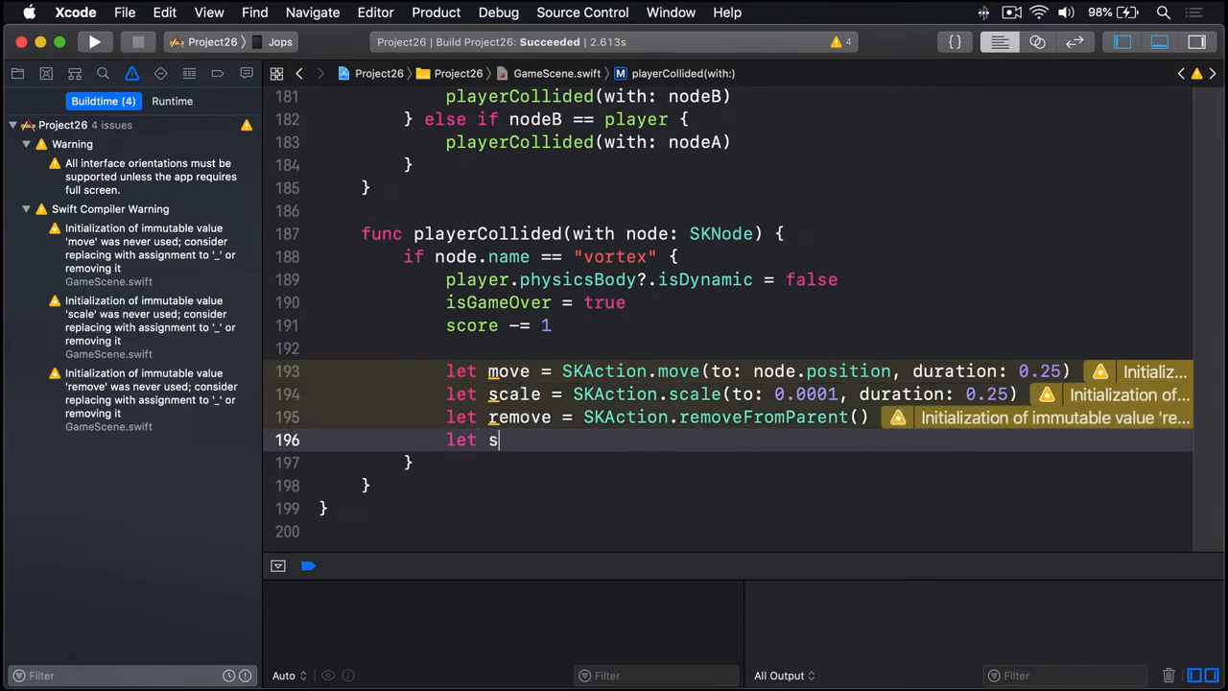
type("equence = SKAction.sequence([move, scale, remove")
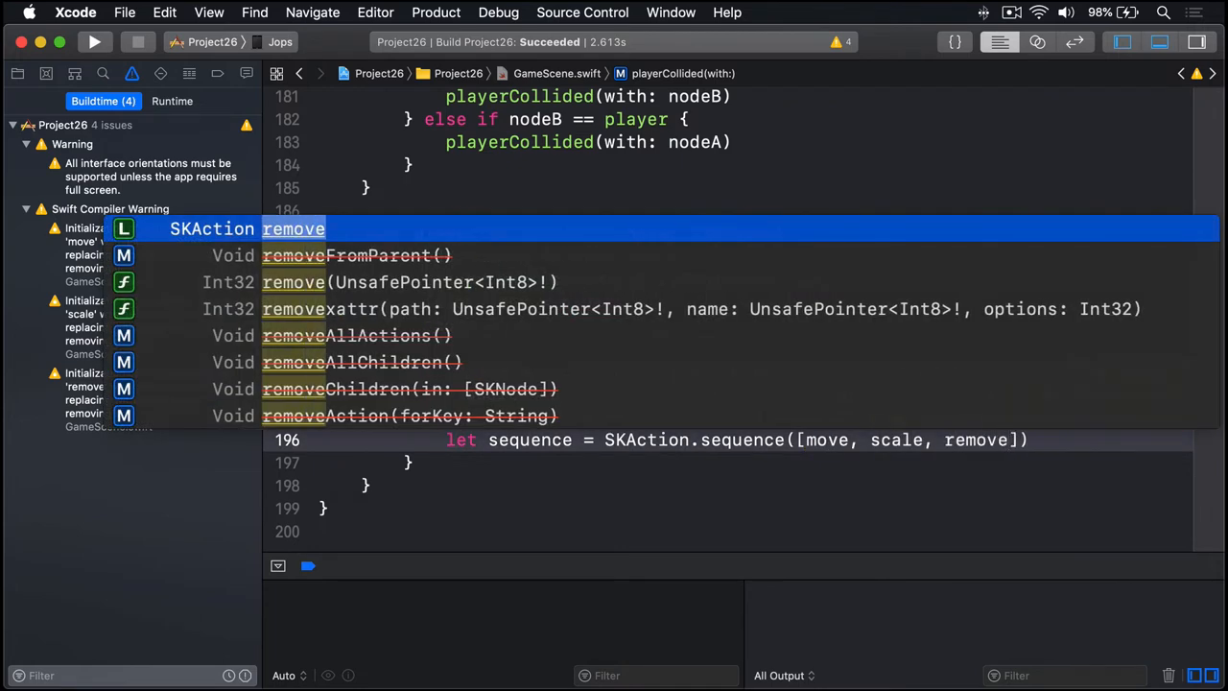
key("Escape")
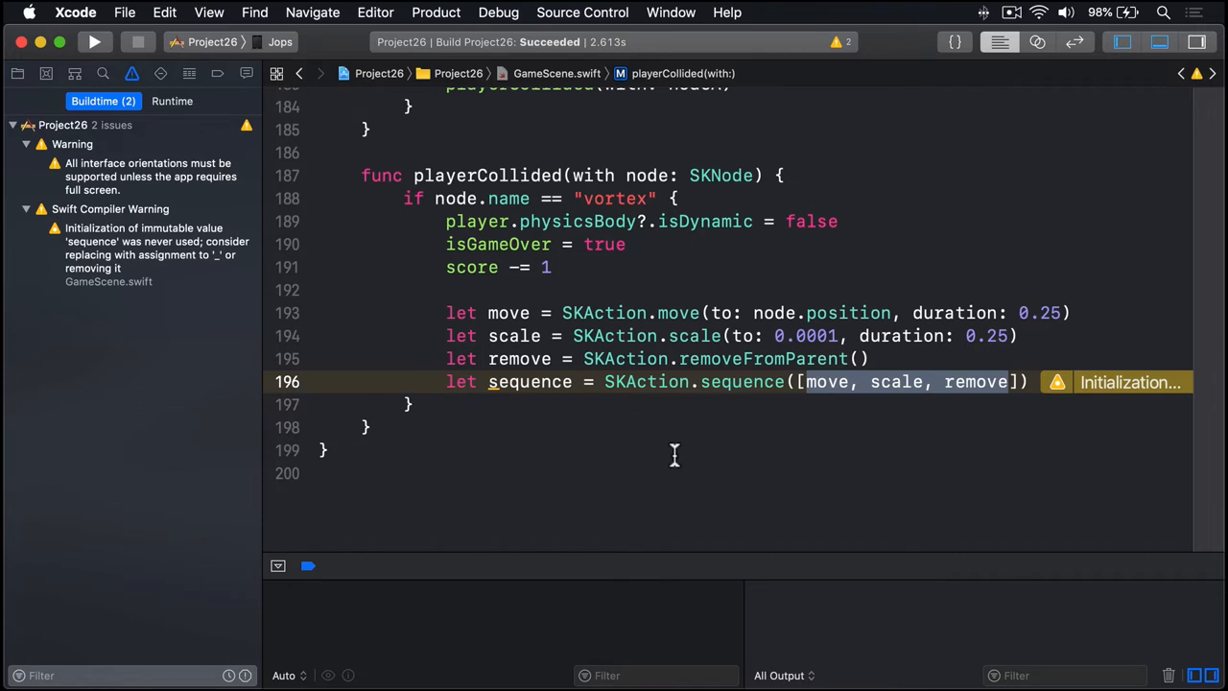
mouse_move(656, 372)
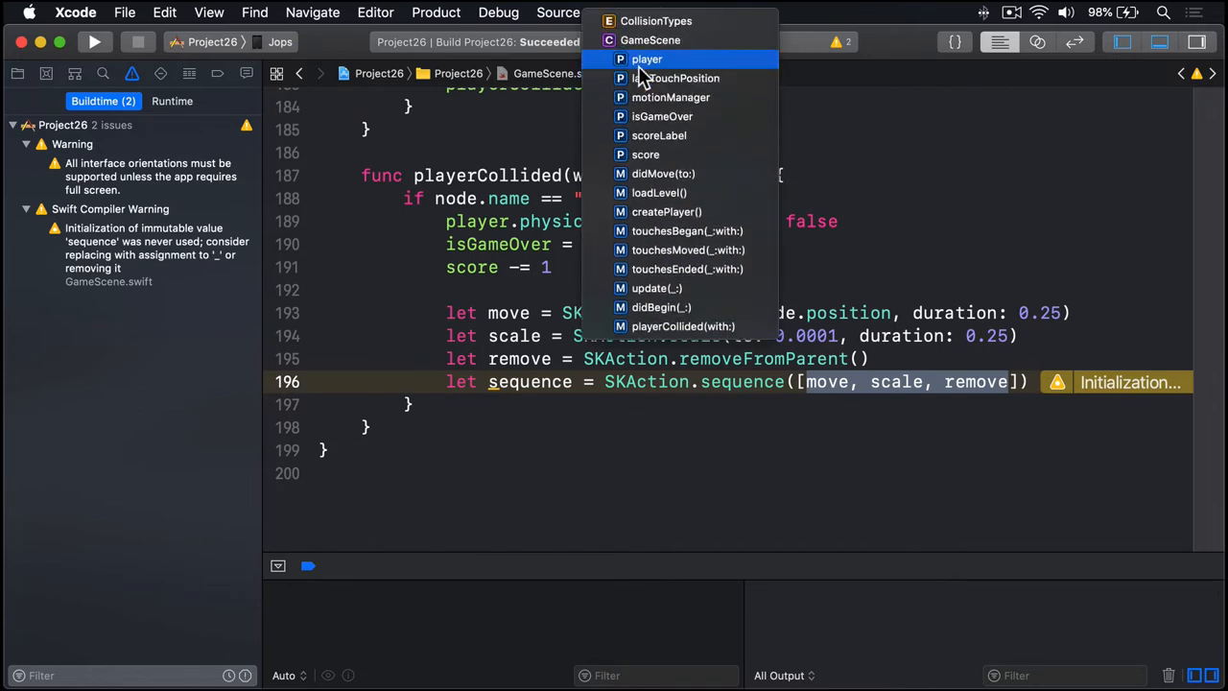
Jump to the createPlayer() function via the jump bar's symbol menu.
left_click(665, 211)
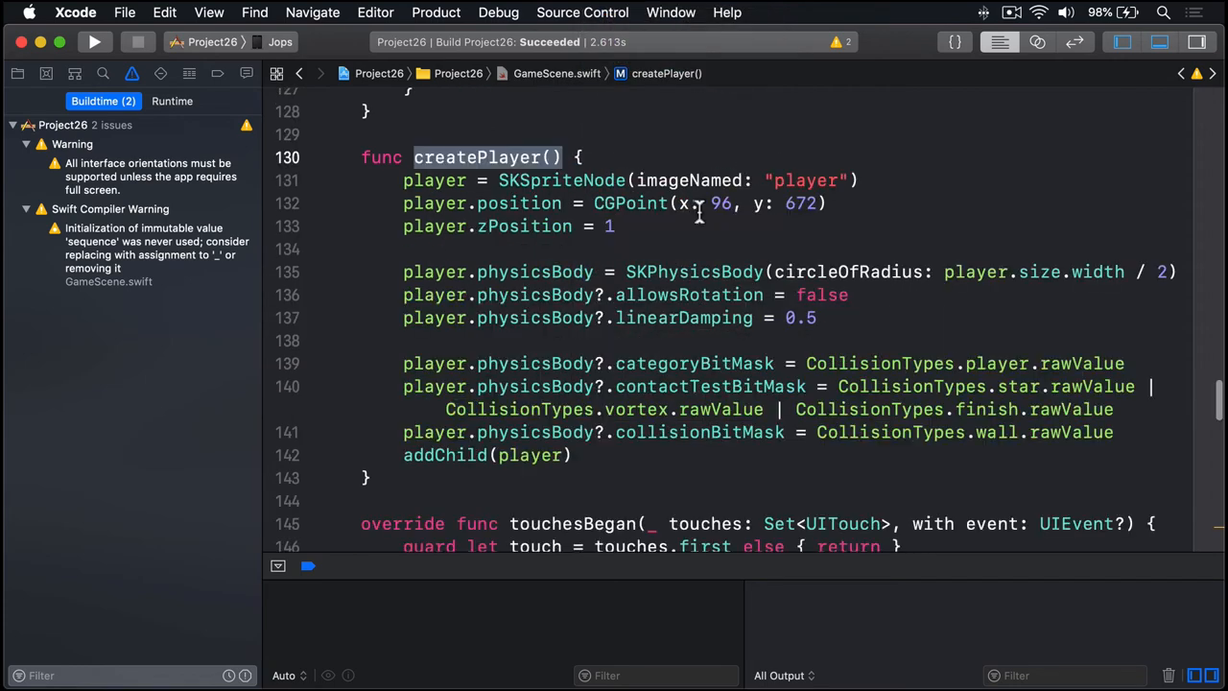
mouse_move(699, 203)
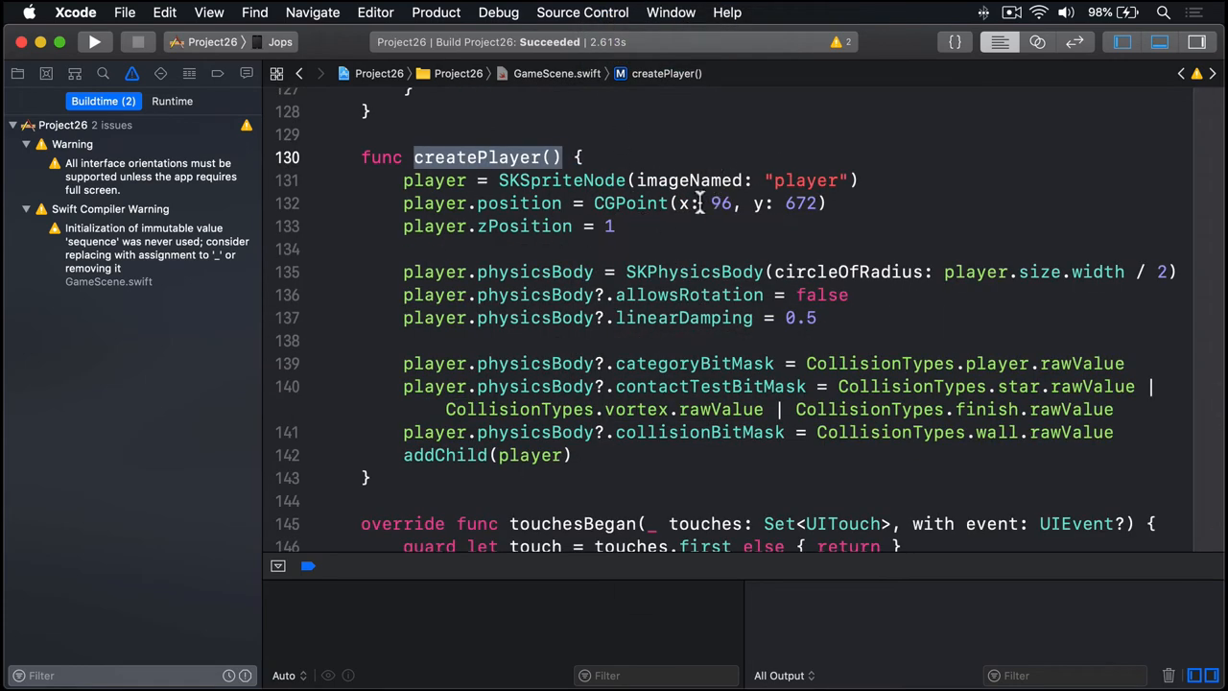
mouse_move(589, 272)
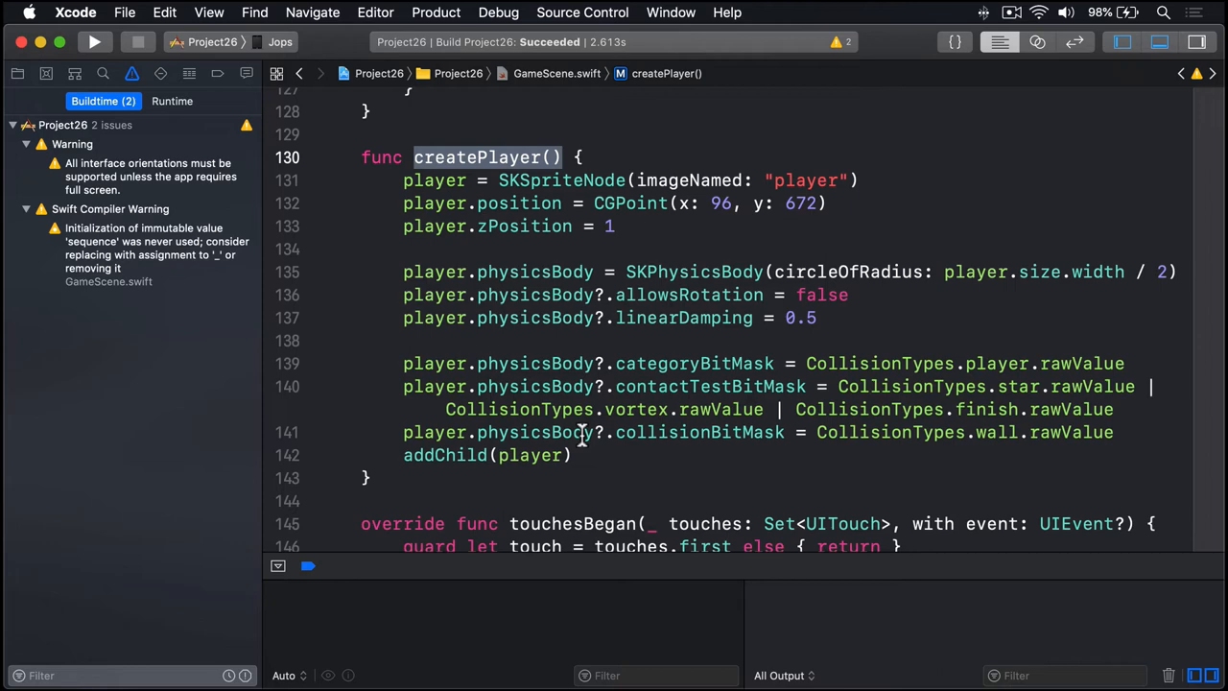
In the vortex branch, run the action sequence on the player with player.run(sequence).
scroll("down", 3)
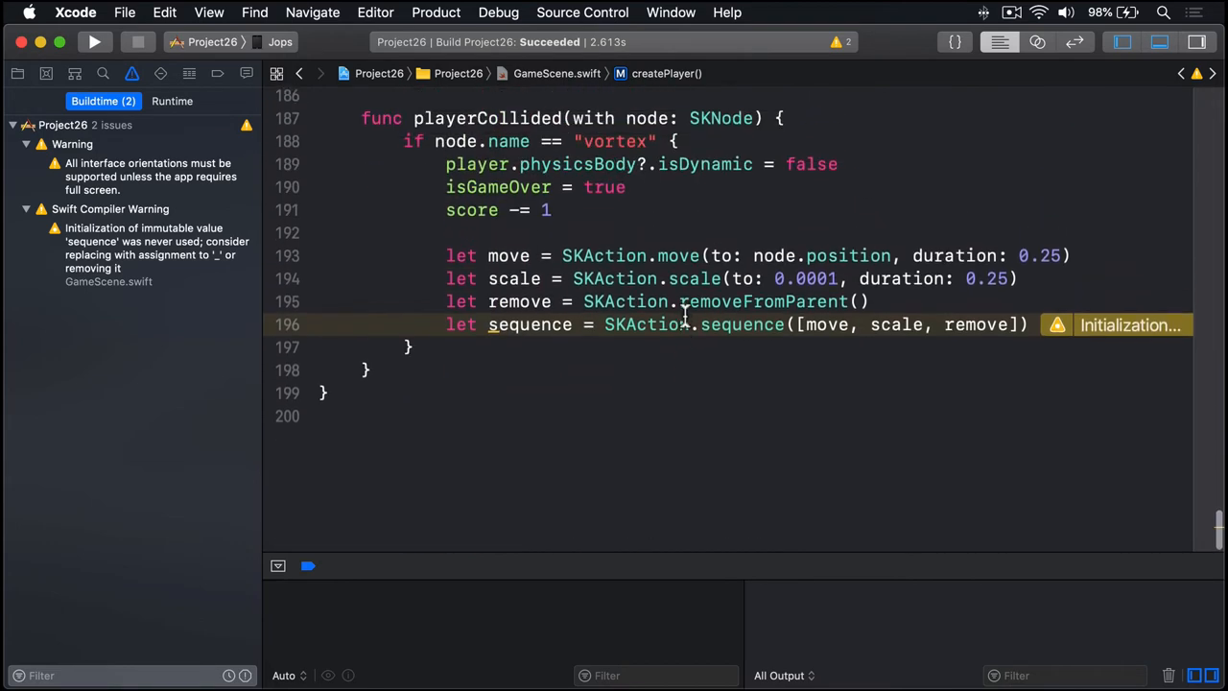
double_click(644, 330)
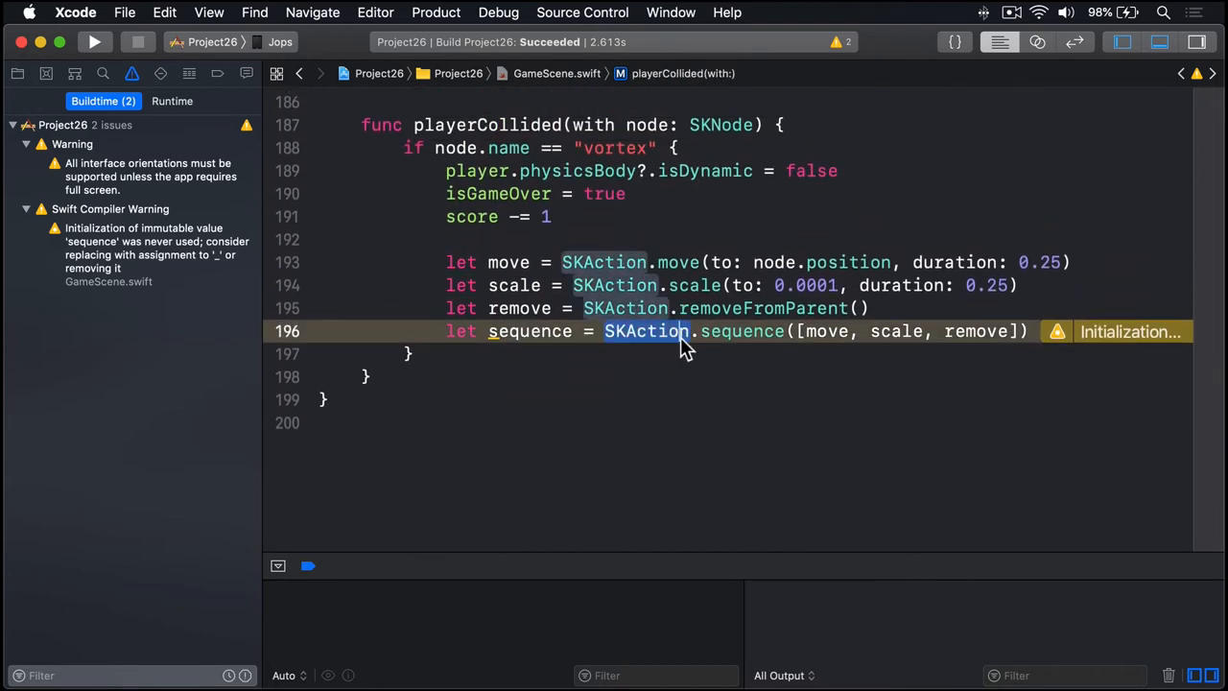
type("player.")
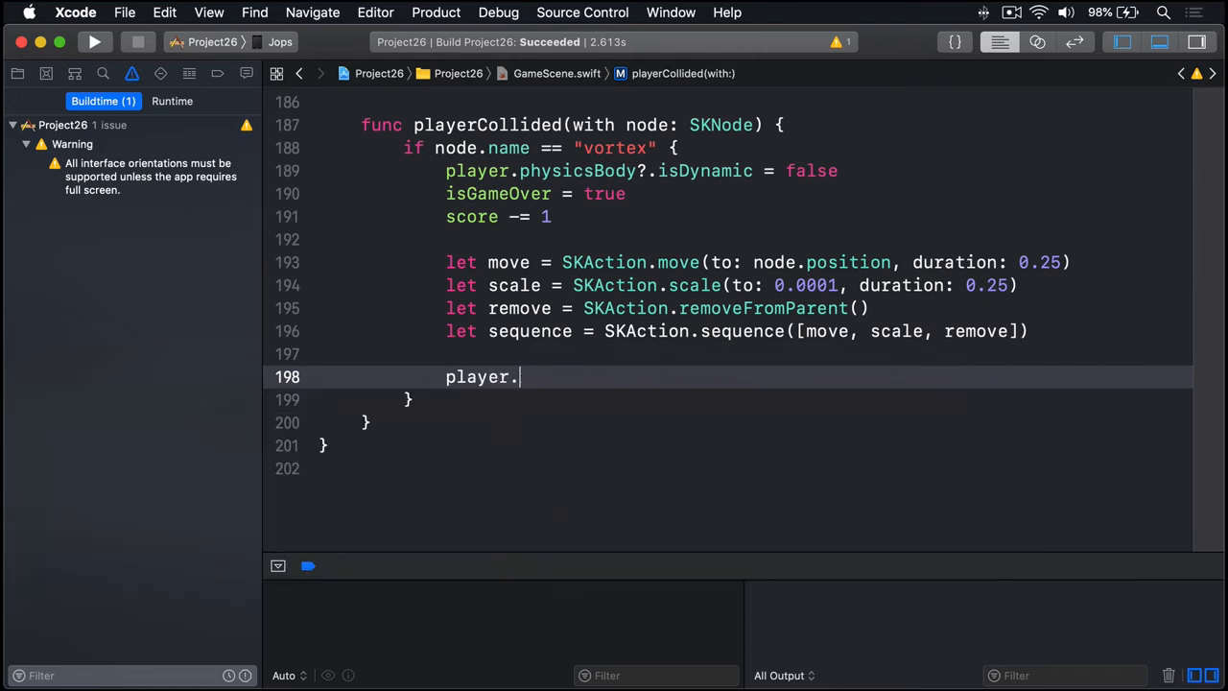
type("run(sequen")
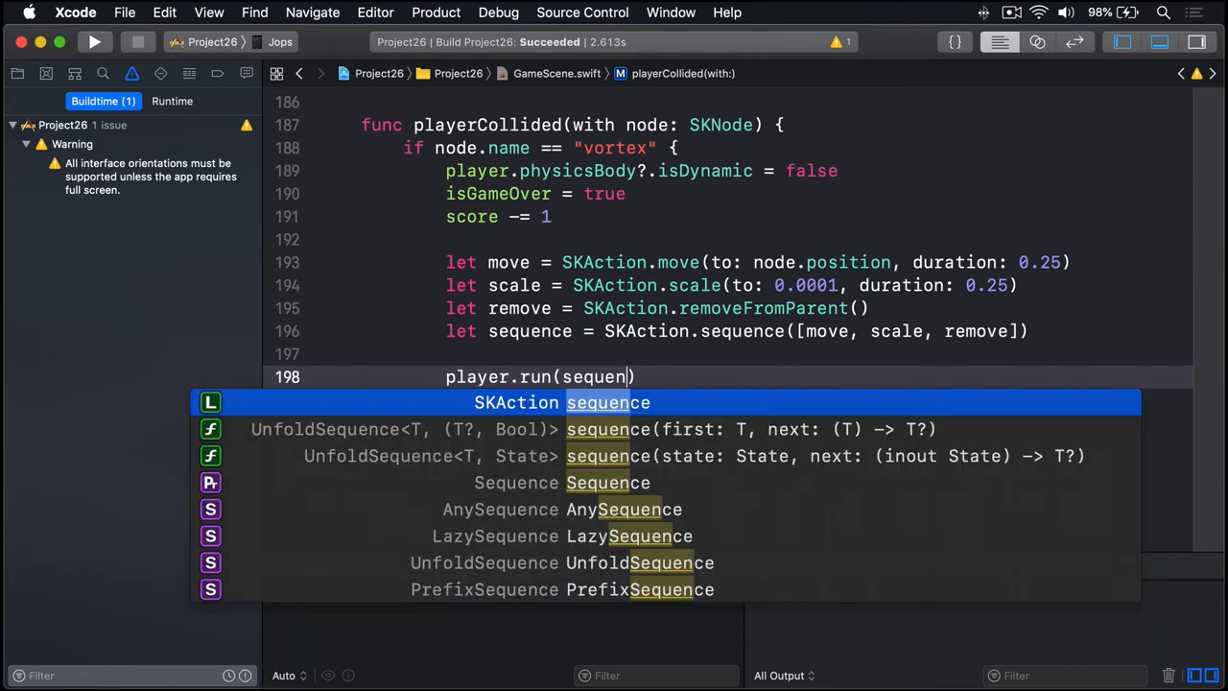
key("return")
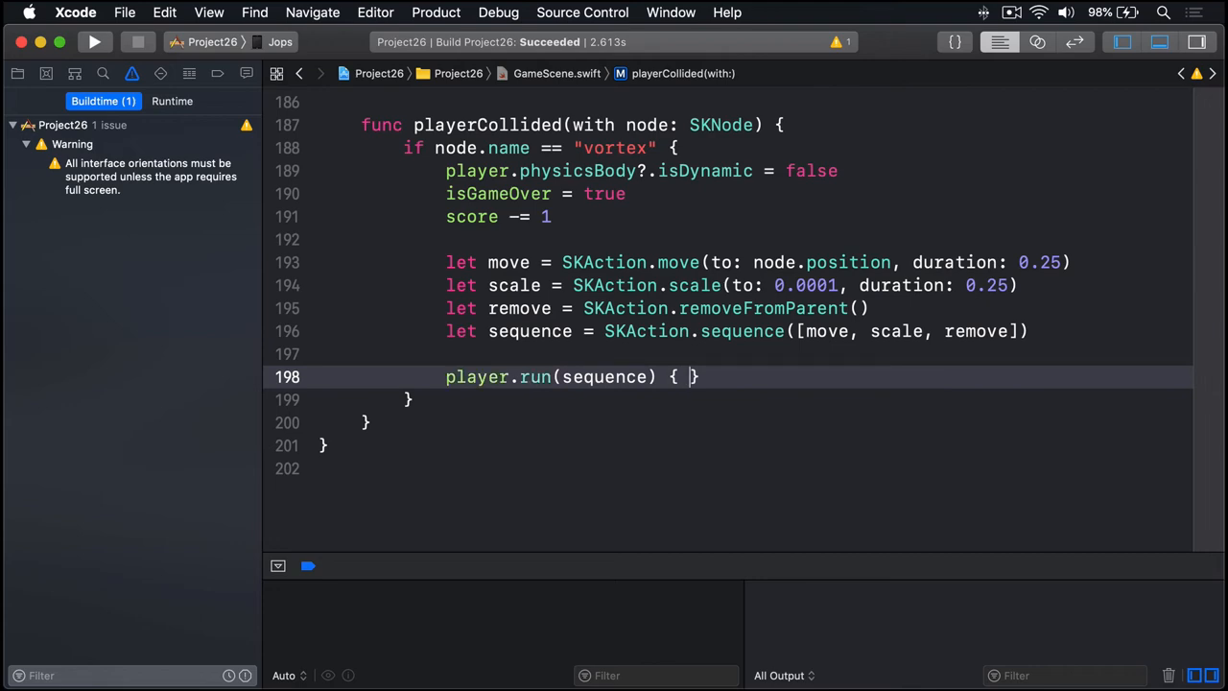
Add a [weak self] completion calling self?.createPlayer() and resetting self?.isGameOver to false.
type("[weak self]")
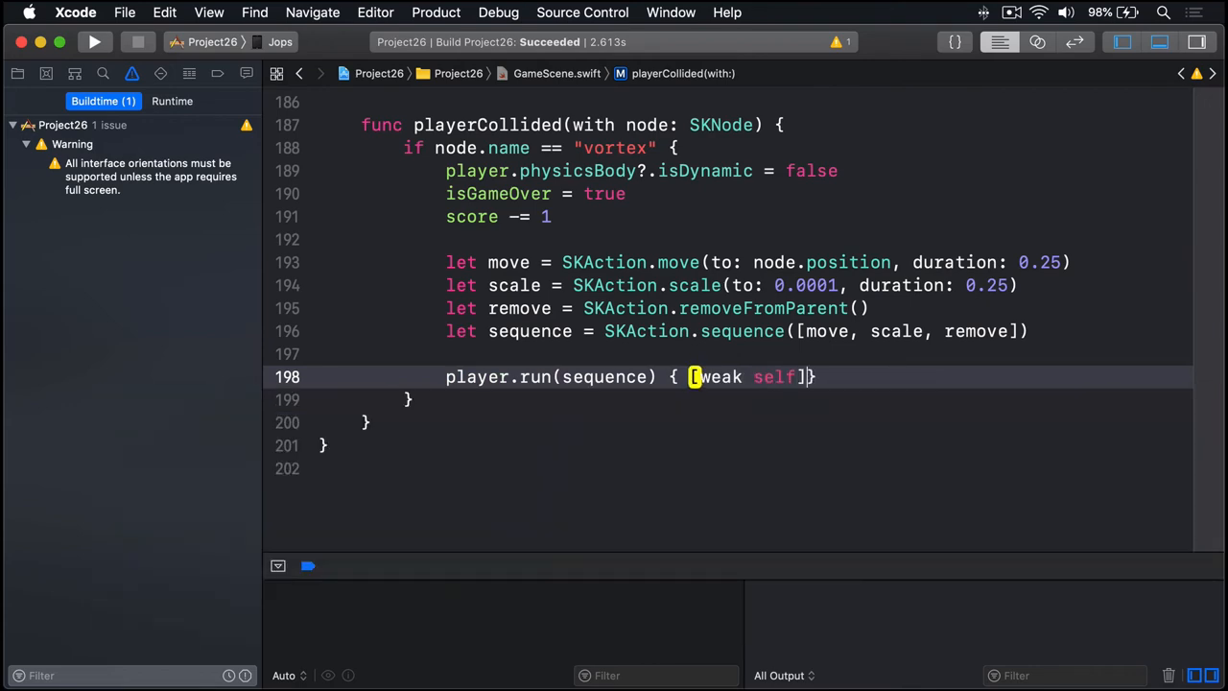
type("in")
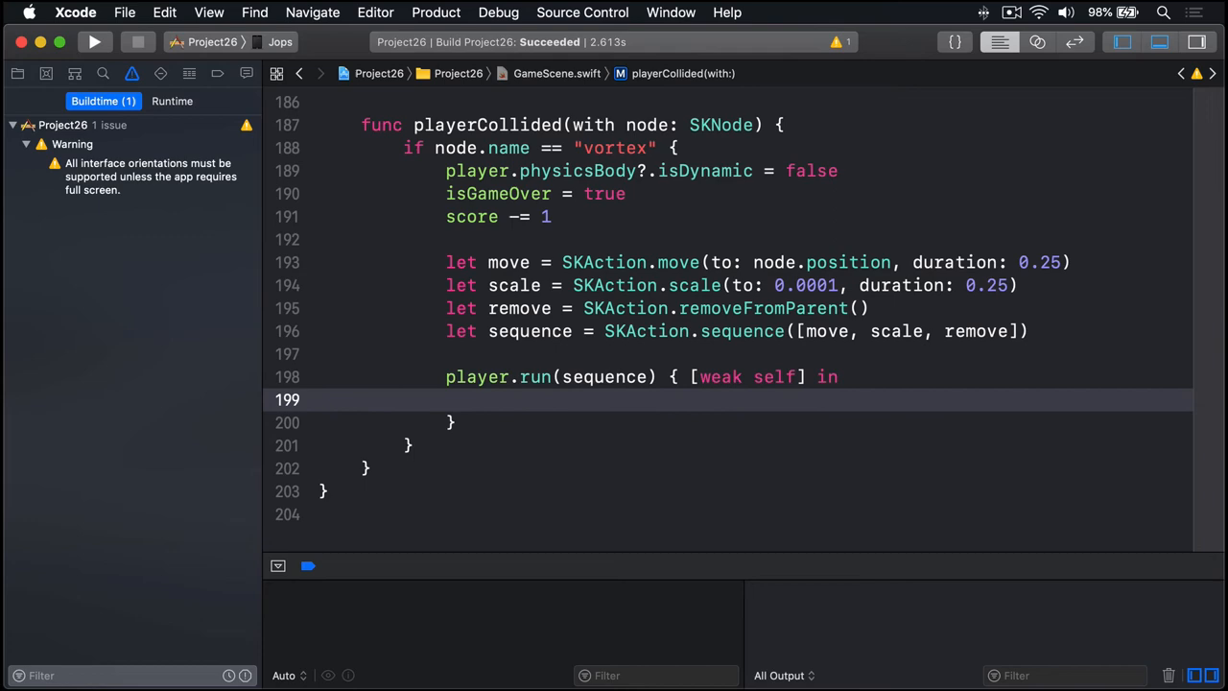
type("self?.")
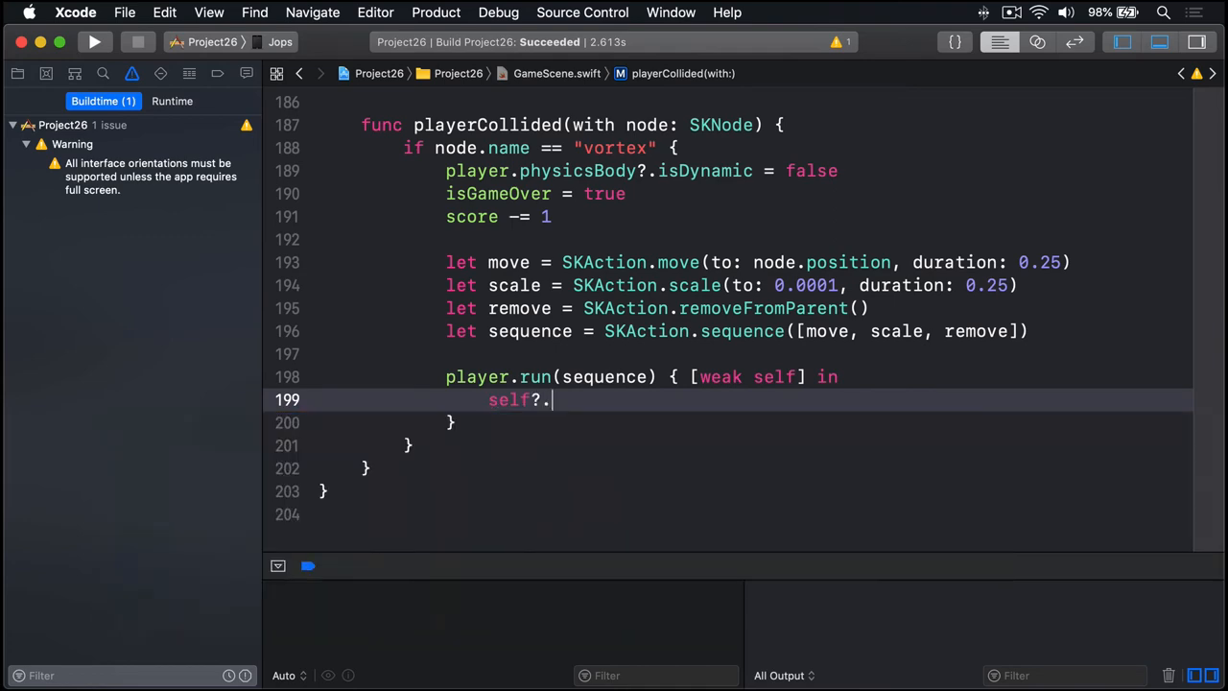
type("createPlayer()")
type("self")
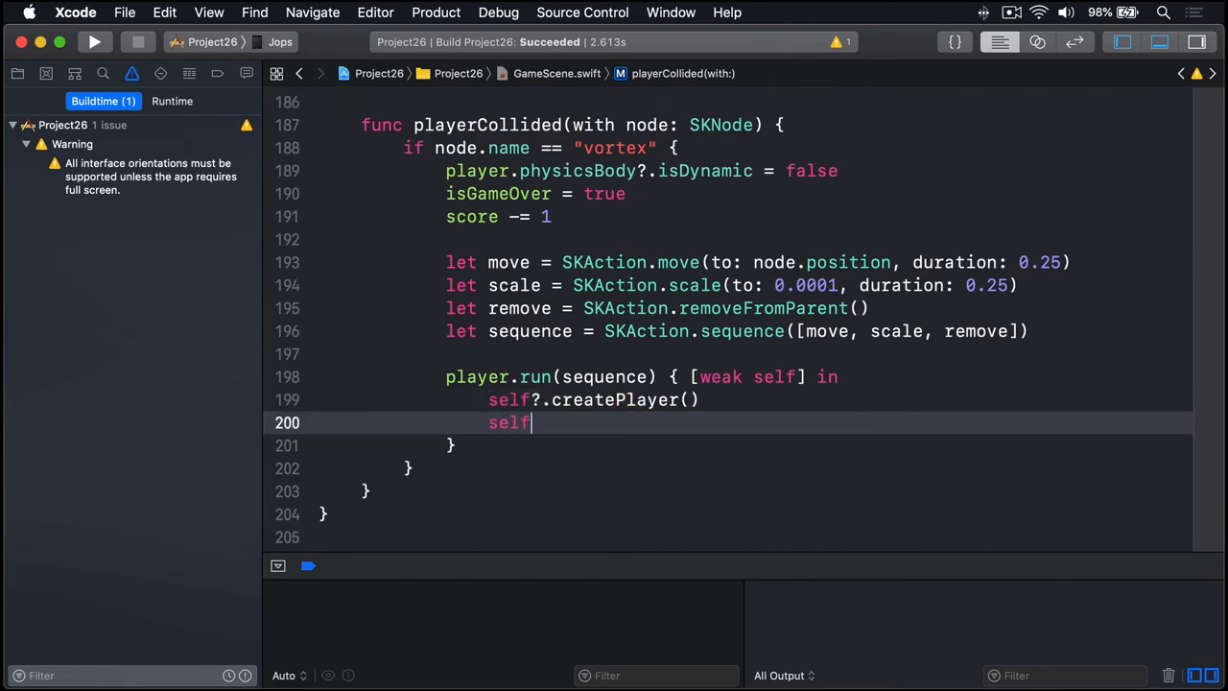
type("?.isGameOver = false")
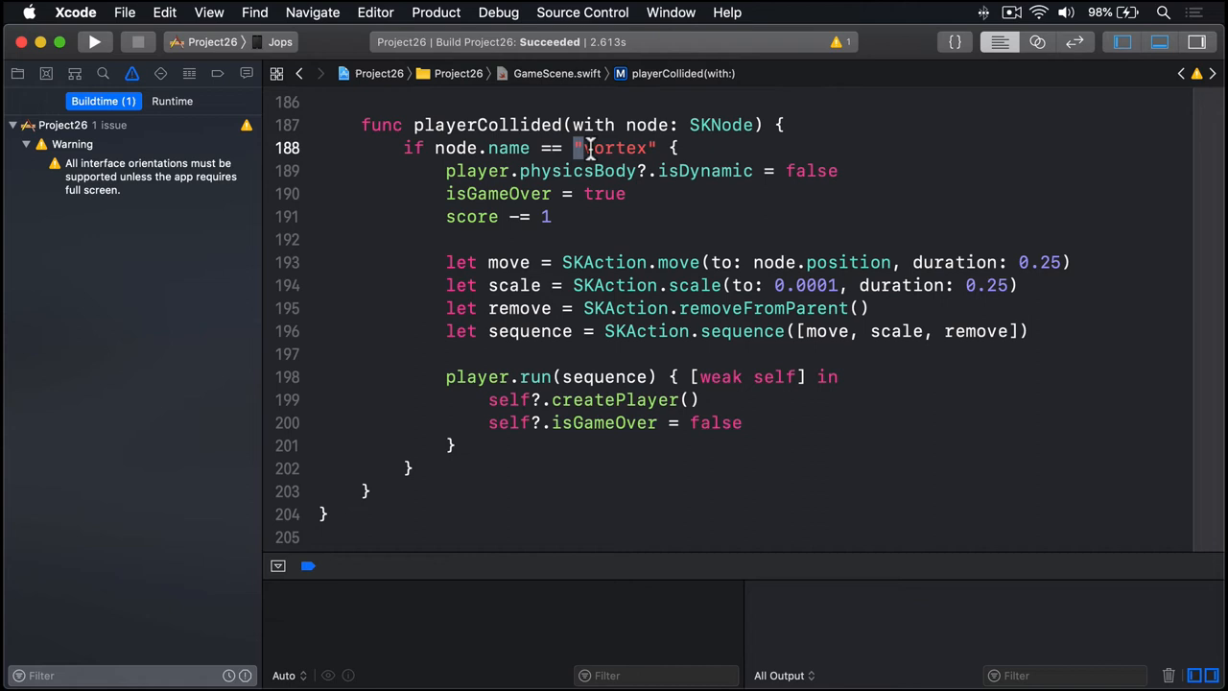
Add a "star" branch that removes the node from its parent and adds 1 to score.
double_click(614, 148)
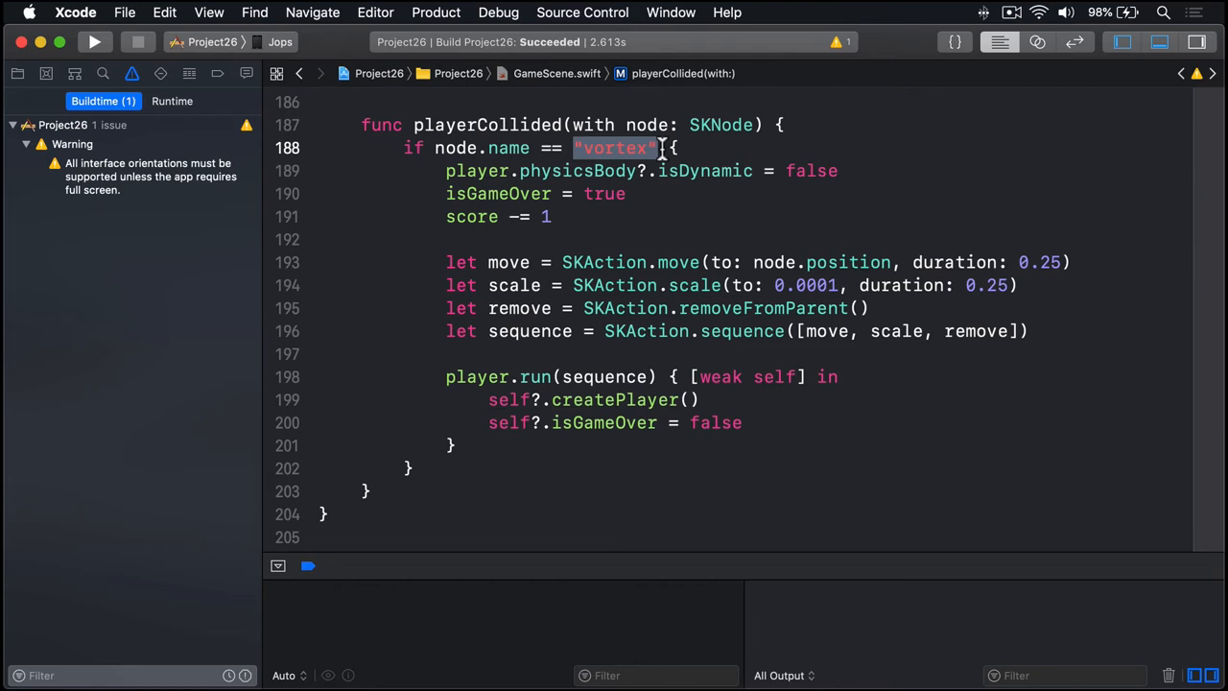
left_click(422, 468)
type(" else if node.name")
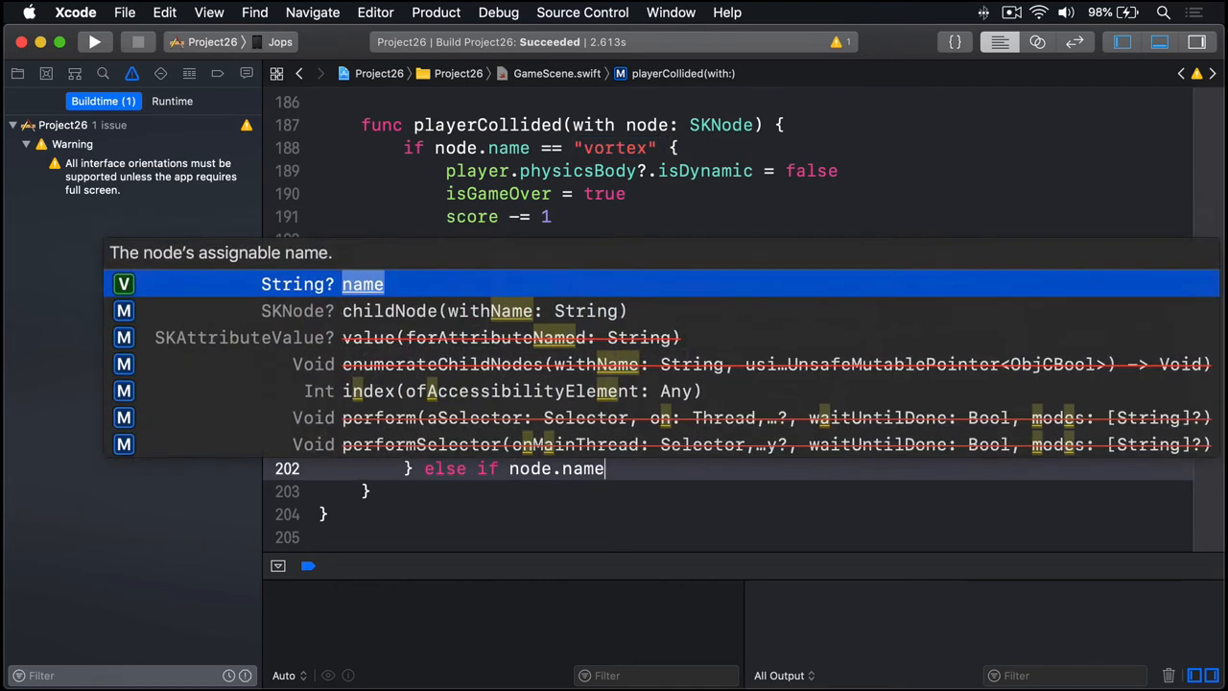
type("== \"star\"")
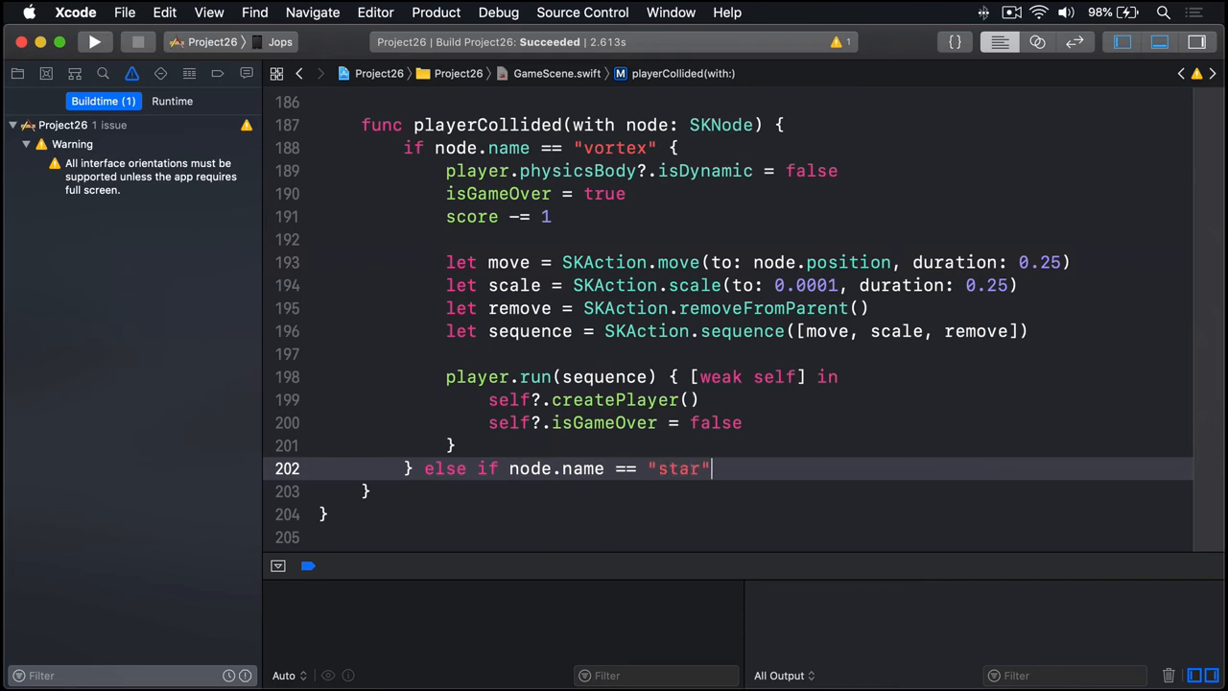
type("node.removeFromParent(")
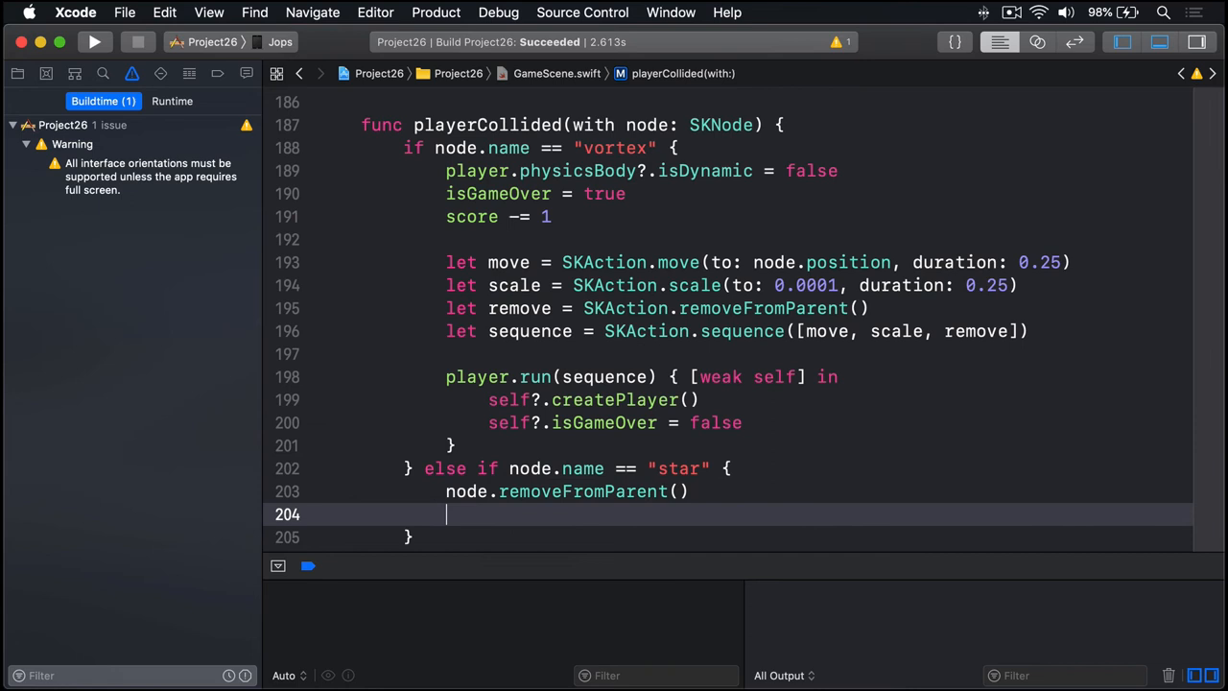
type("score += 1")
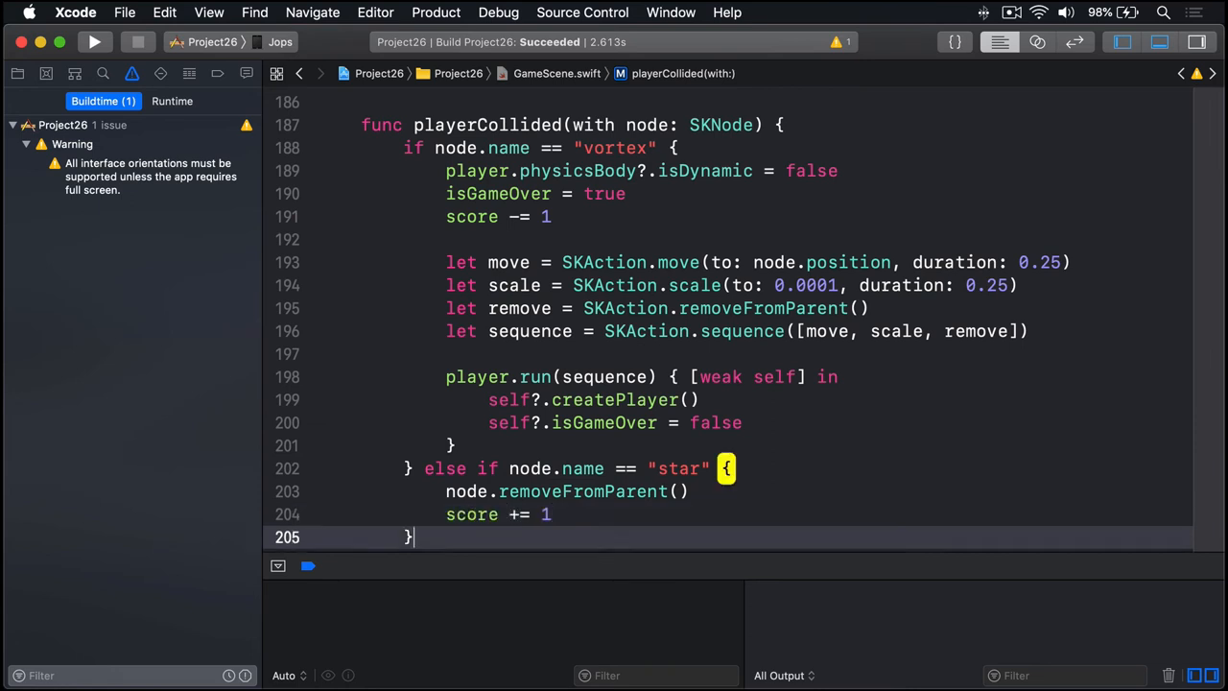
Begin an else if node.name == "finish" branch for the next-level comment.
type("else")
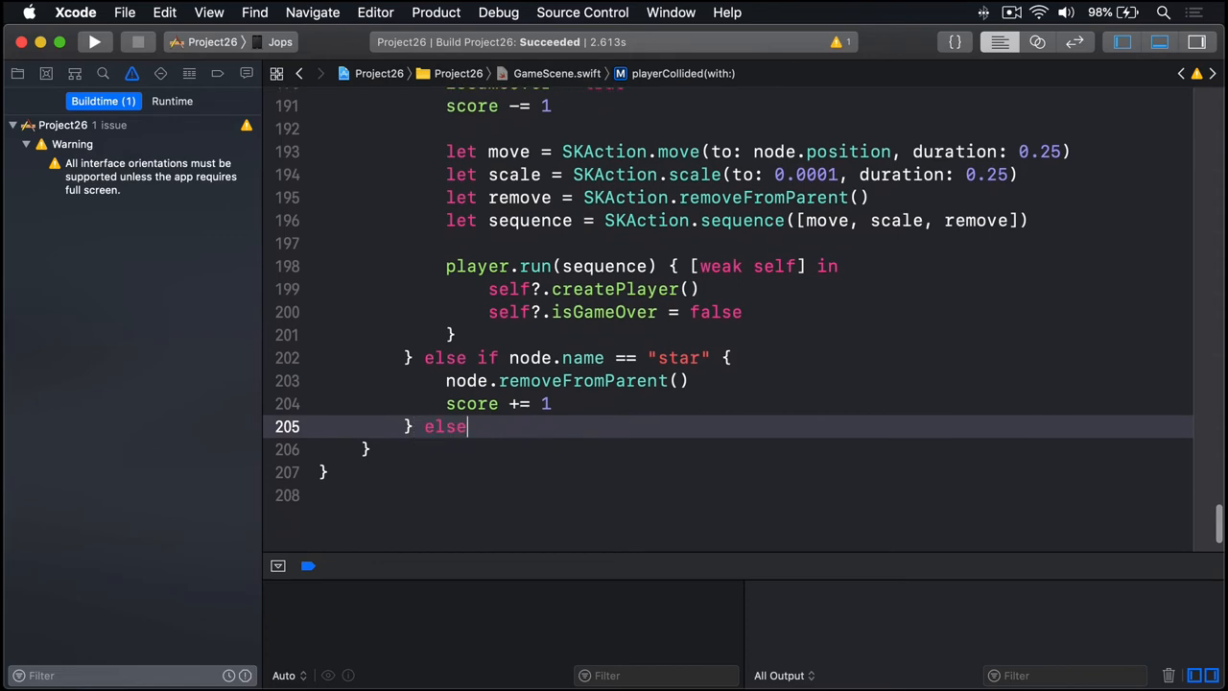
type("if node.name == \"finish\" {")
type("// next level?")
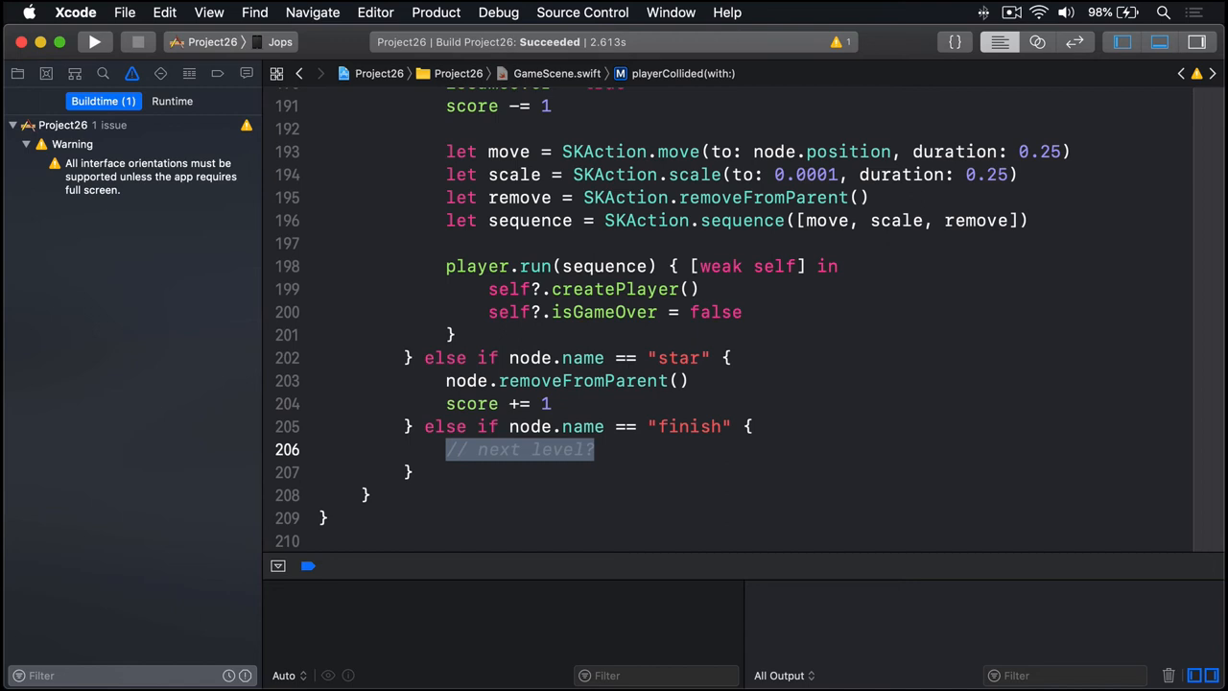
Build and run the maze game in the iPad Air Simulator, reaching Score: 2.
left_click(220, 42)
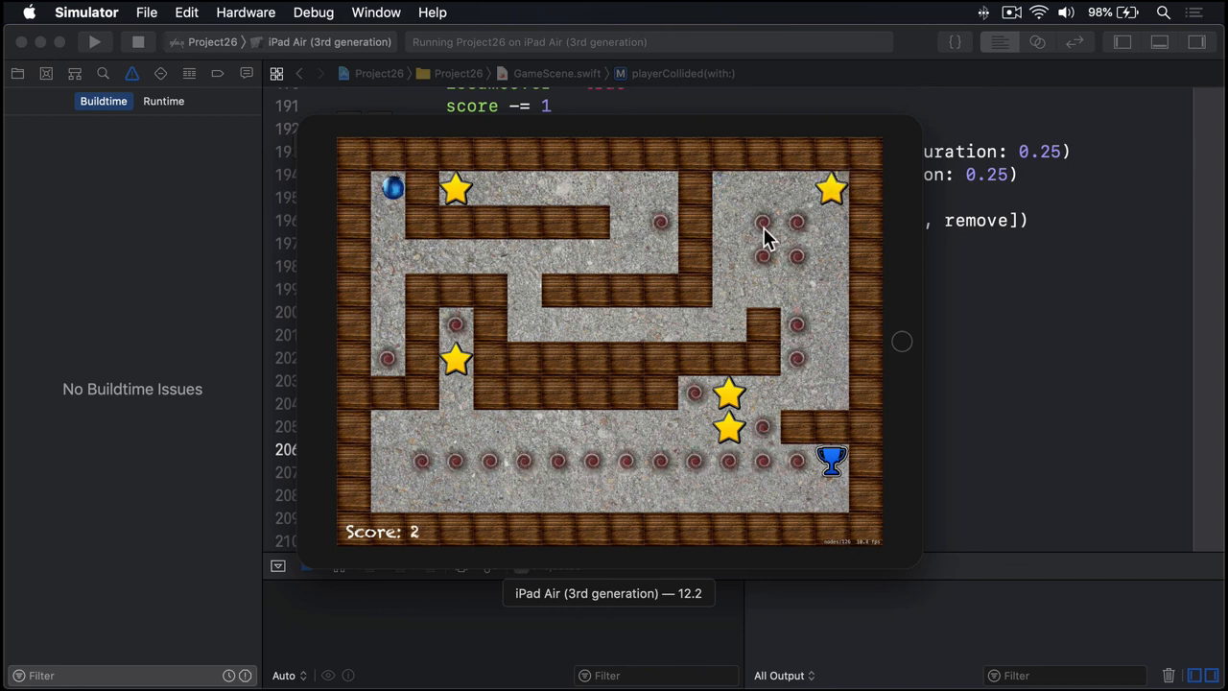
mouse_move(394, 220)
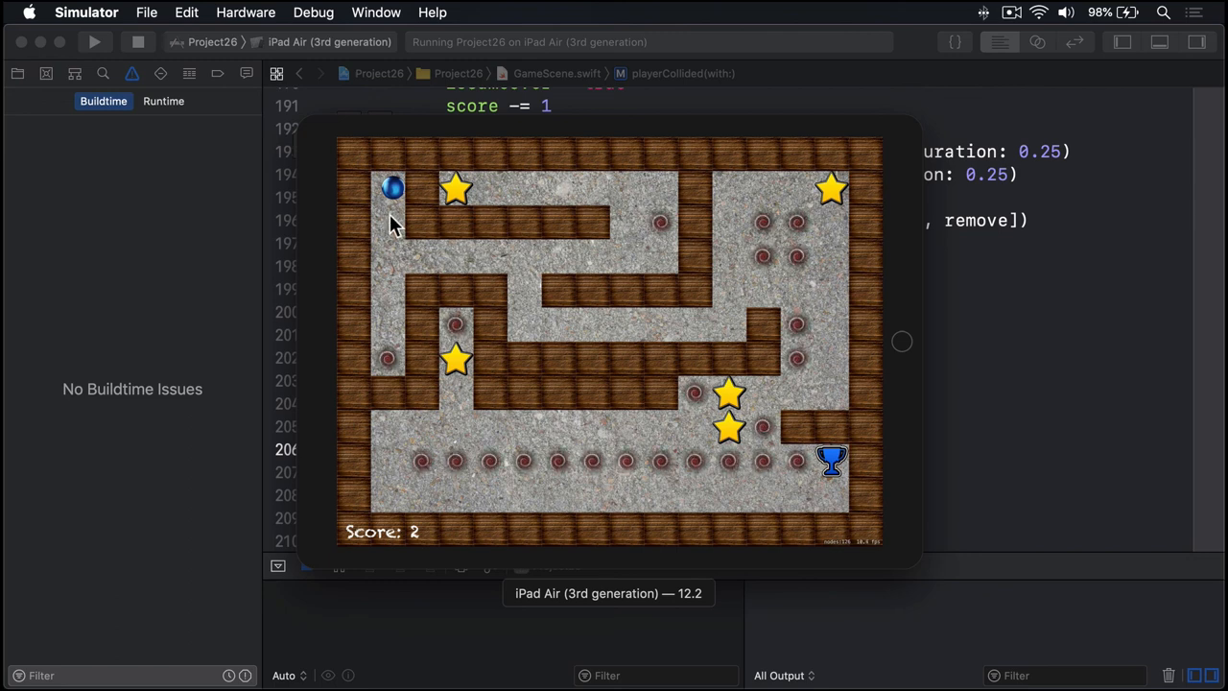